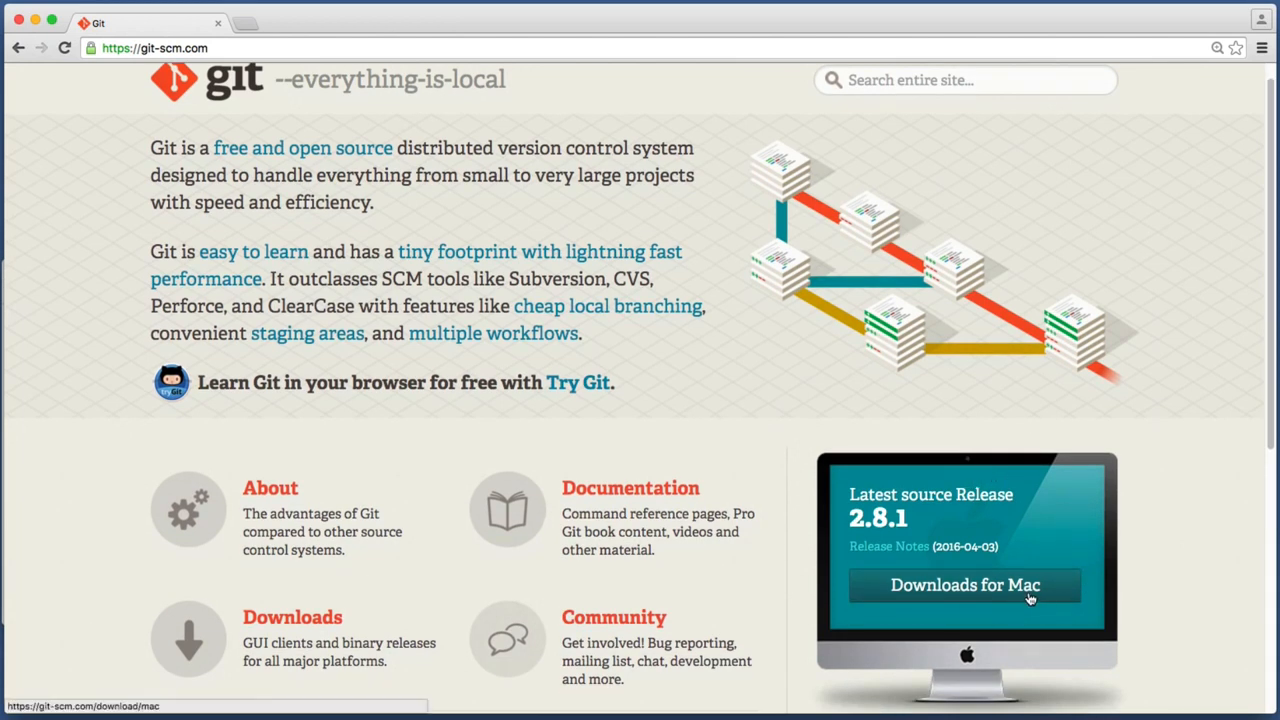
{"action": "mouse_move", "coordinate": [1008, 596]}
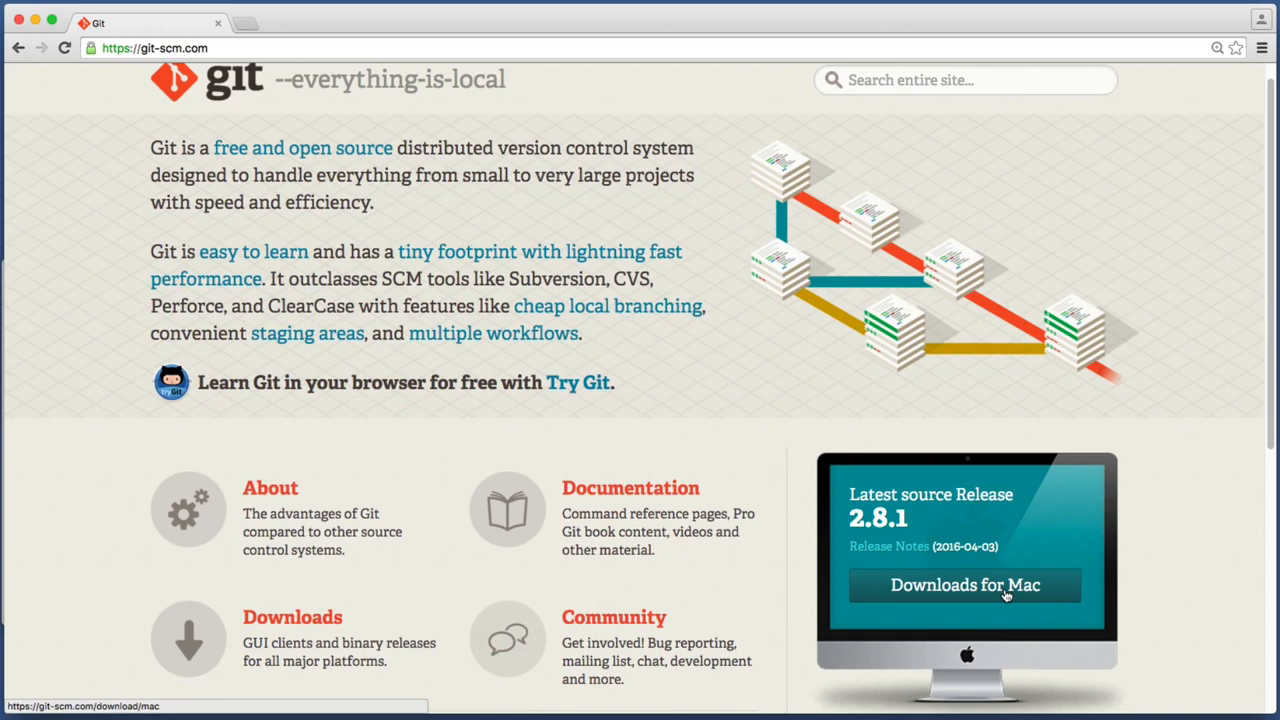
{"action": "mouse_move", "coordinate": [936, 588]}
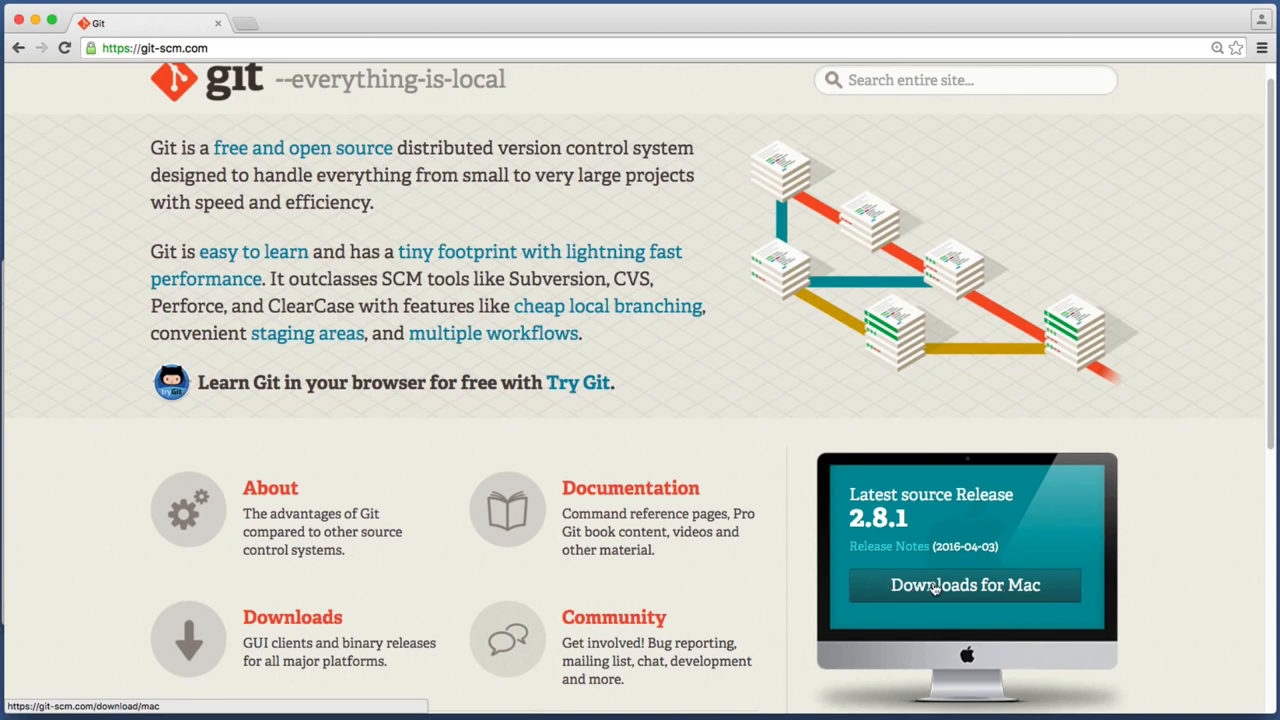
{"action": "mouse_move", "coordinate": [1186, 496]}
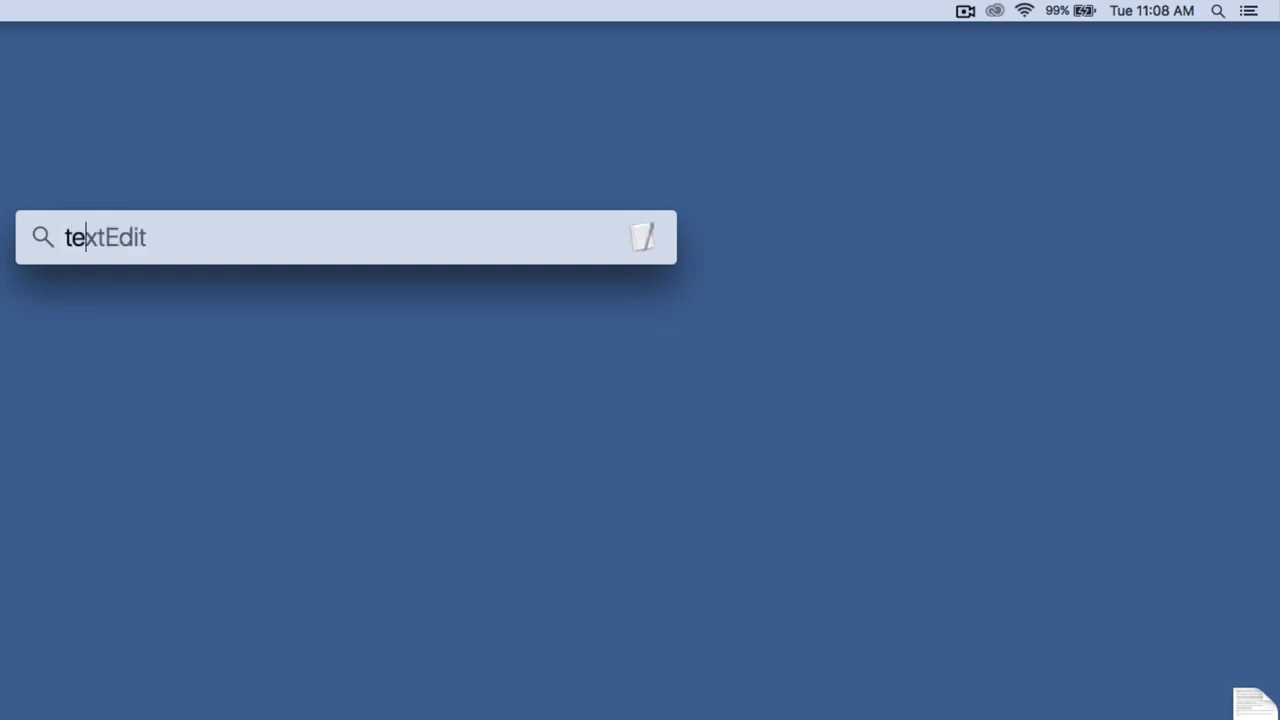
- Launch Terminal from Spotlight by searching for 'terminal'
{"action": "type", "text": "terminal"}
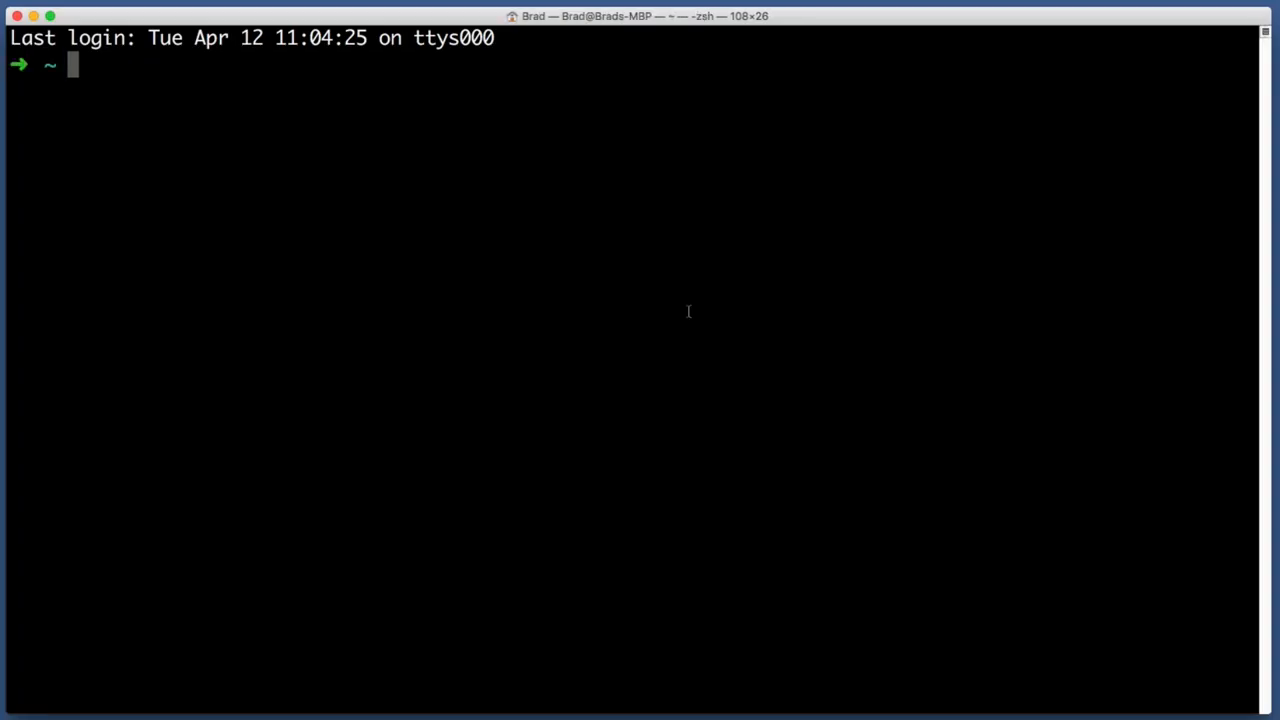
{"action": "mouse_move", "coordinate": [786, 230]}
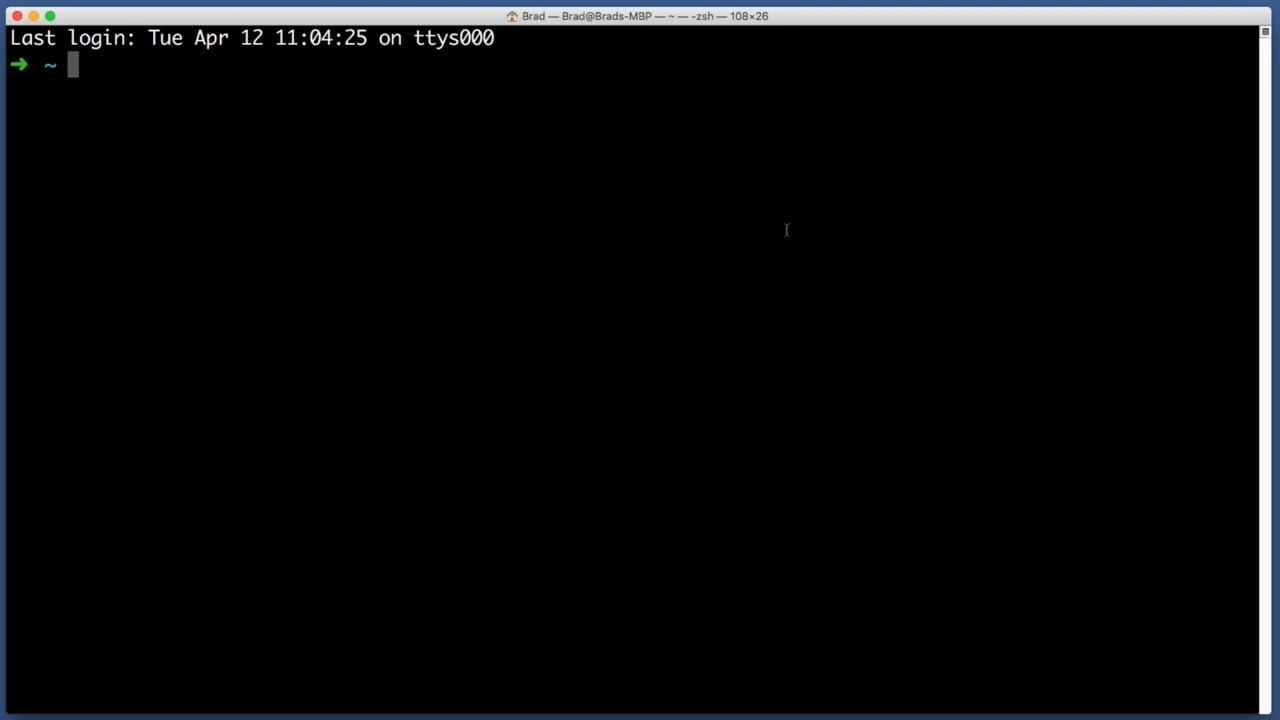
- Run git --version to confirm Git 2.6.4 (Apple Git-63) is installed
{"action": "type", "text": "gi"}
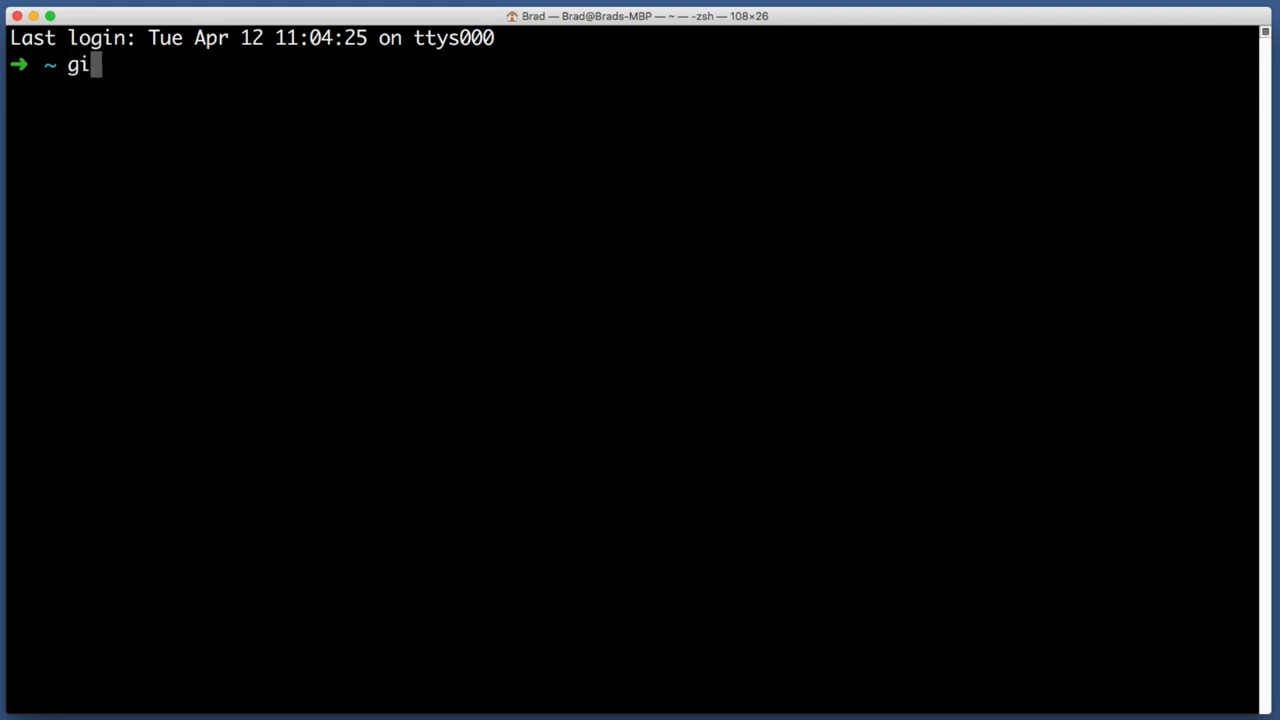
{"action": "type", "text": "t --"}
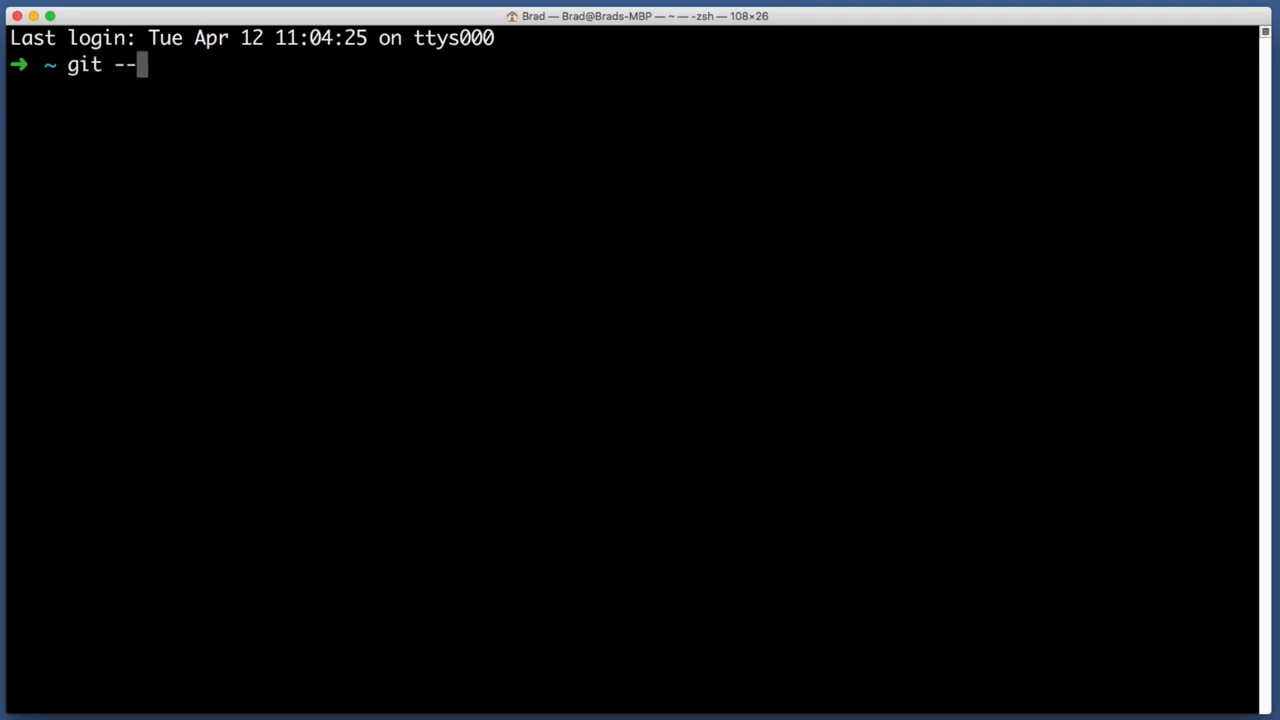
{"action": "type", "text": "version"}
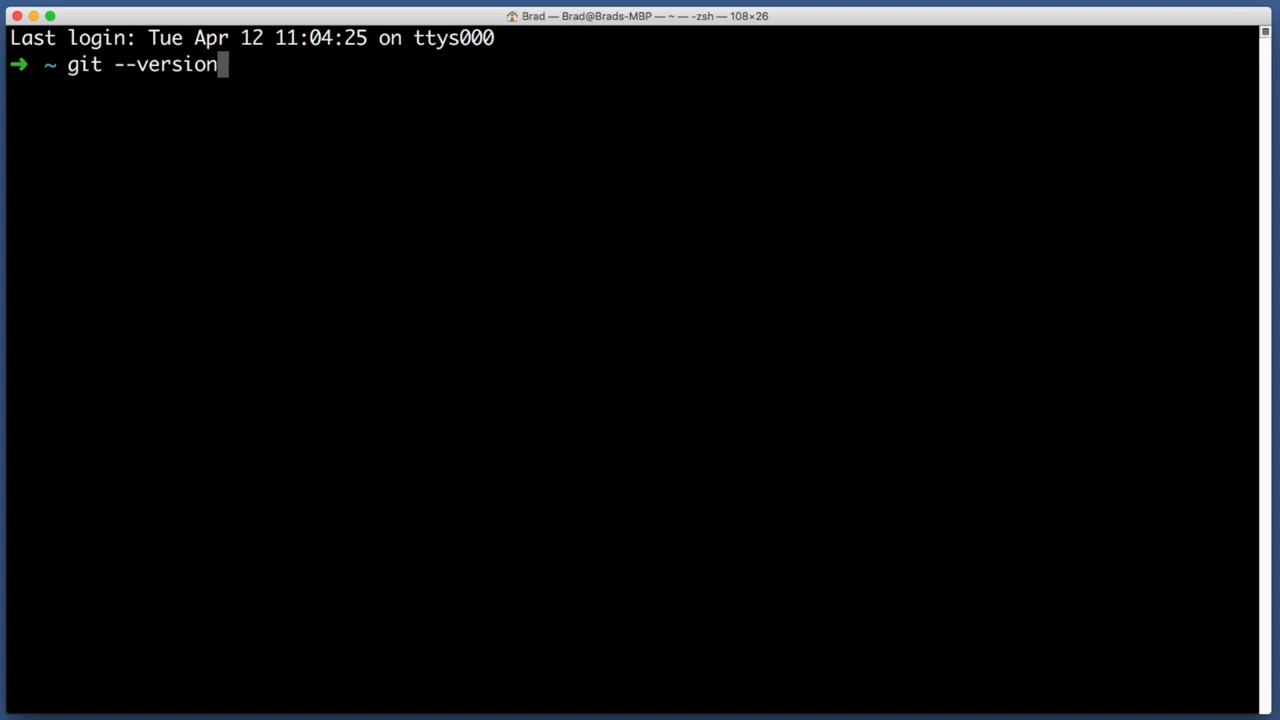
{"action": "key", "text": "Return"}
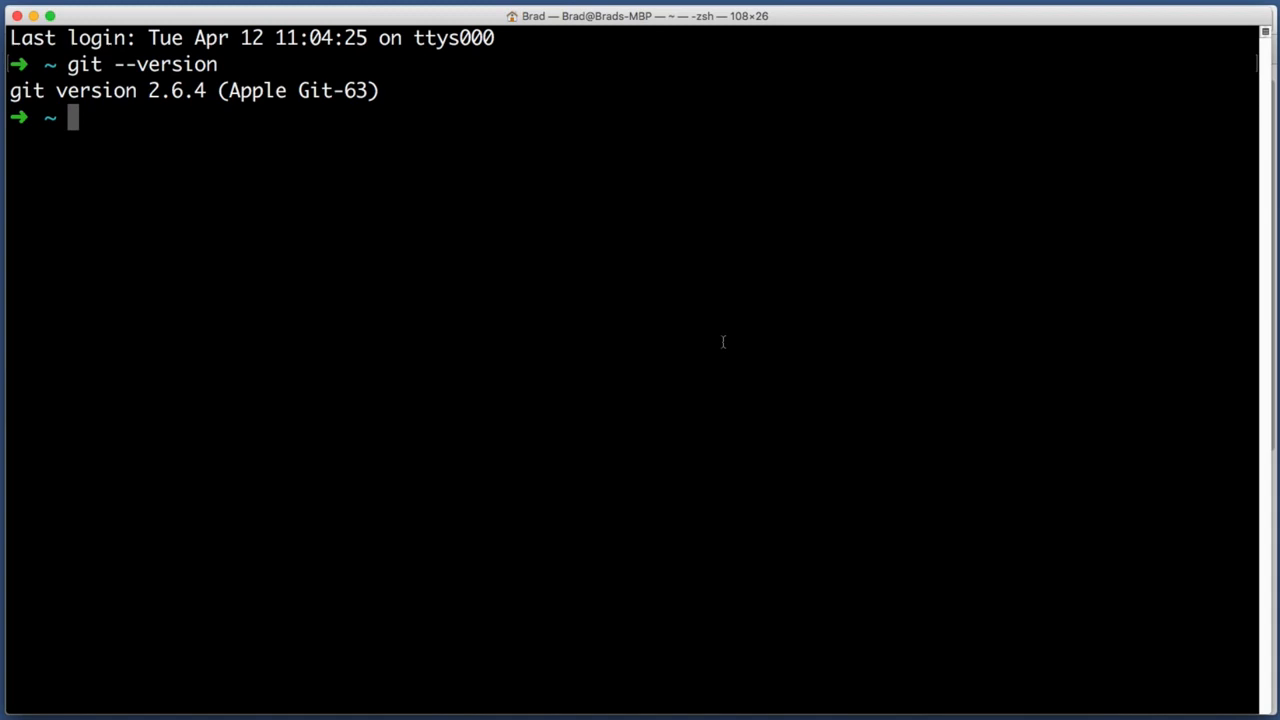
{"action": "mouse_move", "coordinate": [636, 388]}
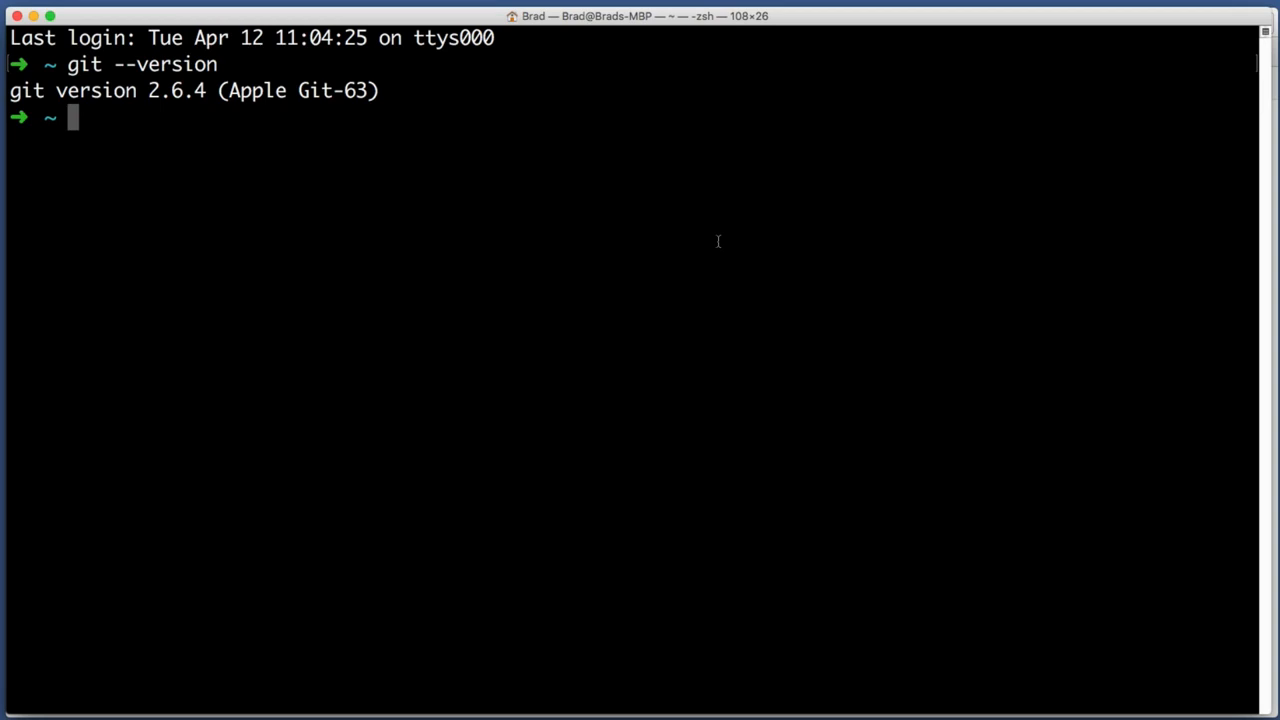
{"action": "type", "text": "g"}
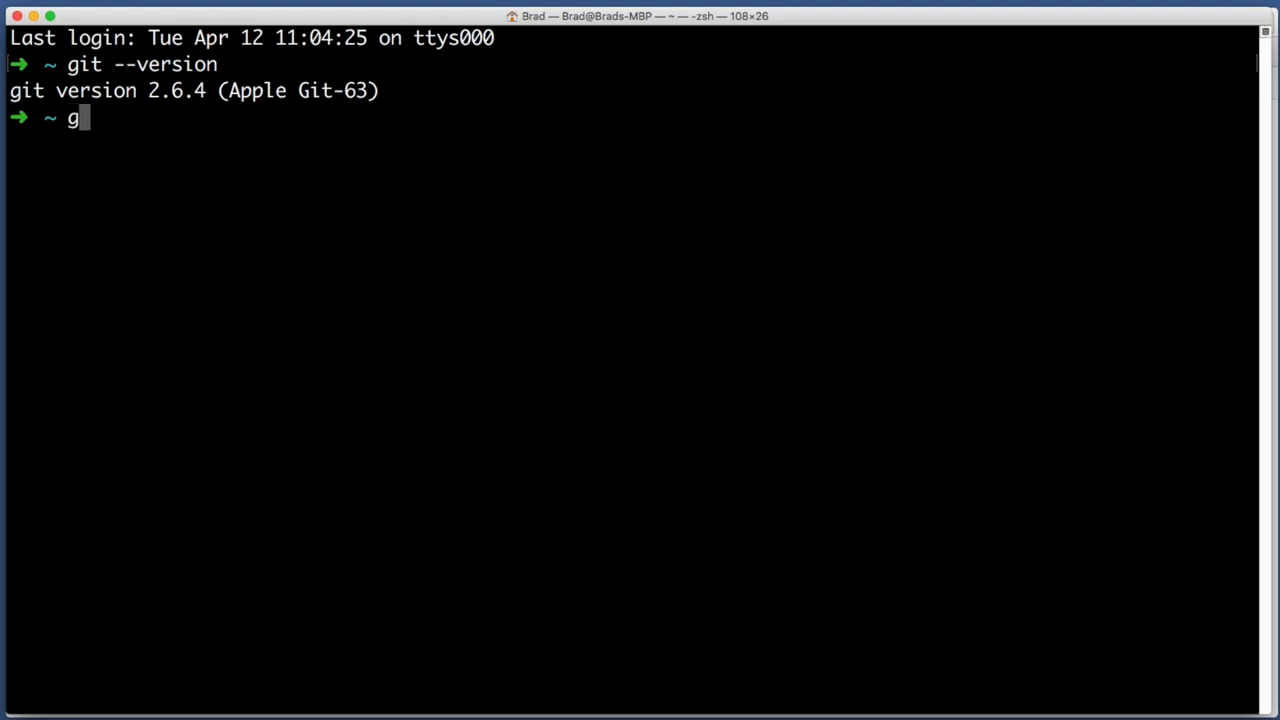
- Set Git's global user.name to "Brad"
{"action": "type", "text": "it config"}
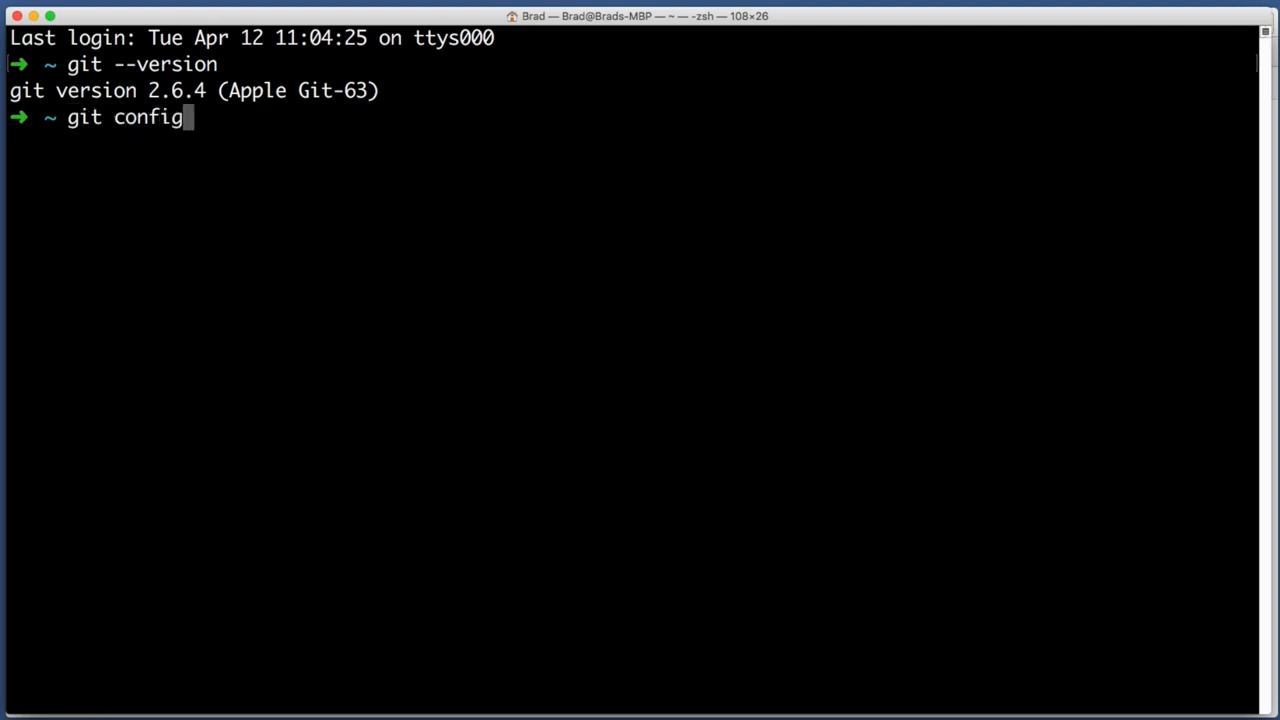
{"action": "type", "text": "--g"}
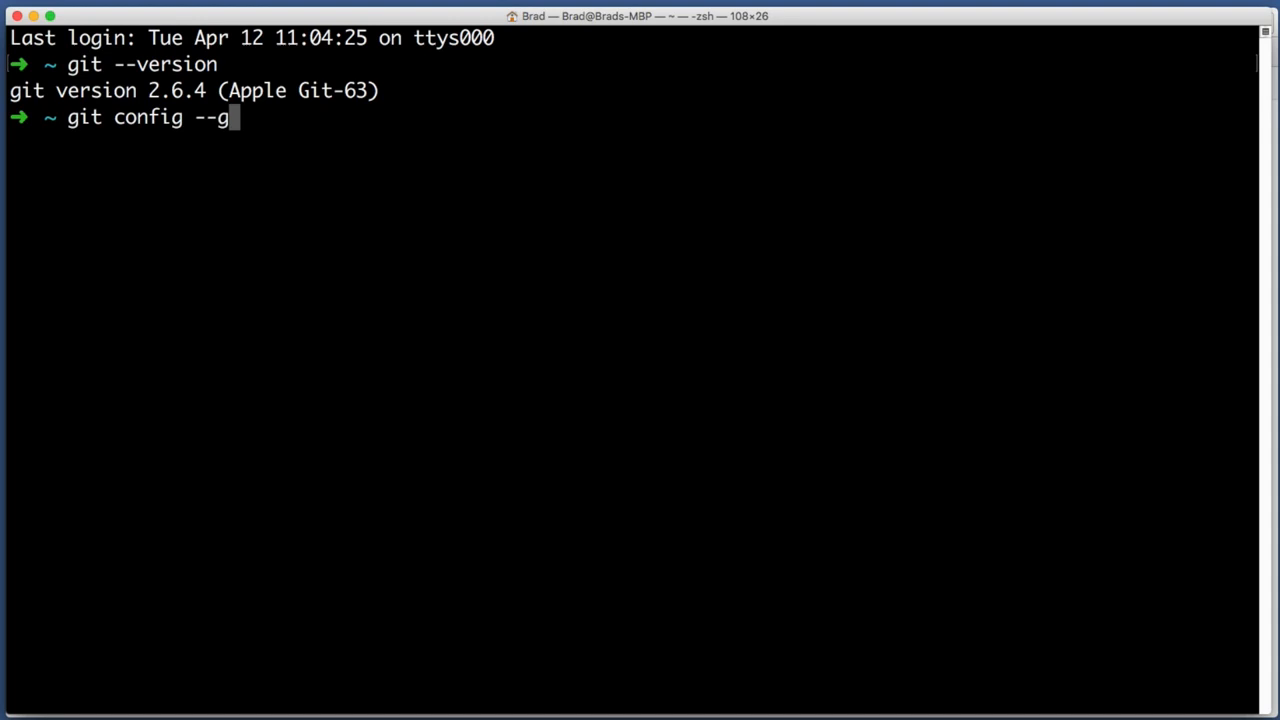
{"action": "type", "text": "lobal use"}
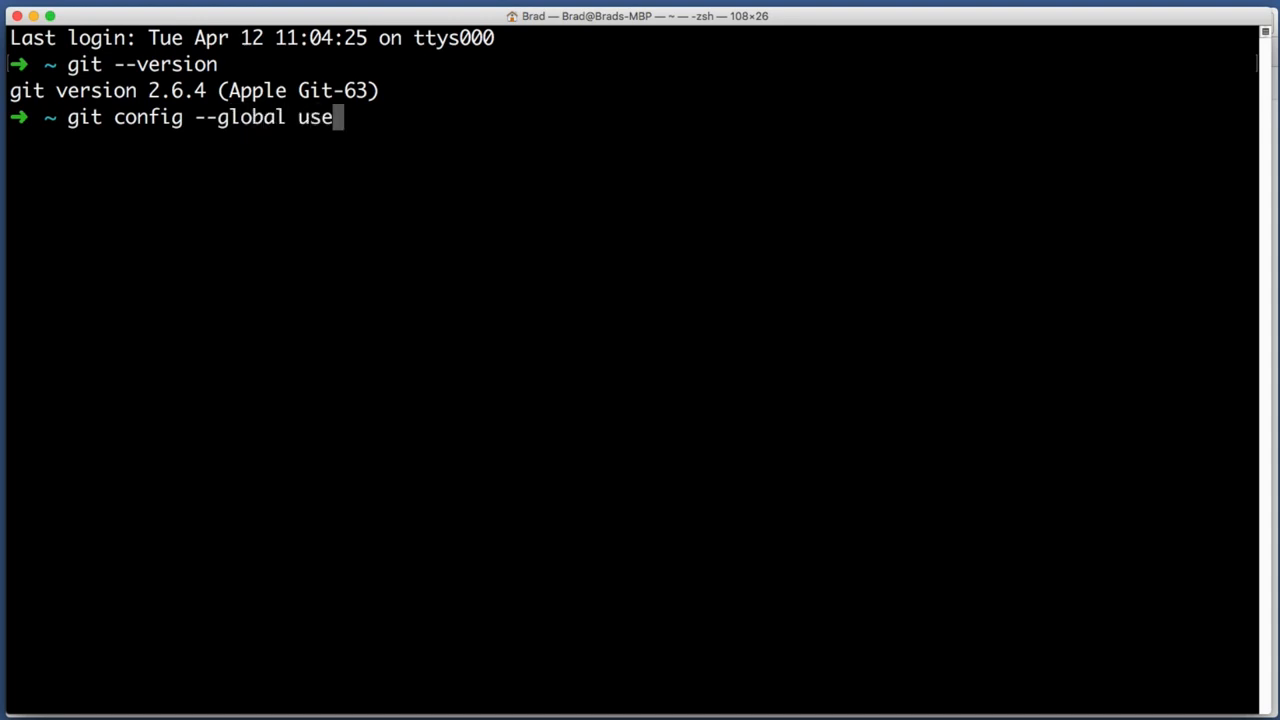
{"action": "type", "text": "r.name"}
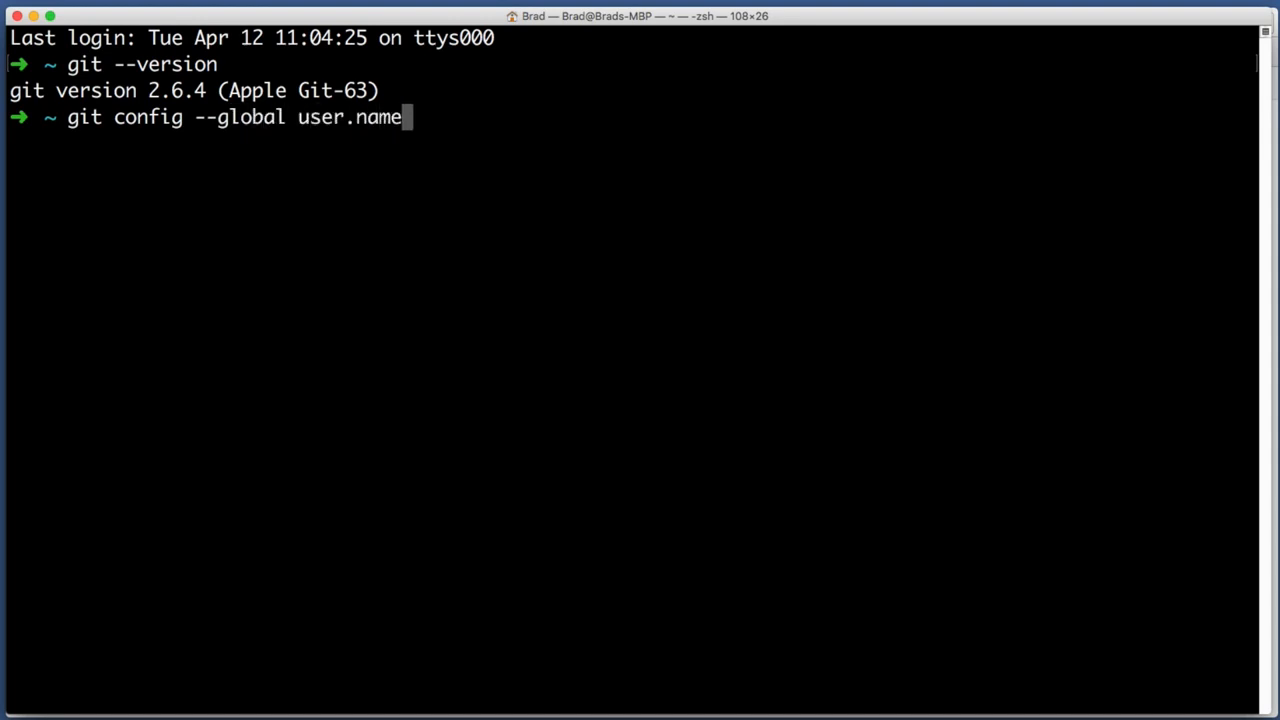
{"action": "type", "text": "\""}
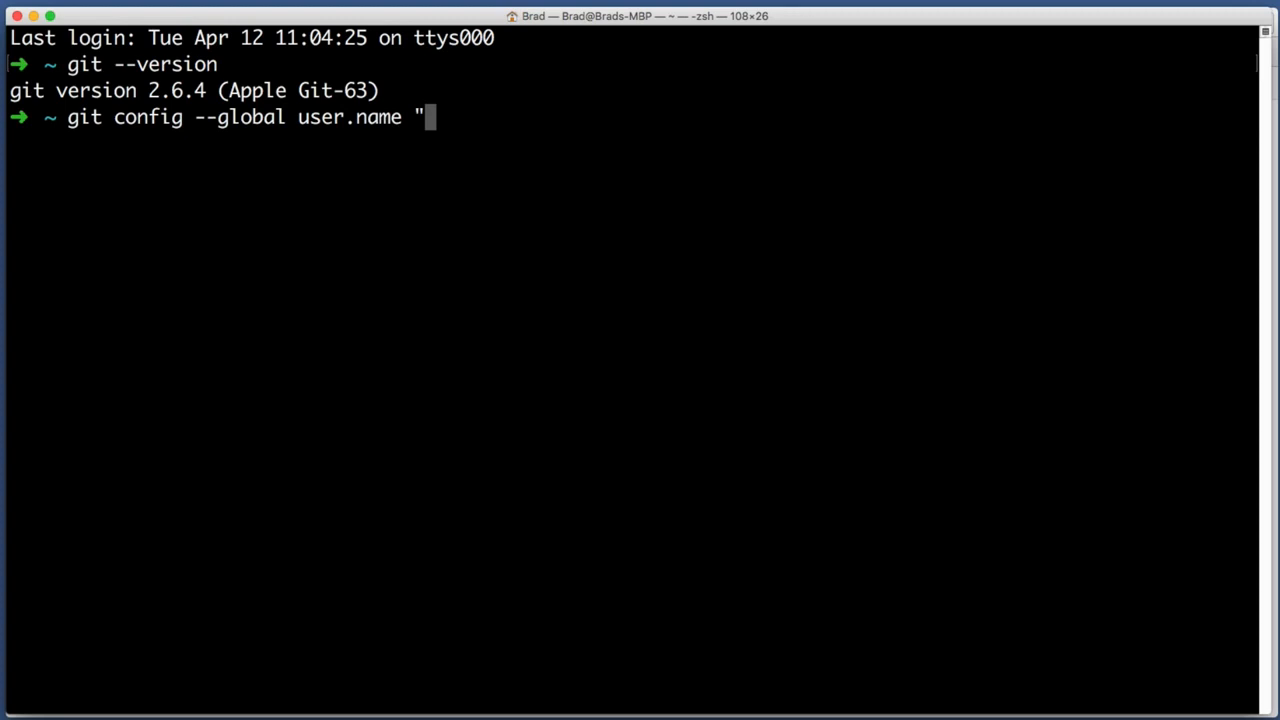
{"action": "type", "text": "Br"}
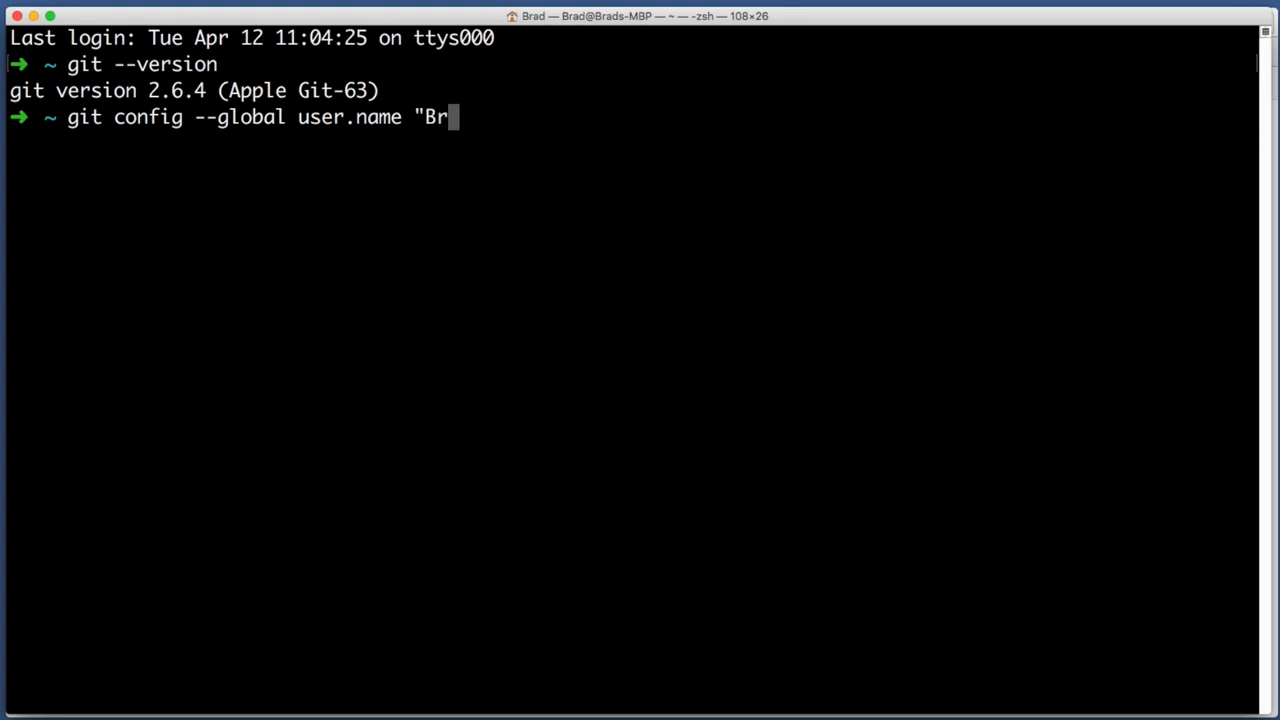
{"action": "type", "text": "ad\""}
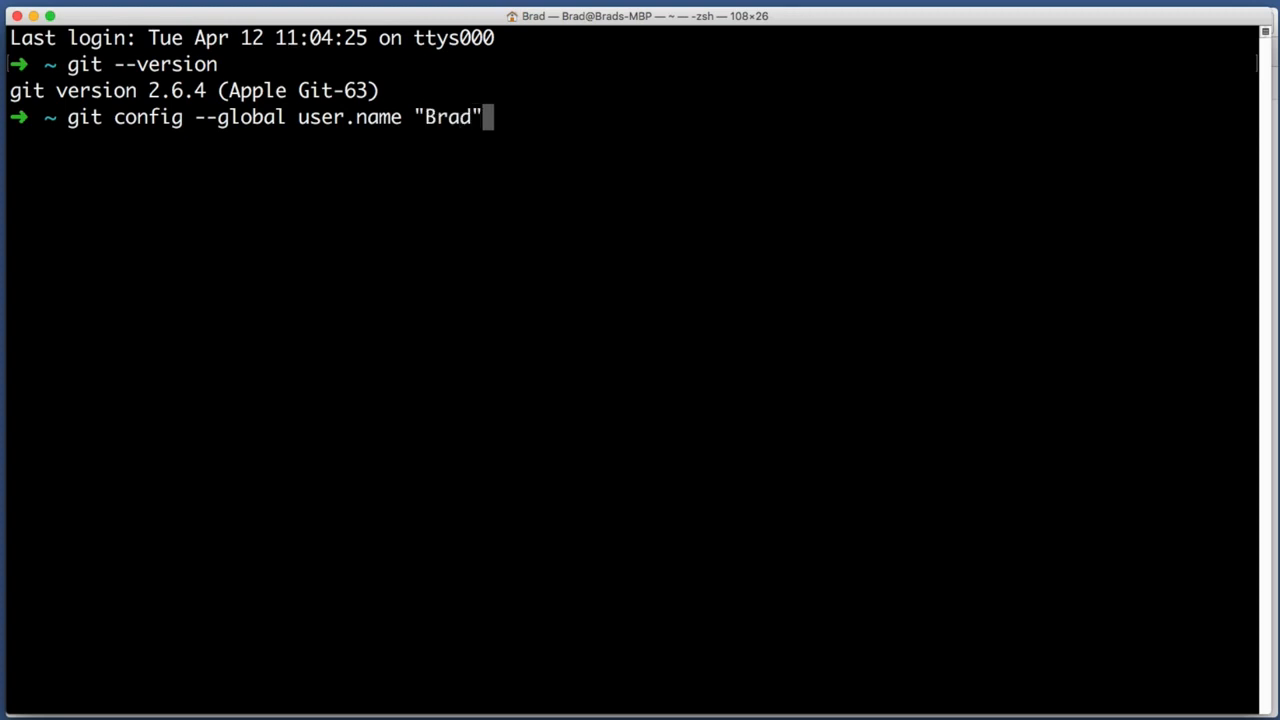
{"action": "key", "text": "Return"}
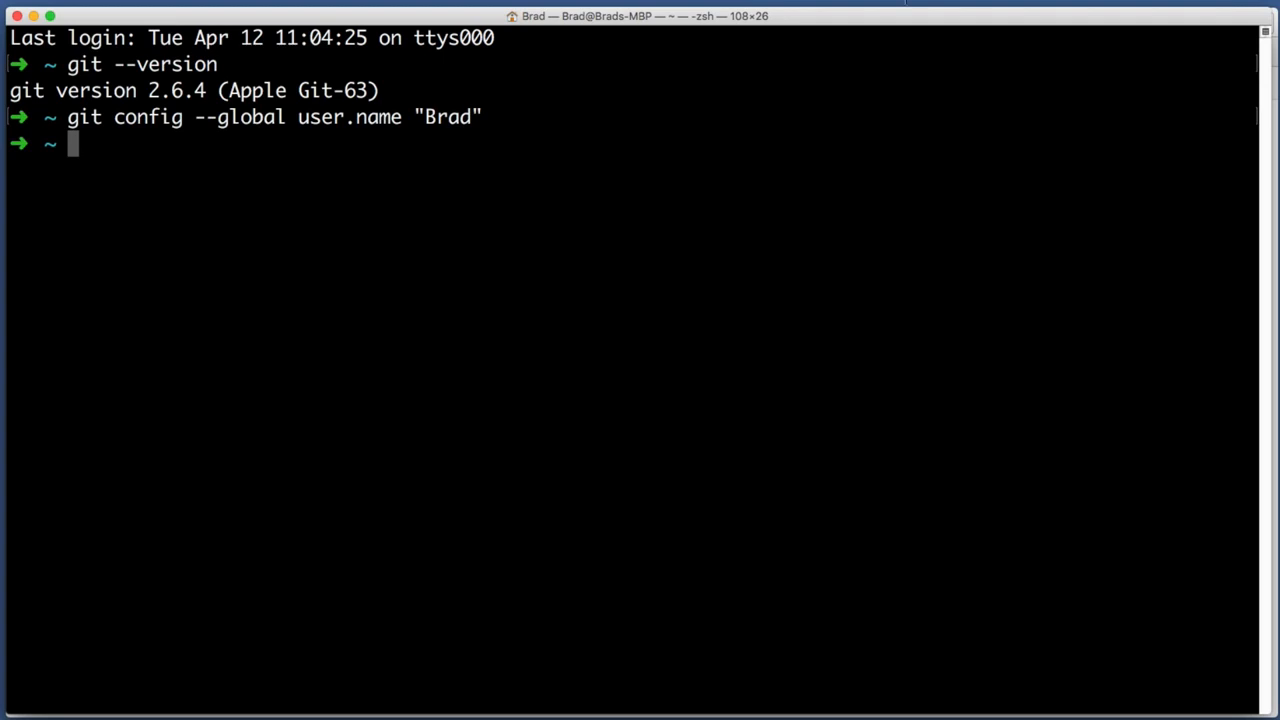
{"action": "type", "text": "git"}
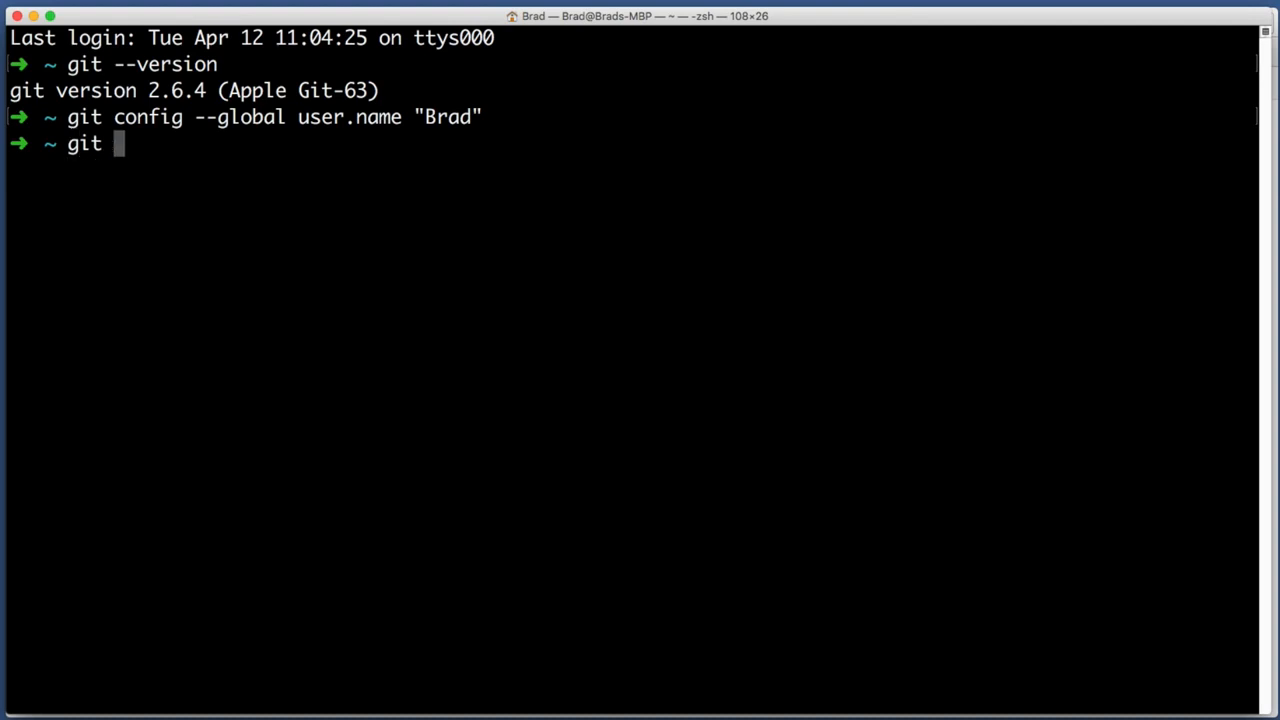
{"action": "type", "text": "config"}
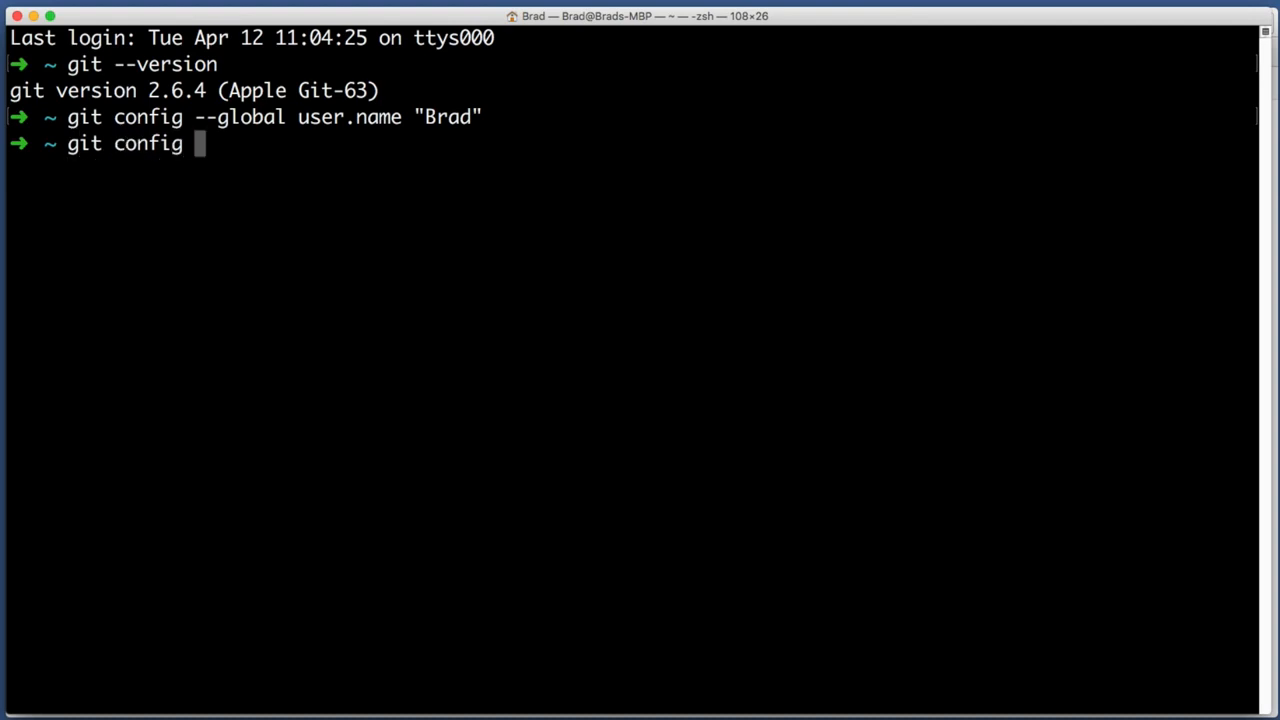
{"action": "type", "text": "--global user"}
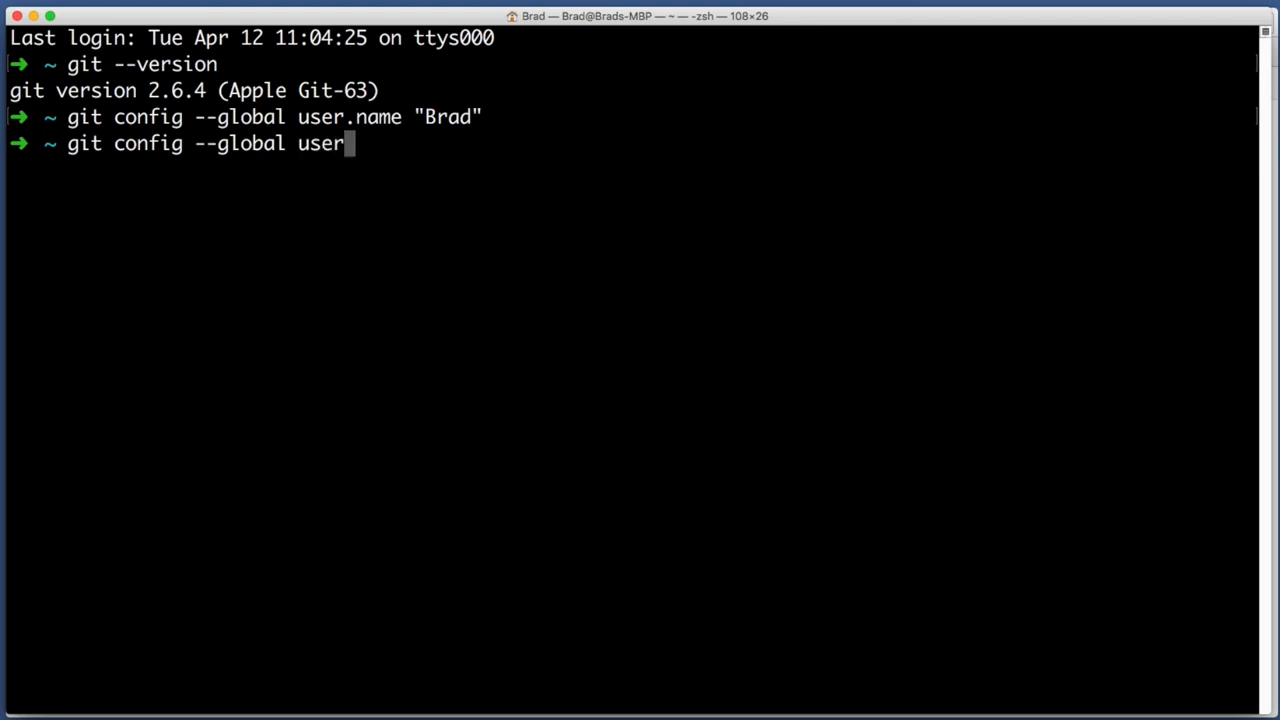
{"action": "type", "text": ".email \""}
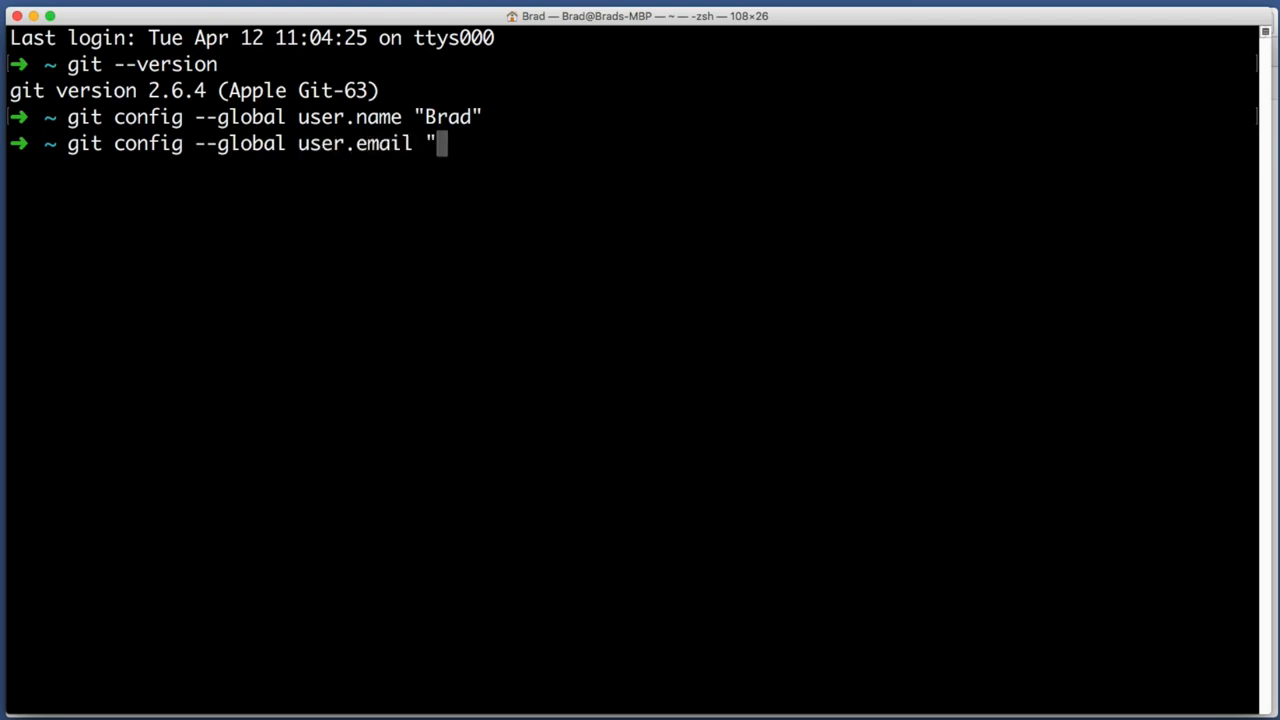
{"action": "type", "text": "y"}
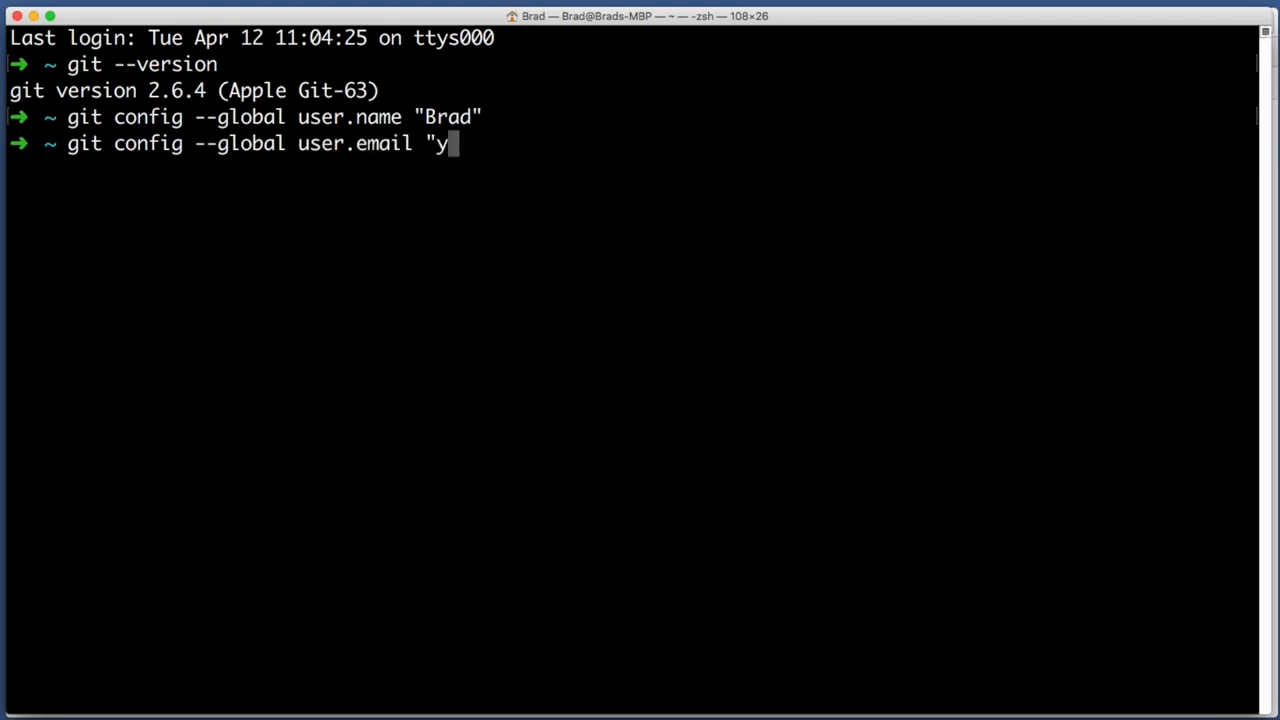
{"action": "type", "text": "ouremail@a"}
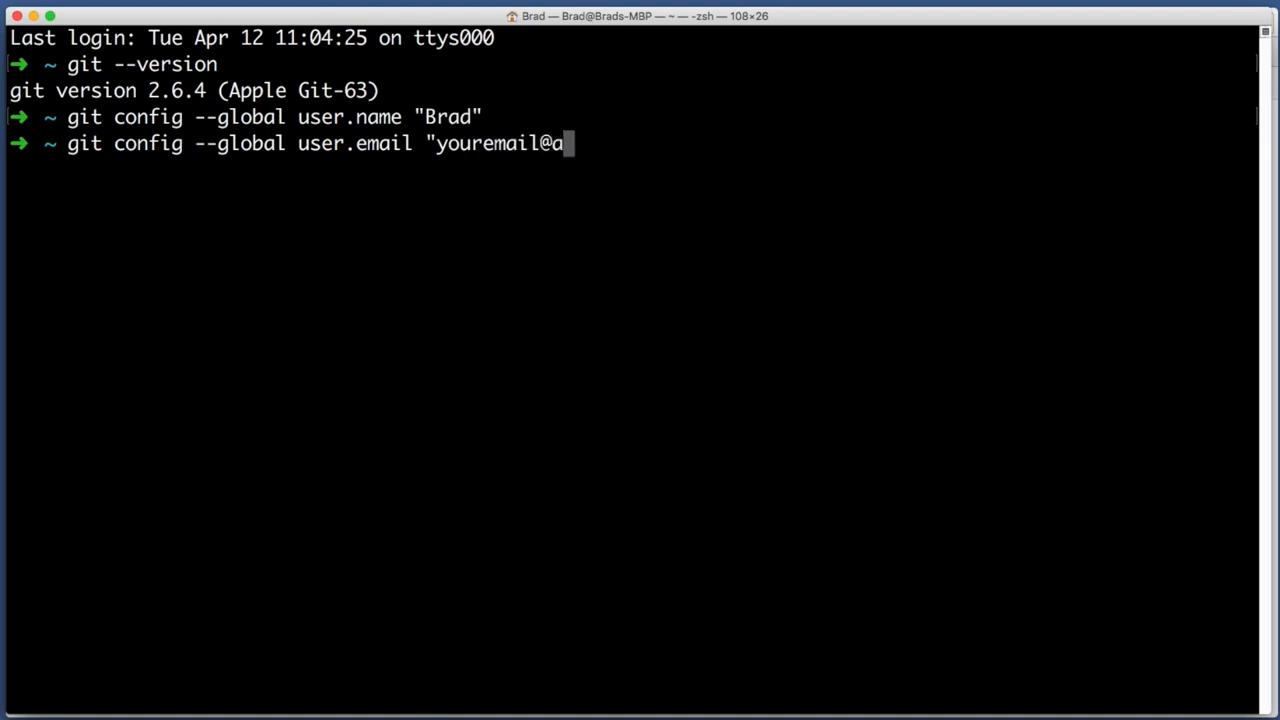
{"action": "type", "text": "ddress.com\""}
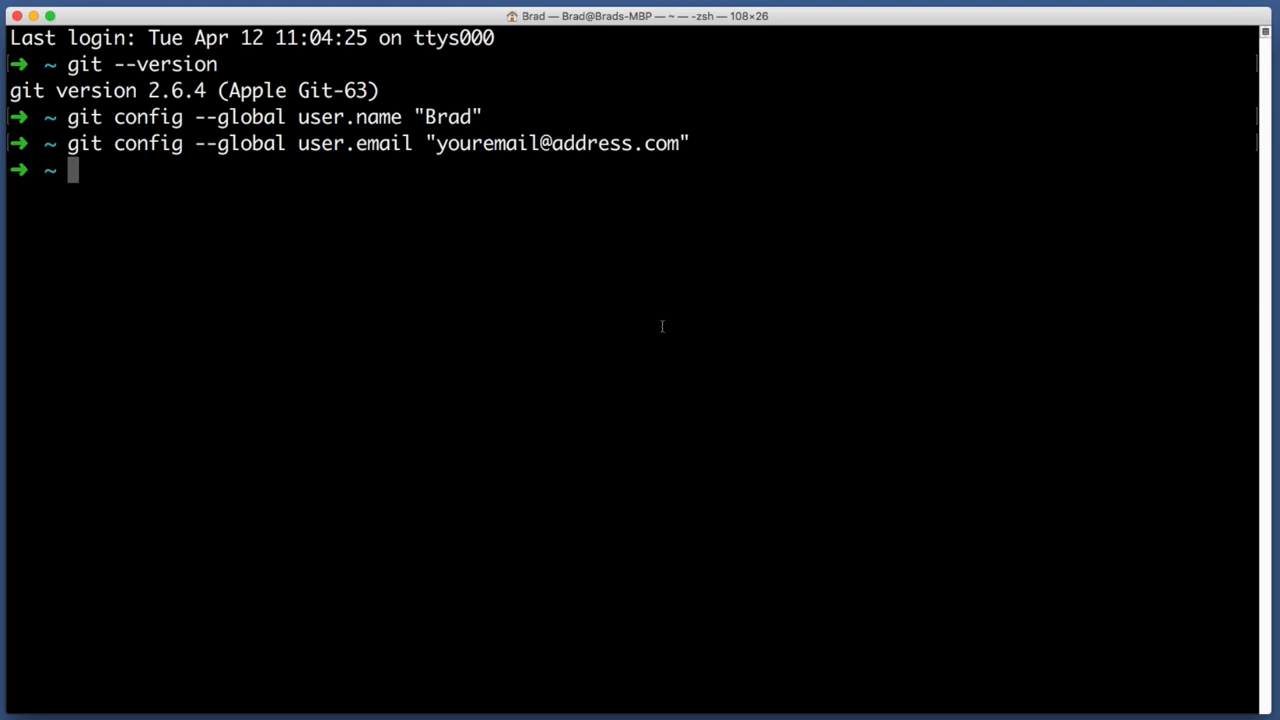
{"action": "right_click", "coordinate": [520, 300]}
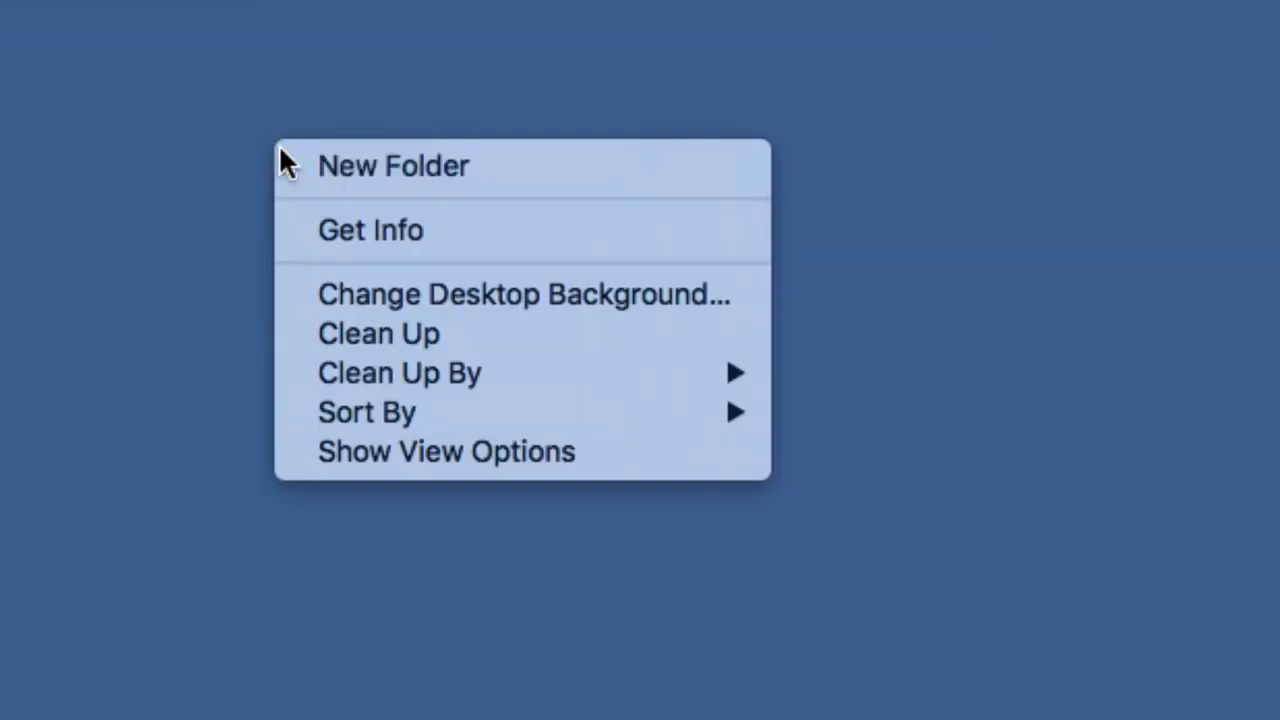
{"action": "left_click", "coordinate": [392, 166]}
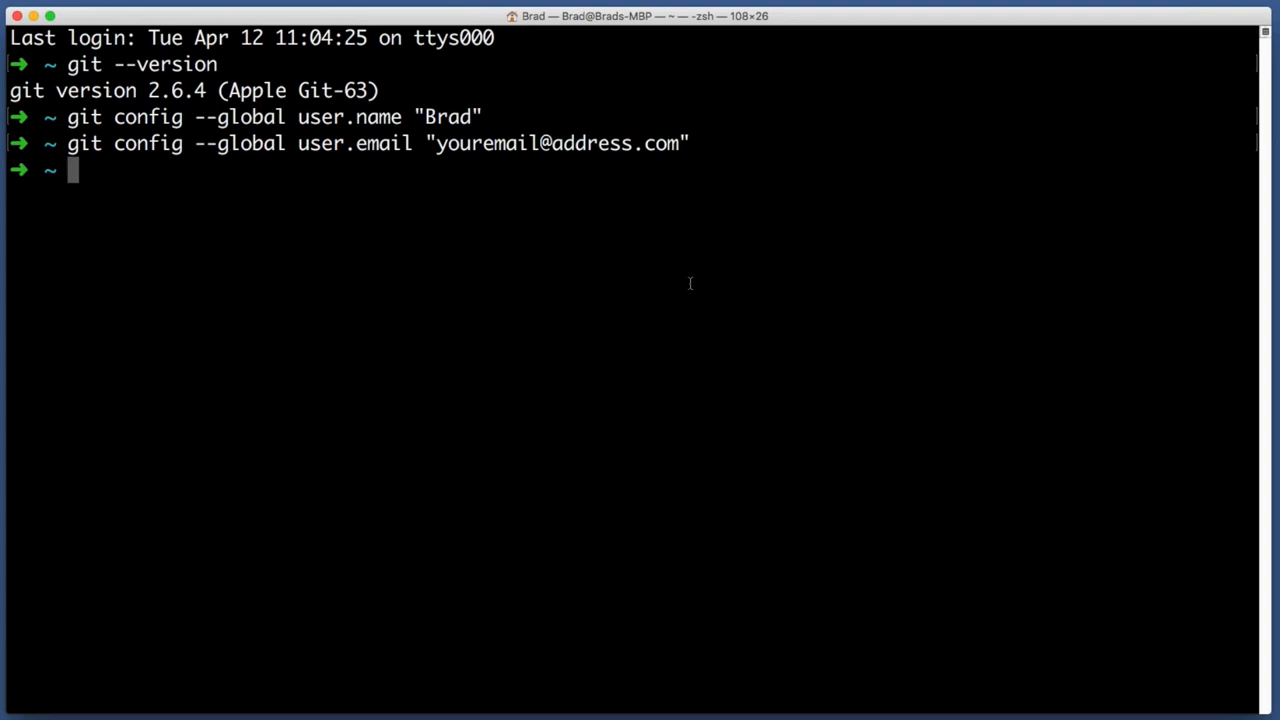
{"action": "mouse_move", "coordinate": [728, 356]}
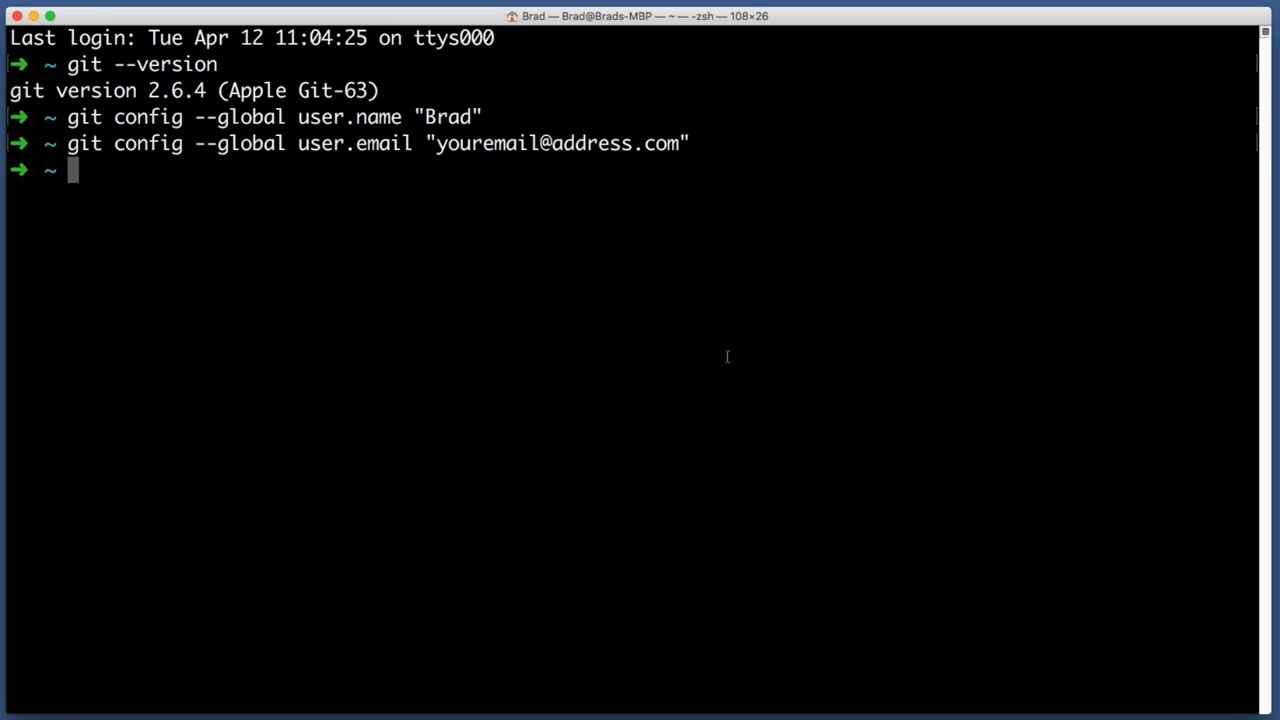
- Run pwd to show the working directory is the home folder /Users/Brad
{"action": "type", "text": "p"}
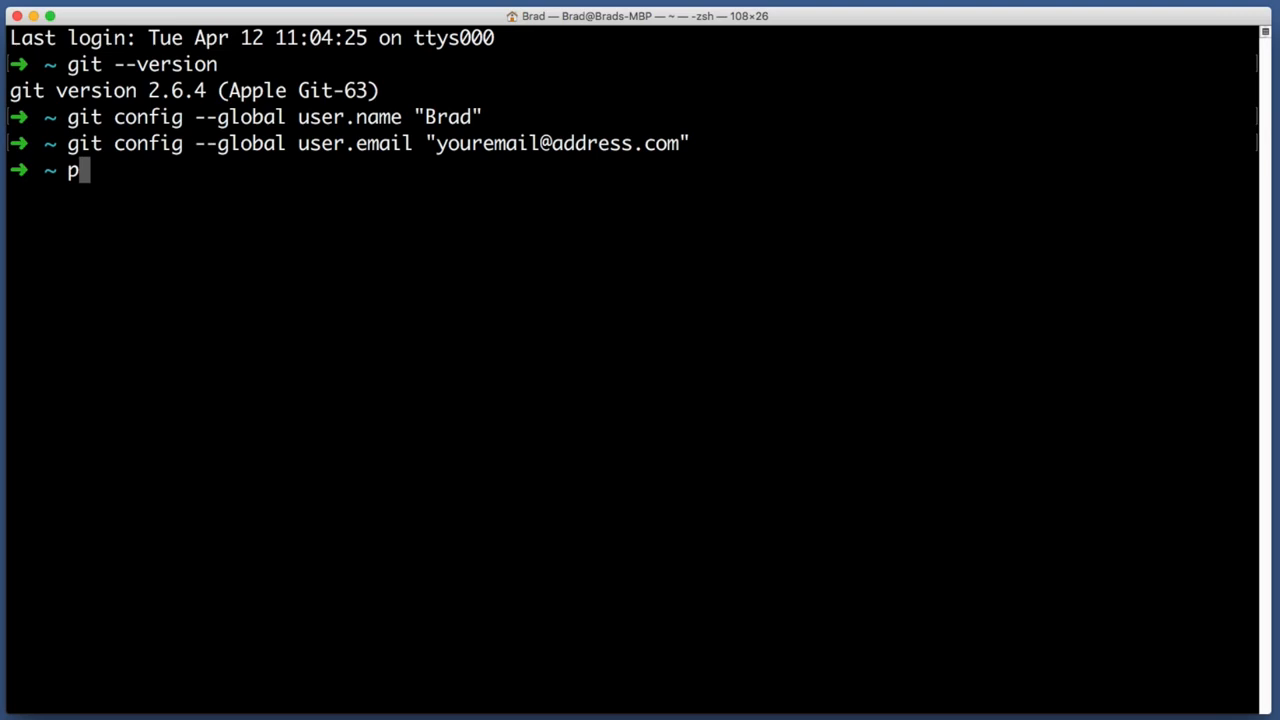
{"action": "type", "text": "wd"}
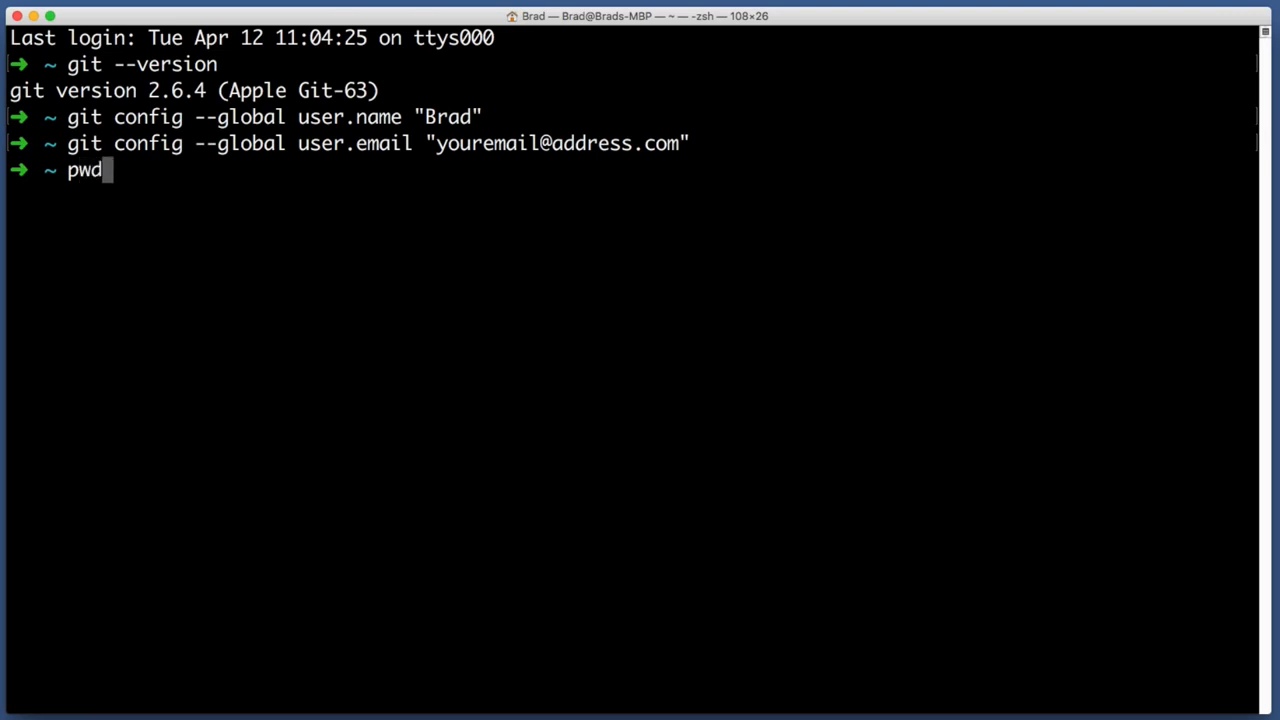
{"action": "key", "text": "Return"}
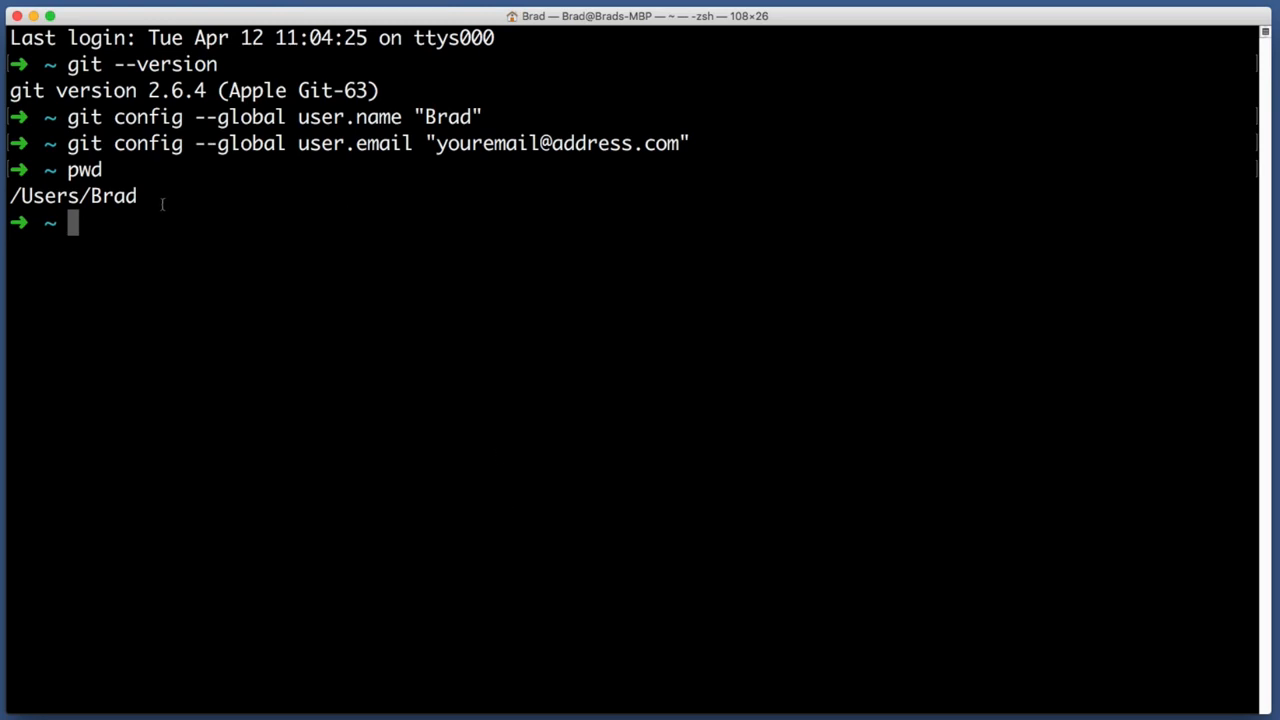
{"action": "mouse_move", "coordinate": [242, 238]}
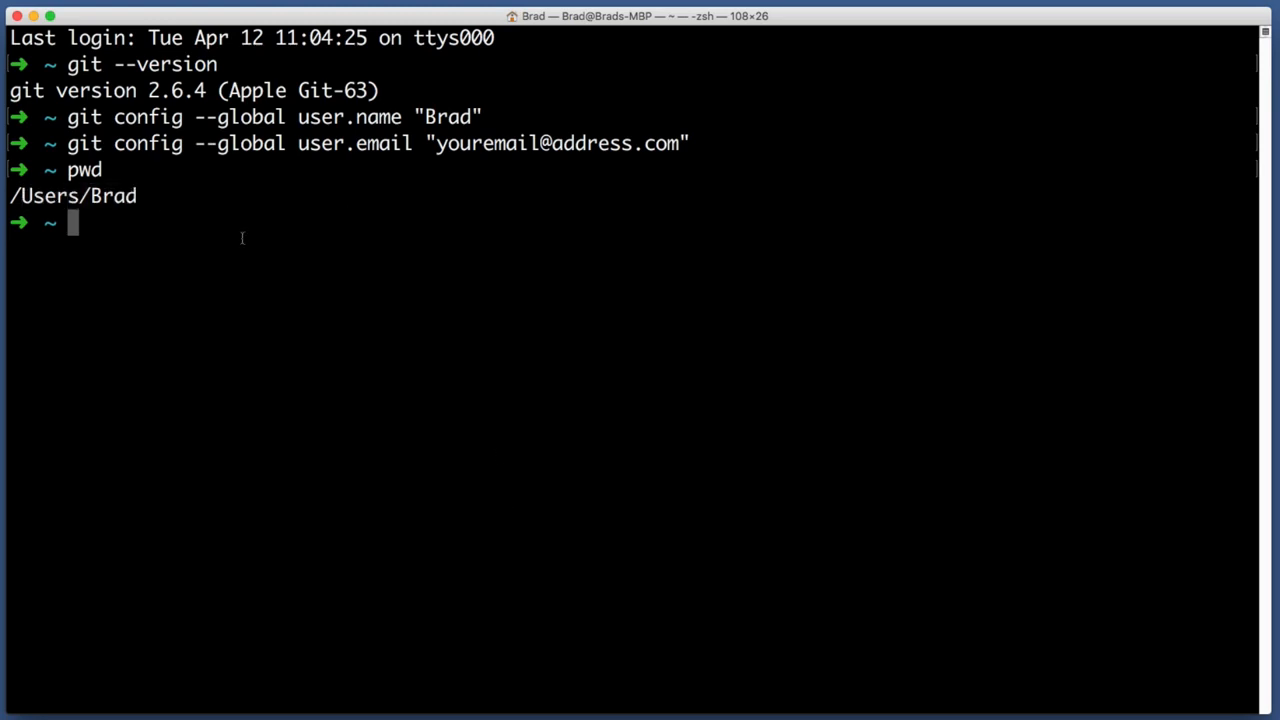
{"action": "mouse_move", "coordinate": [700, 312]}
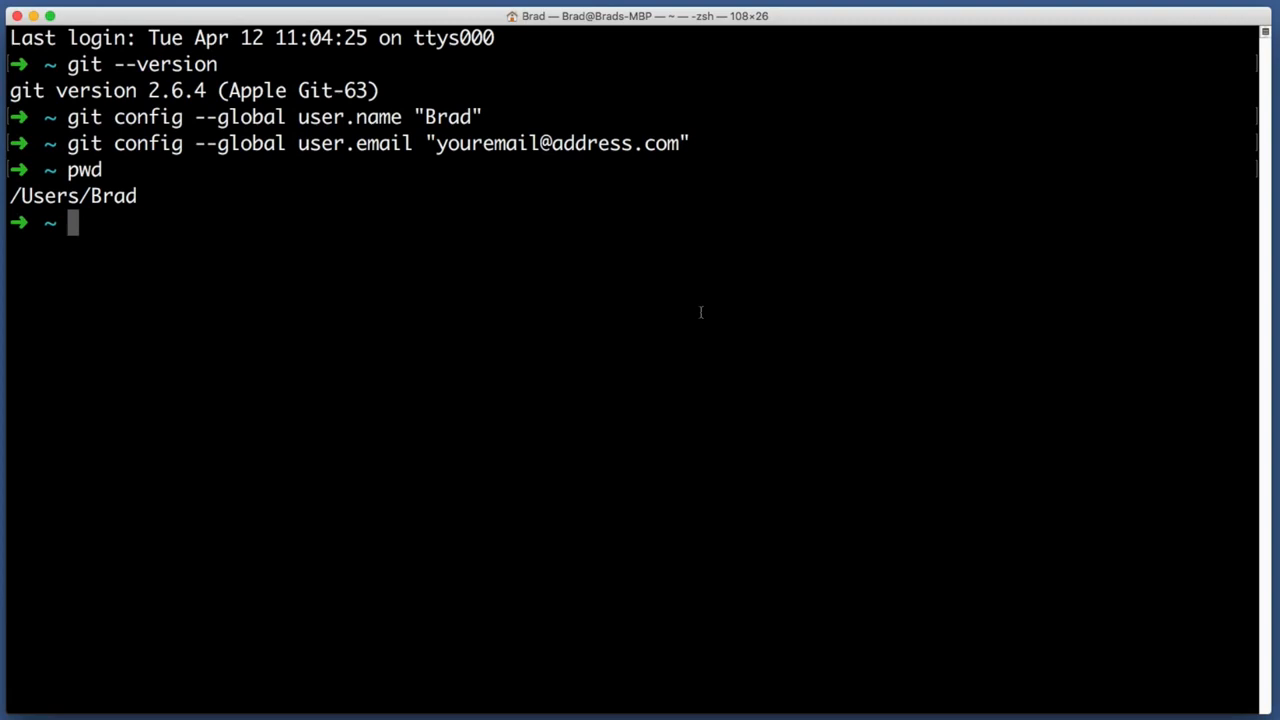
- Change into the Desktop's Sites folder via its dragged-in path and confirm with pwd
{"action": "type", "text": "cd"}
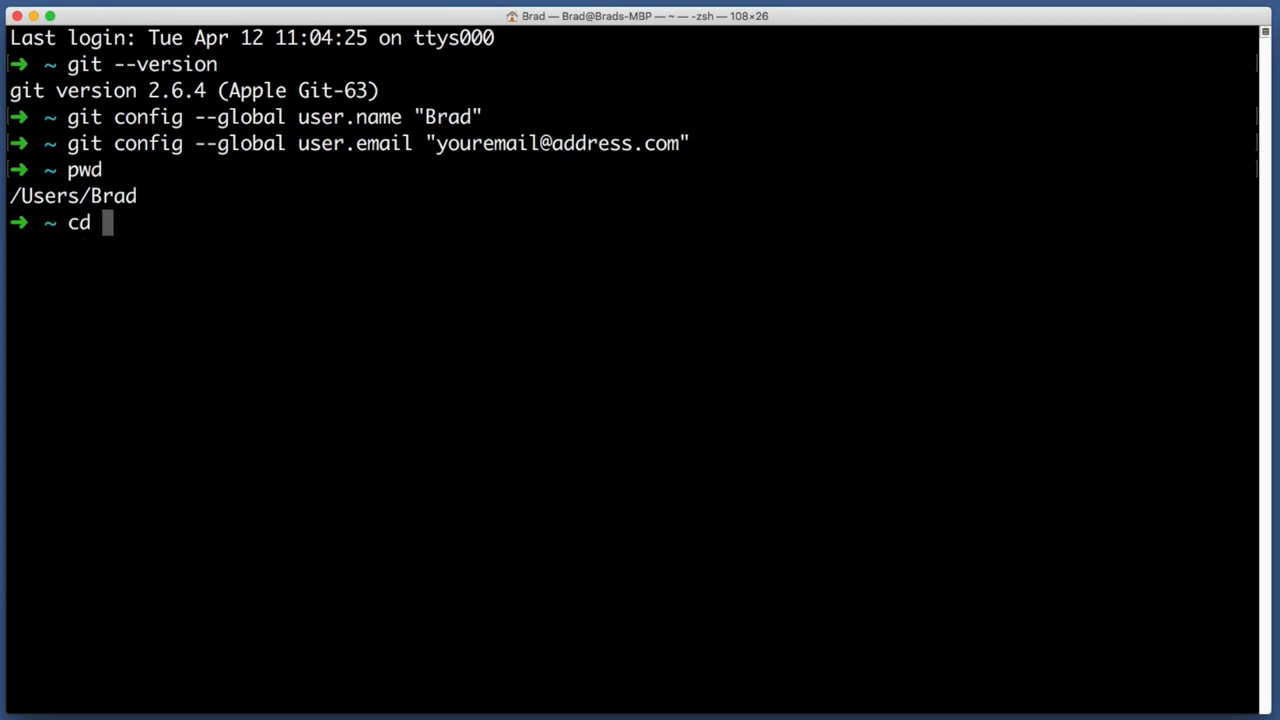
{"action": "mouse_move", "coordinate": [688, 300]}
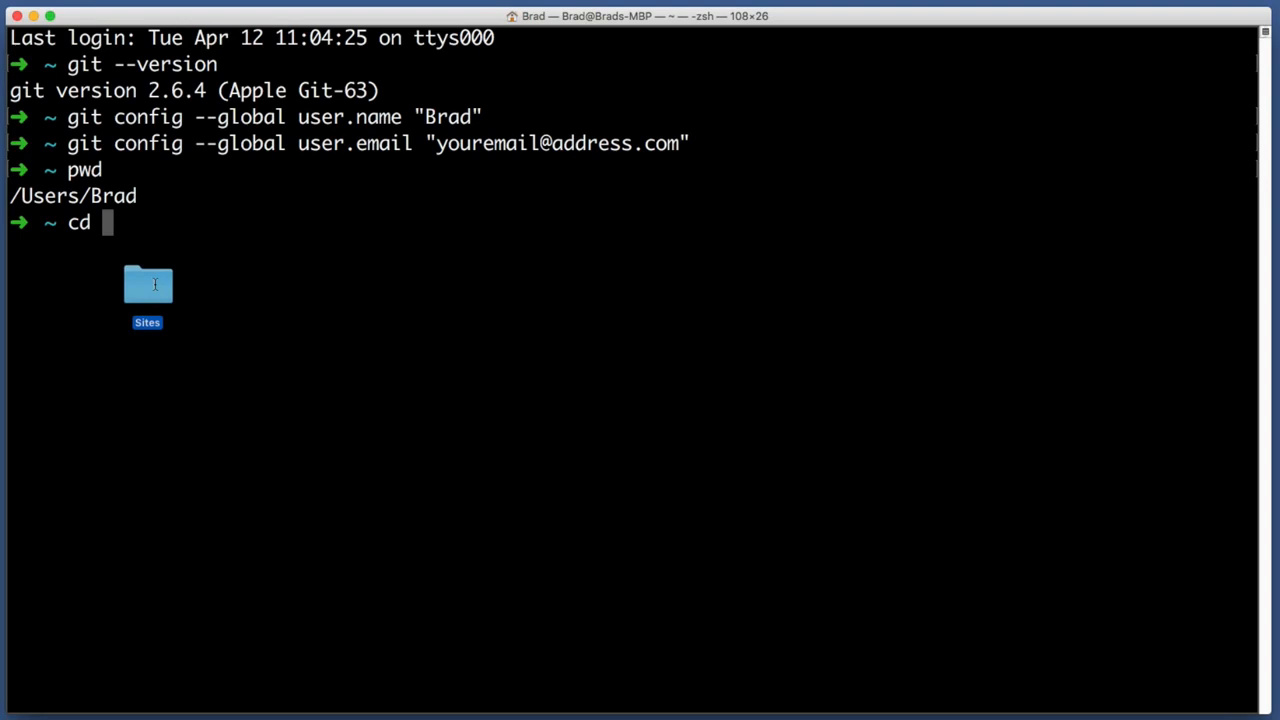
{"action": "left_click_drag", "start_coordinate": [148, 284], "coordinate": [300, 222]}
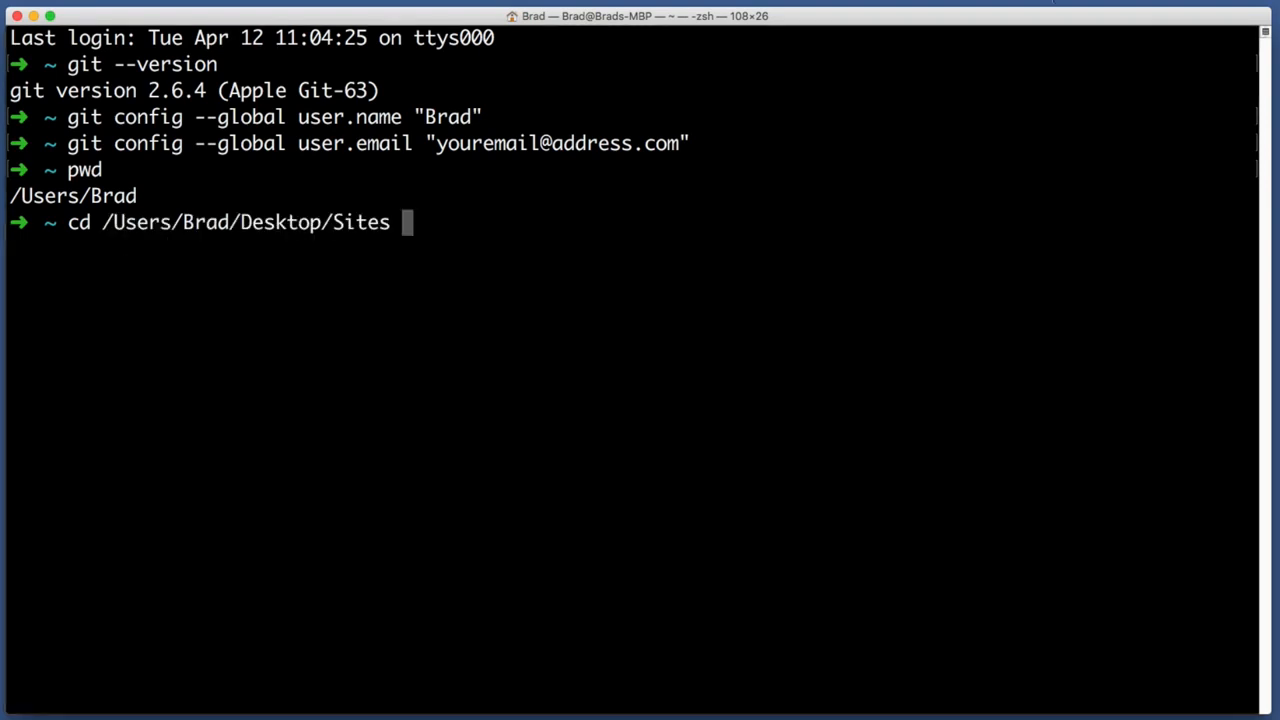
{"action": "key", "text": "Return"}
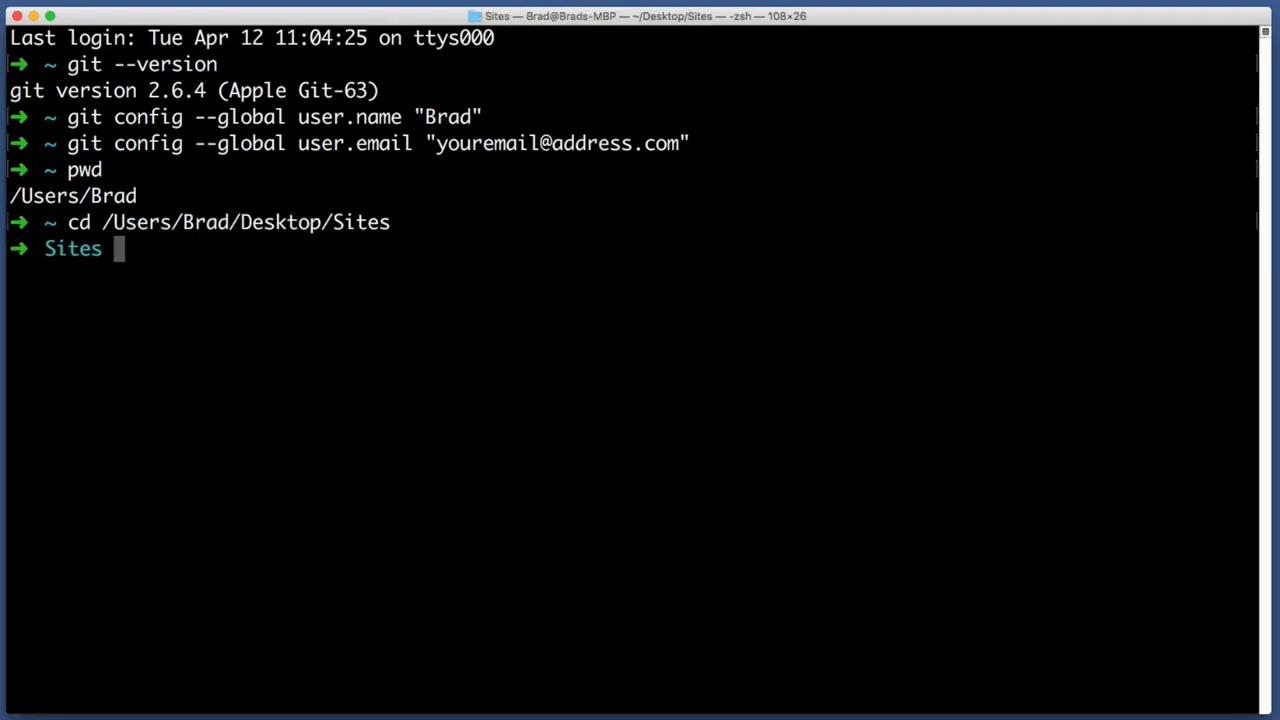
{"action": "type", "text": "pwd"}
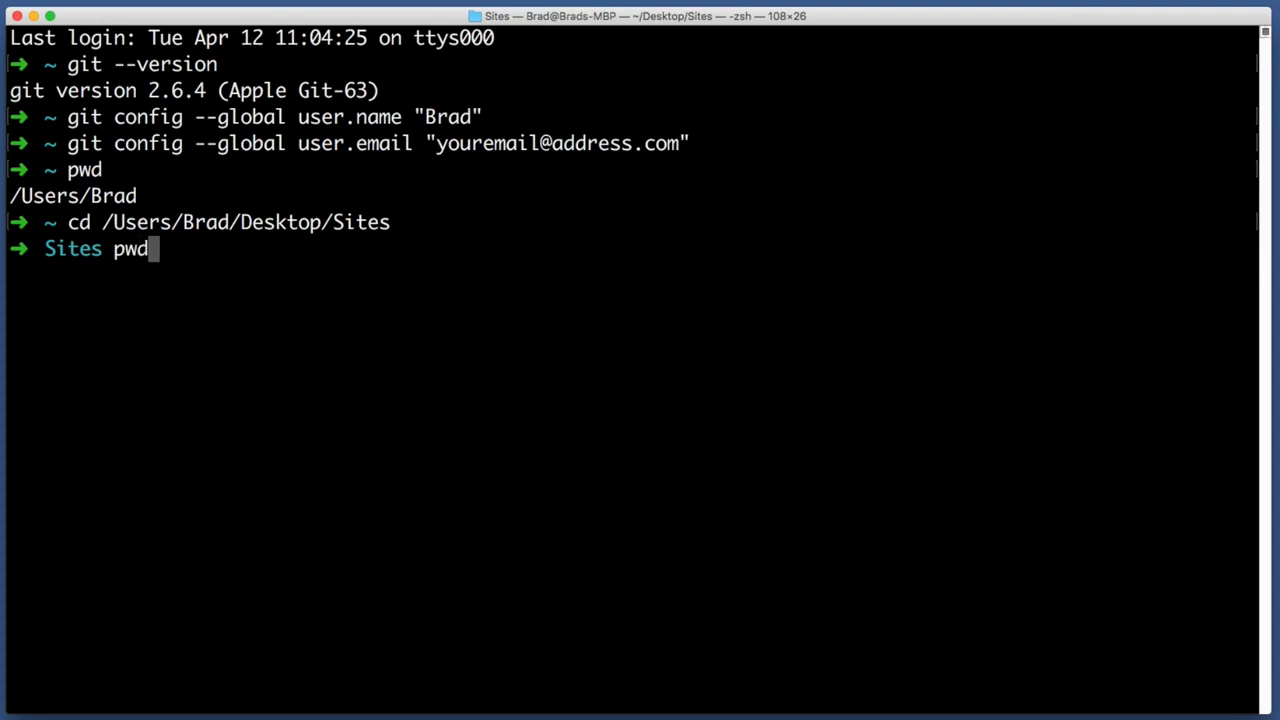
{"action": "key", "text": "Return"}
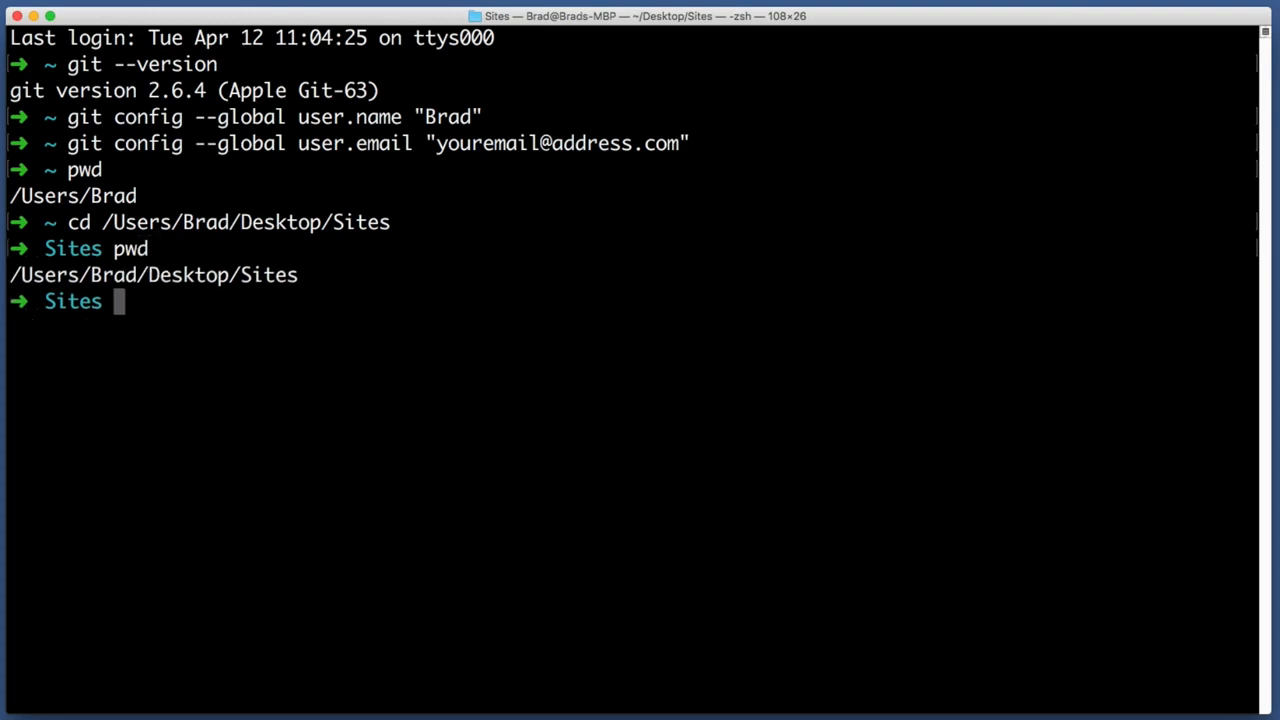
{"action": "mouse_move", "coordinate": [700, 404]}
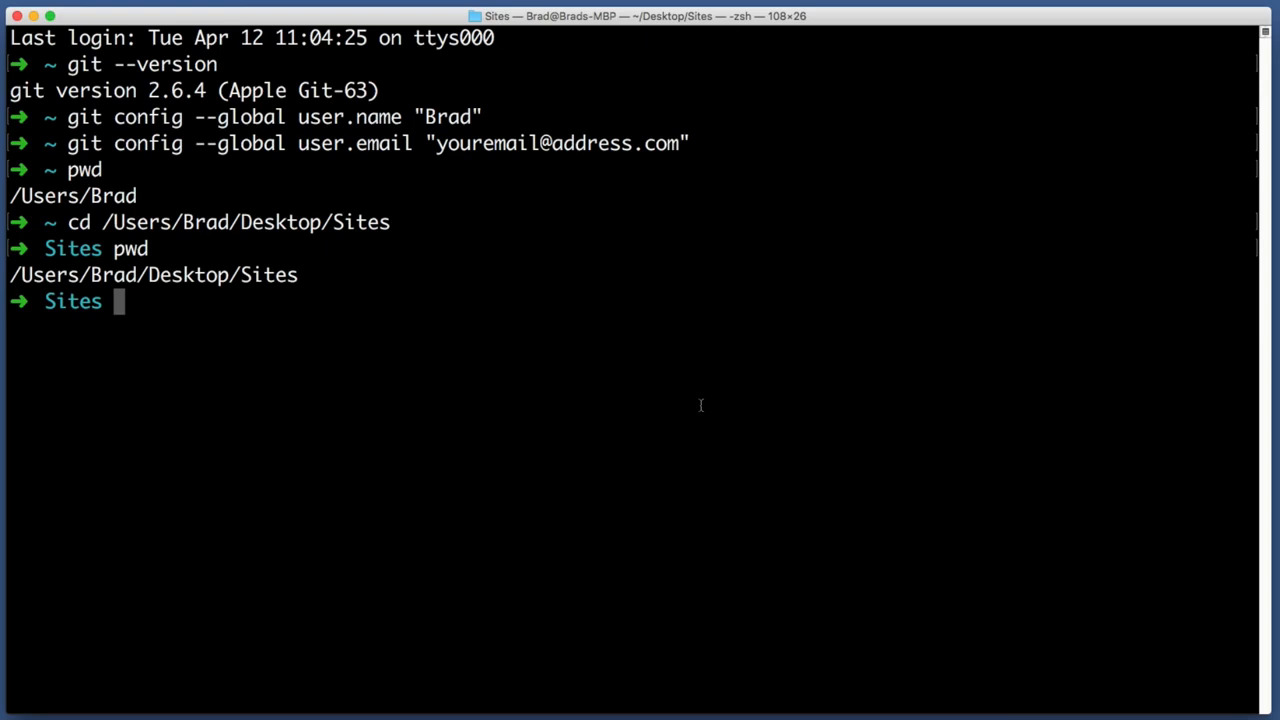
{"action": "mouse_move", "coordinate": [324, 274]}
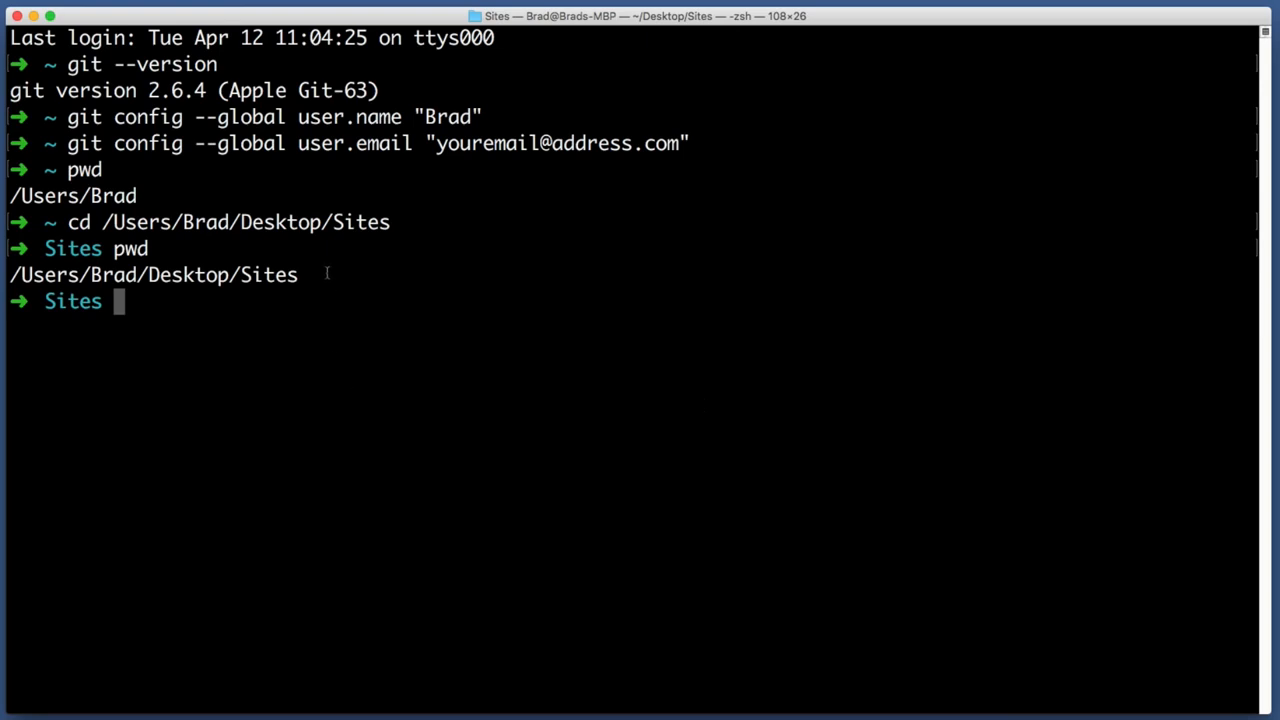
{"action": "mouse_move", "coordinate": [268, 360]}
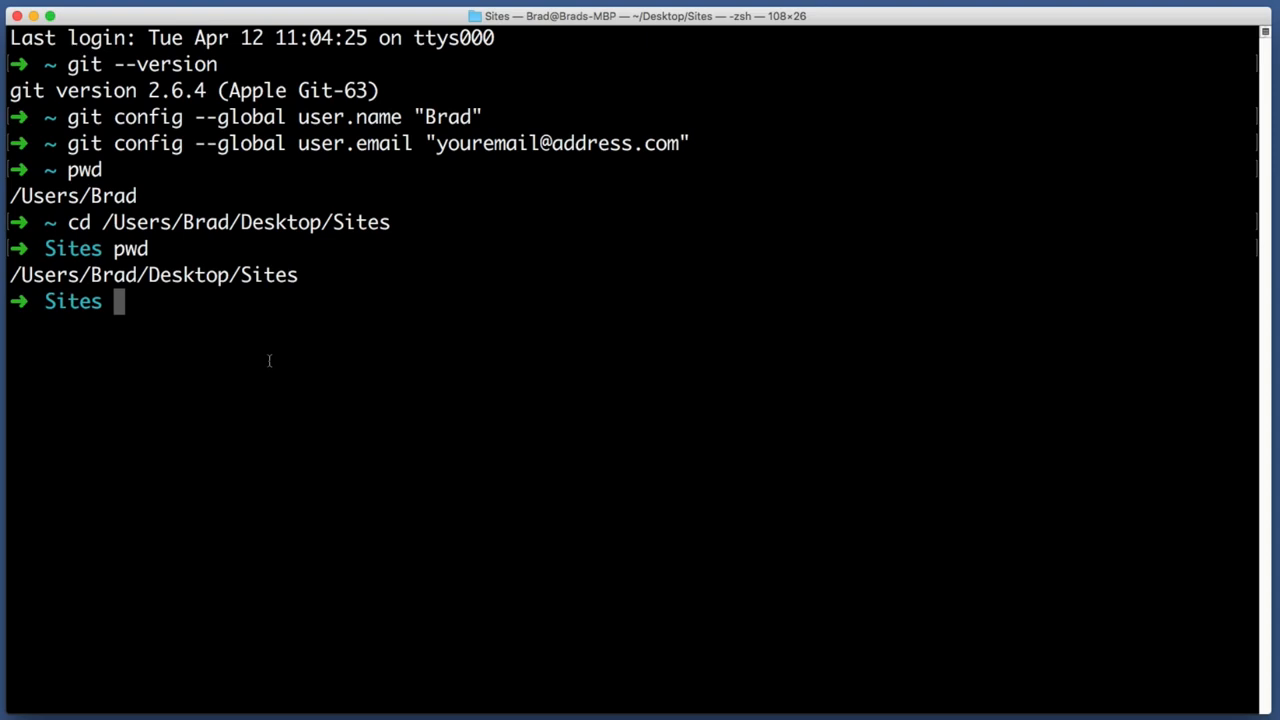
{"action": "mouse_move", "coordinate": [530, 324]}
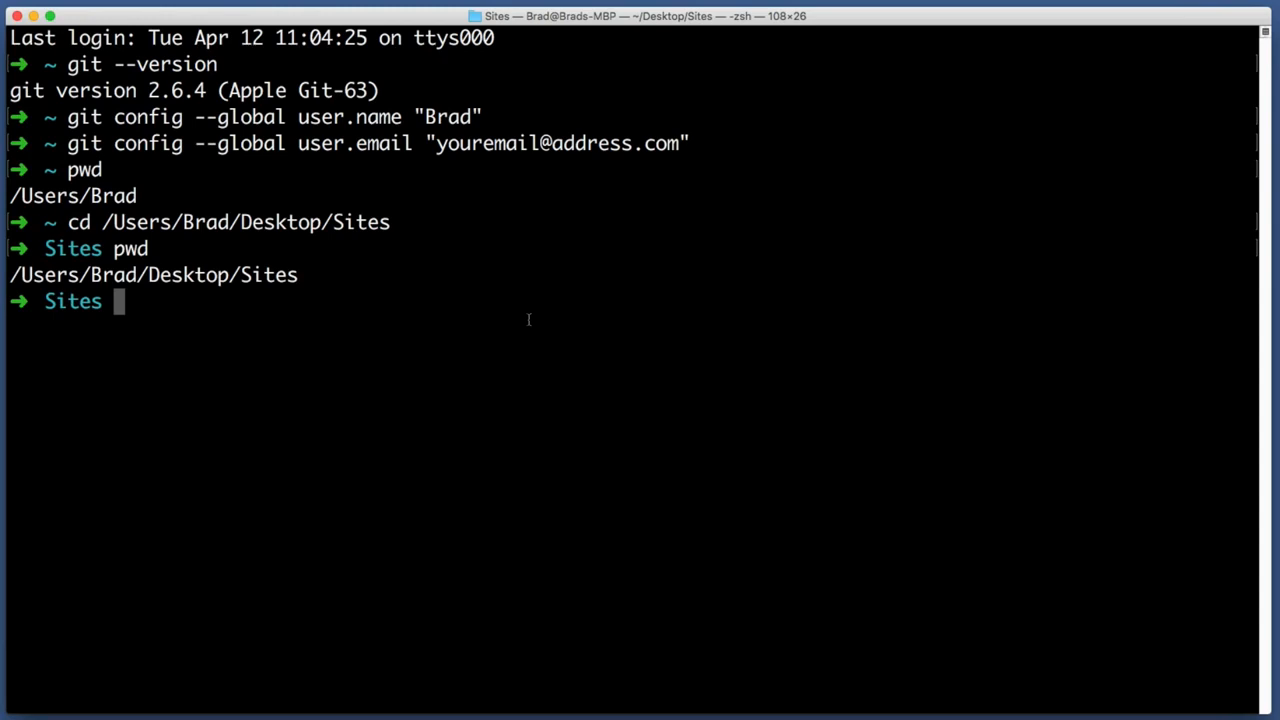
- Create a hello-world folder inside Sites with mkdir "hello-world"
{"action": "type", "text": "mkd"}
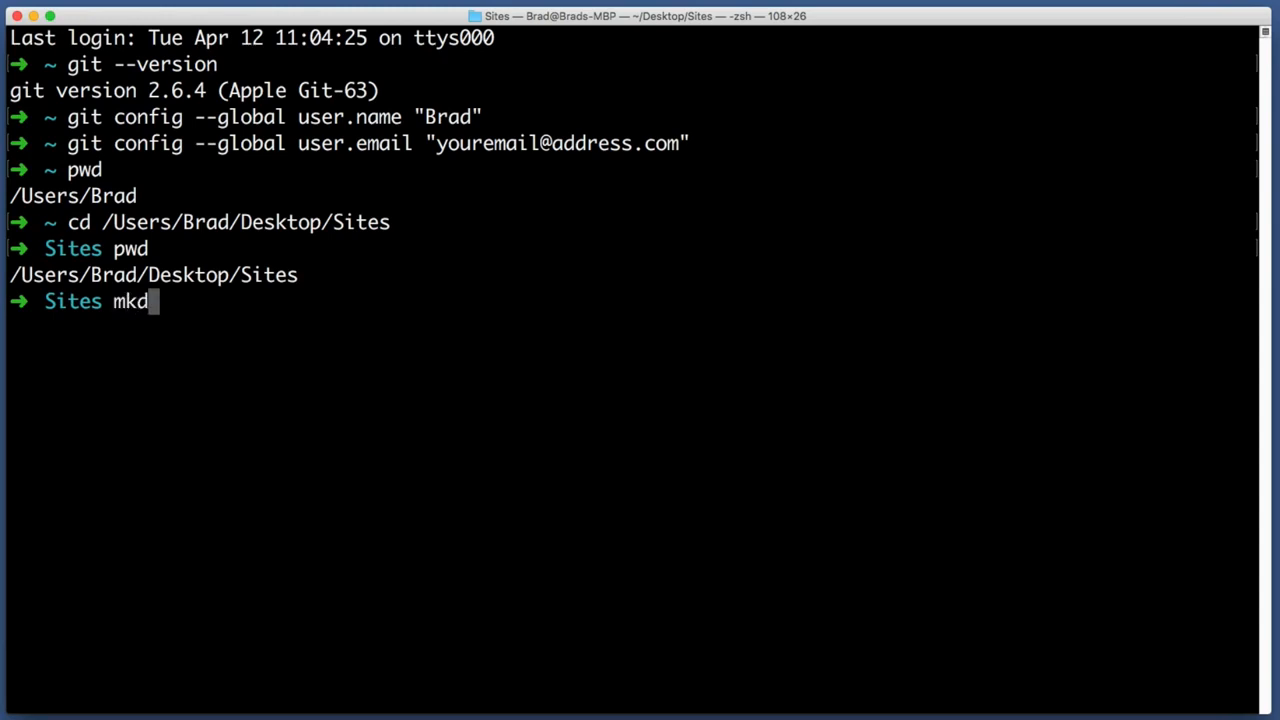
{"action": "type", "text": "ir"}
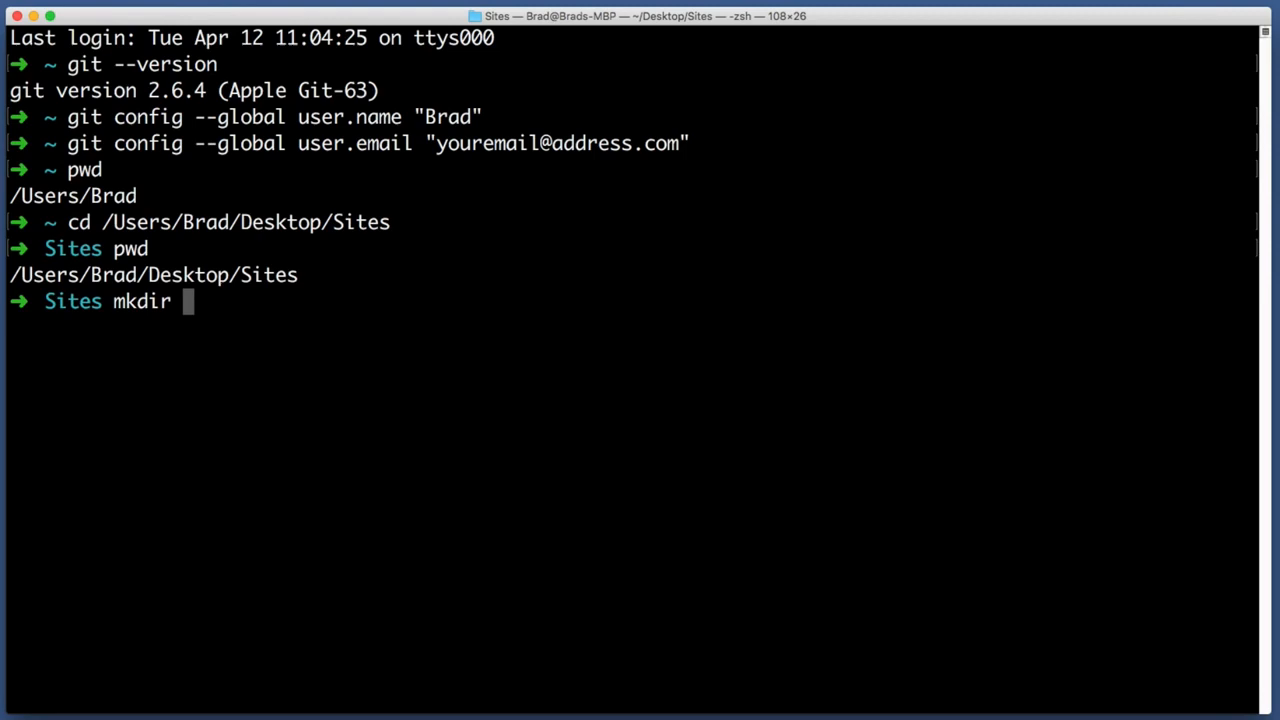
{"action": "type", "text": "\""}
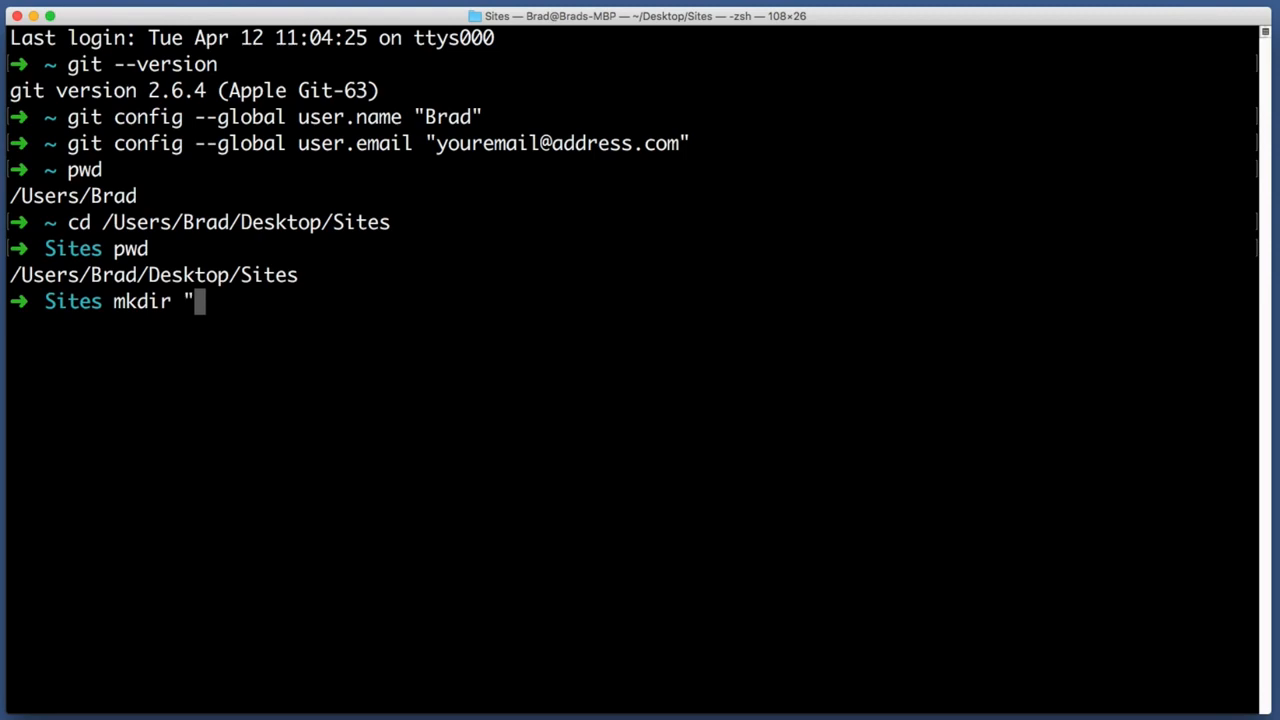
{"action": "type", "text": "hello"}
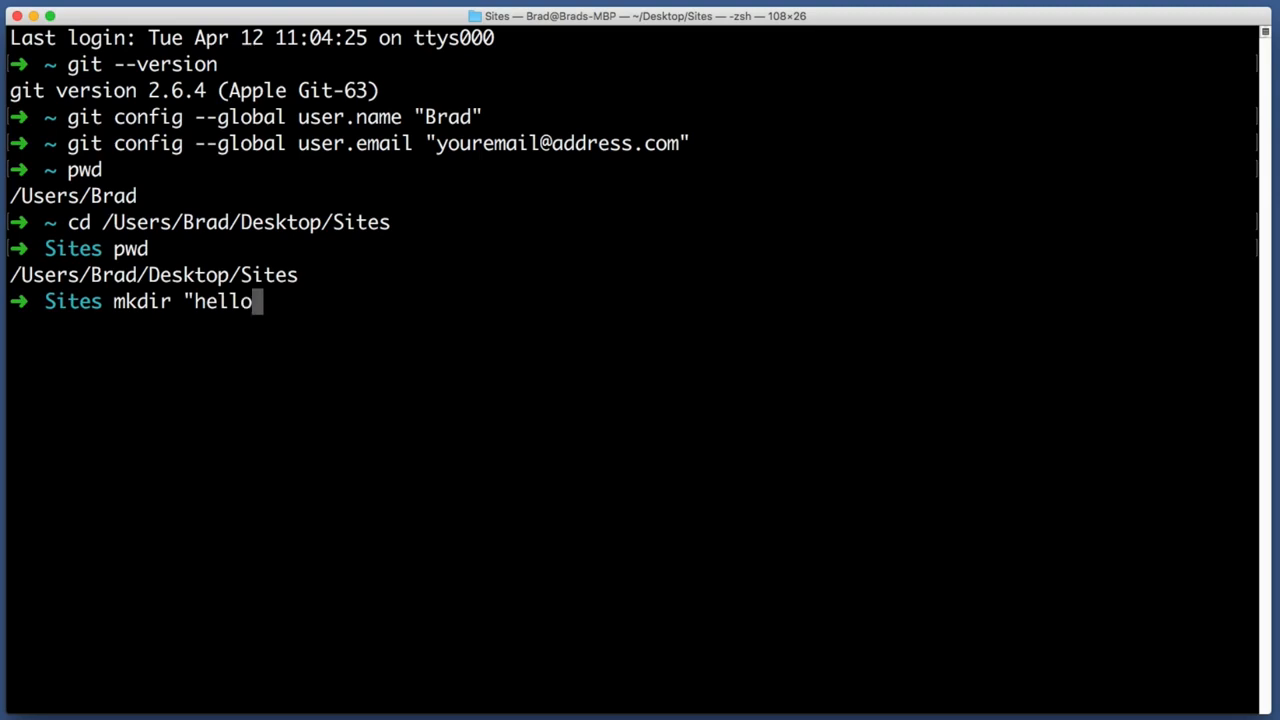
{"action": "type", "text": "-world\""}
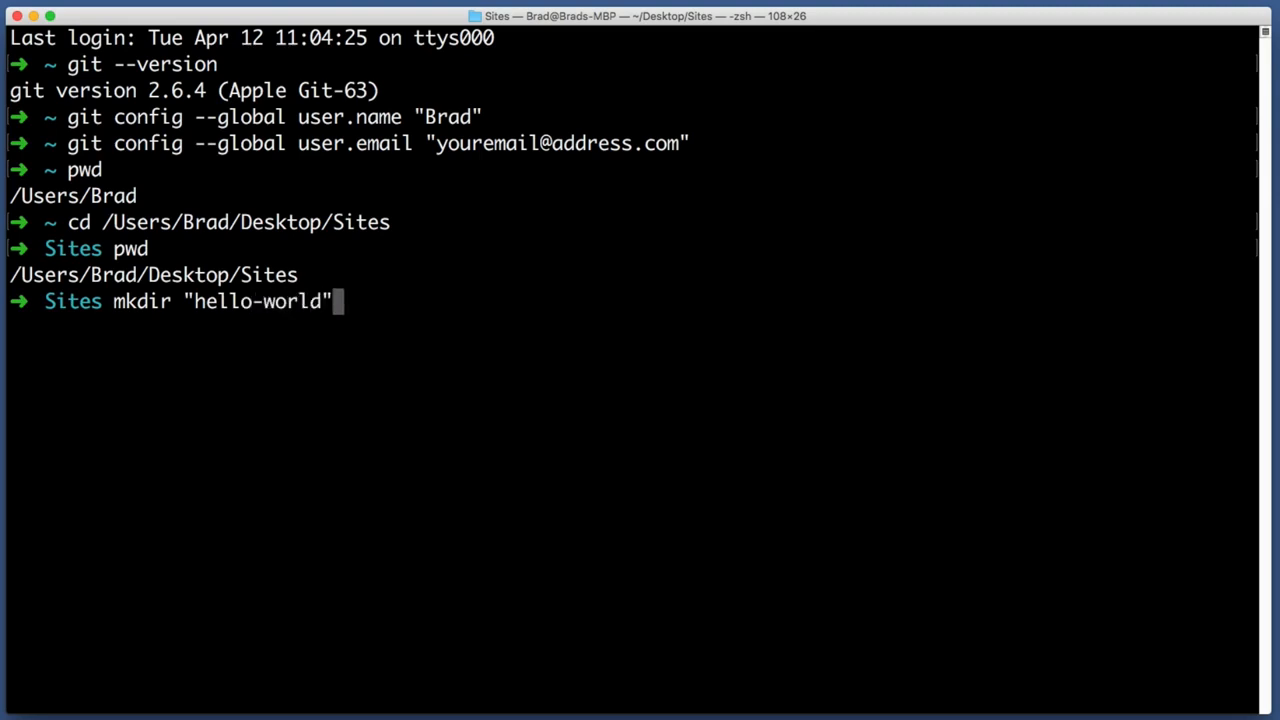
{"action": "key", "text": "Return"}
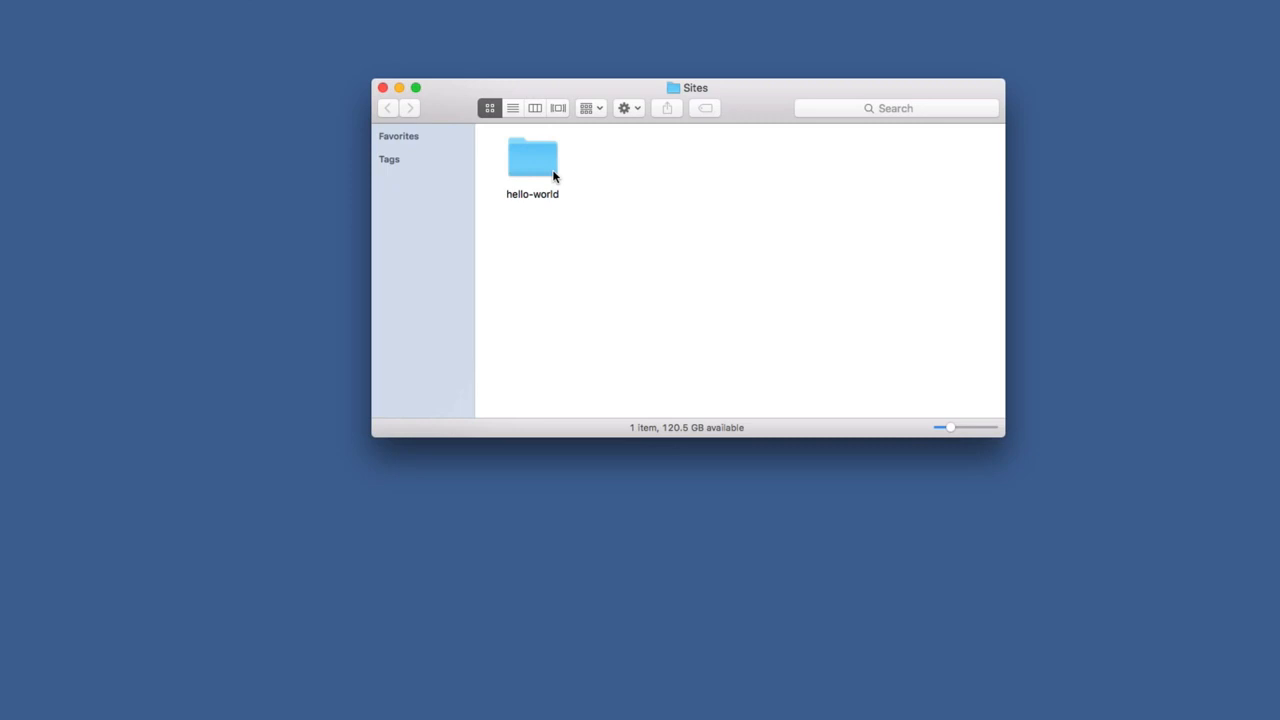
{"action": "mouse_move", "coordinate": [742, 276]}
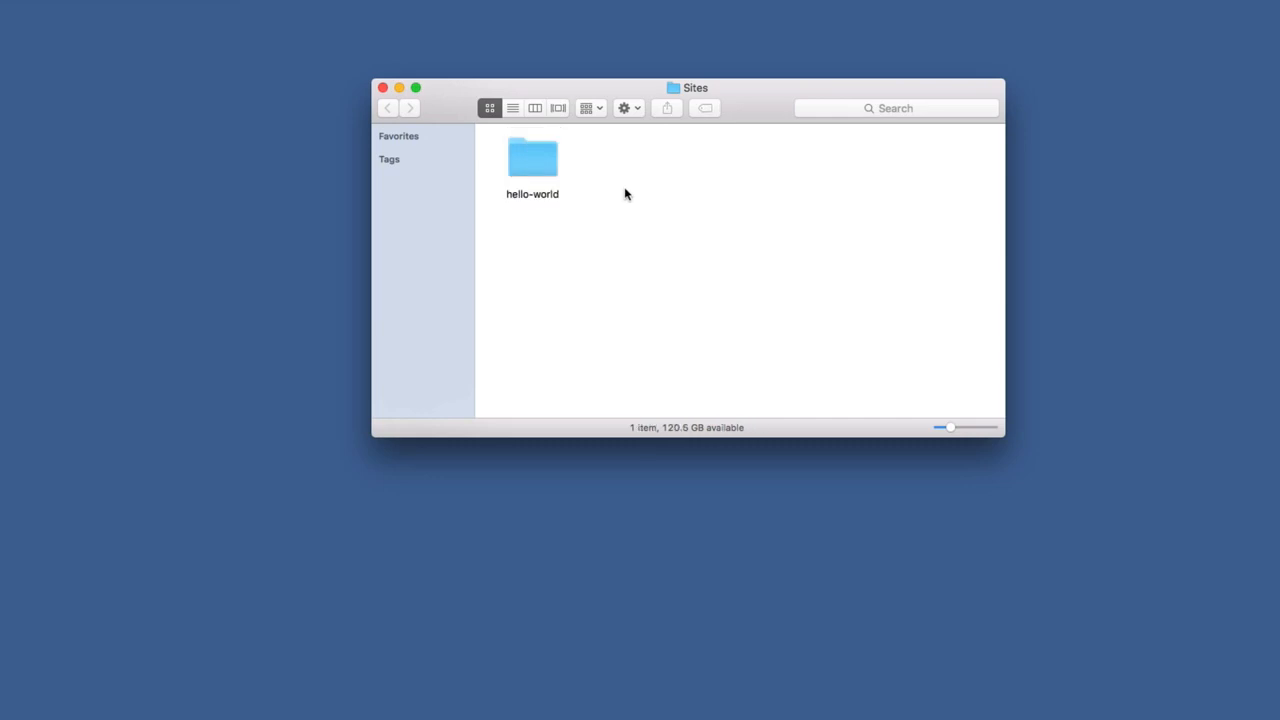
- Open the new hello-world folder in the Finder Sites window
{"action": "left_click", "coordinate": [532, 156]}
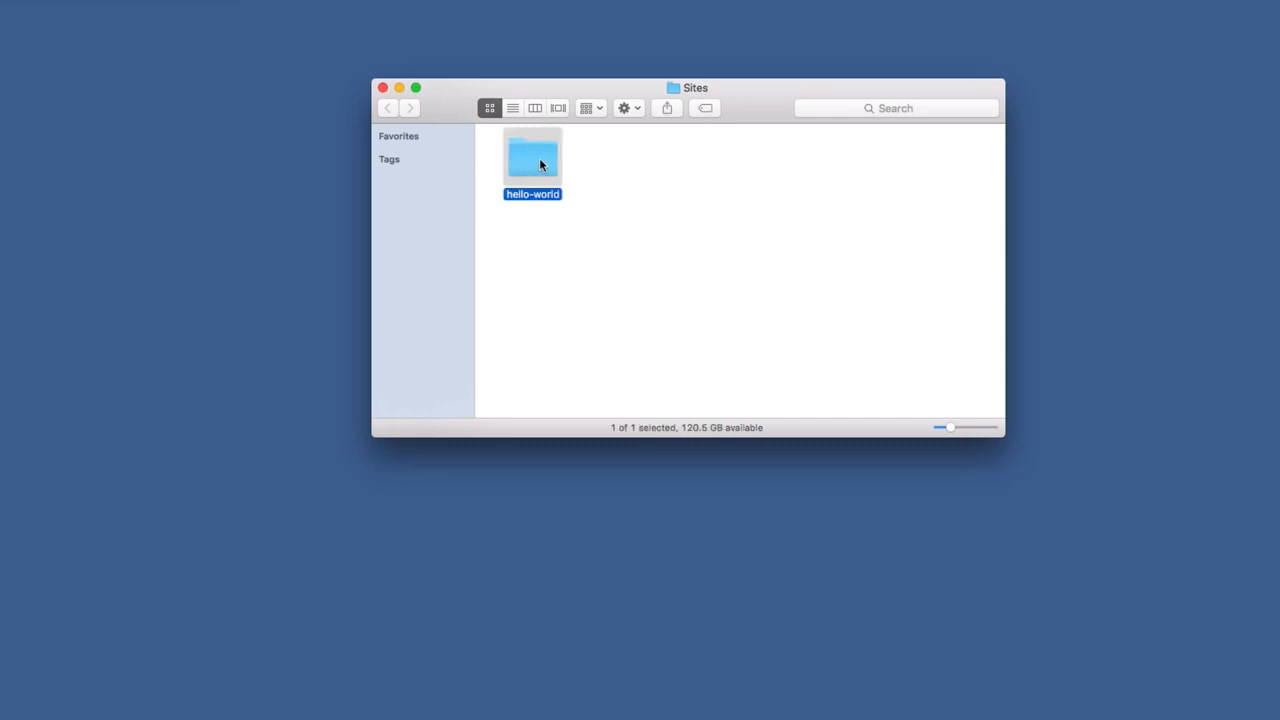
{"action": "double_click", "coordinate": [532, 158]}
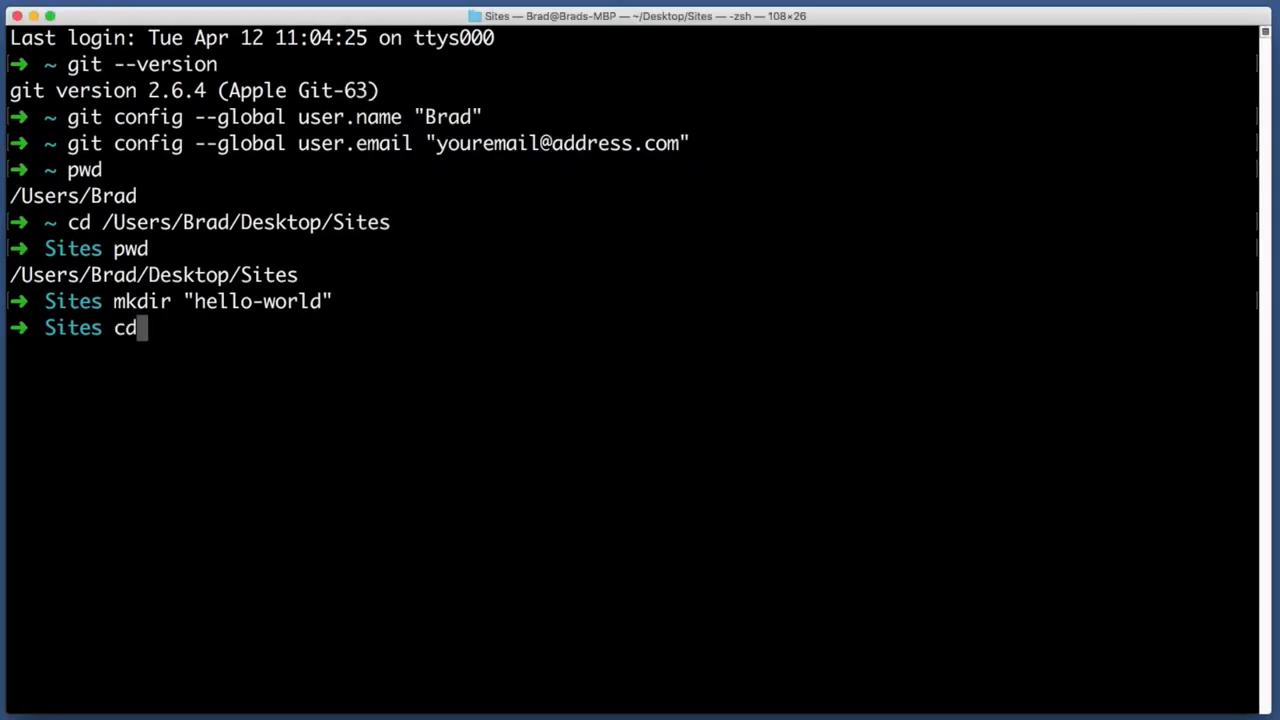
- Change the shell into the hello-world folder, using its path dragged in from Finder
{"action": "type", "text": "hello-world"}
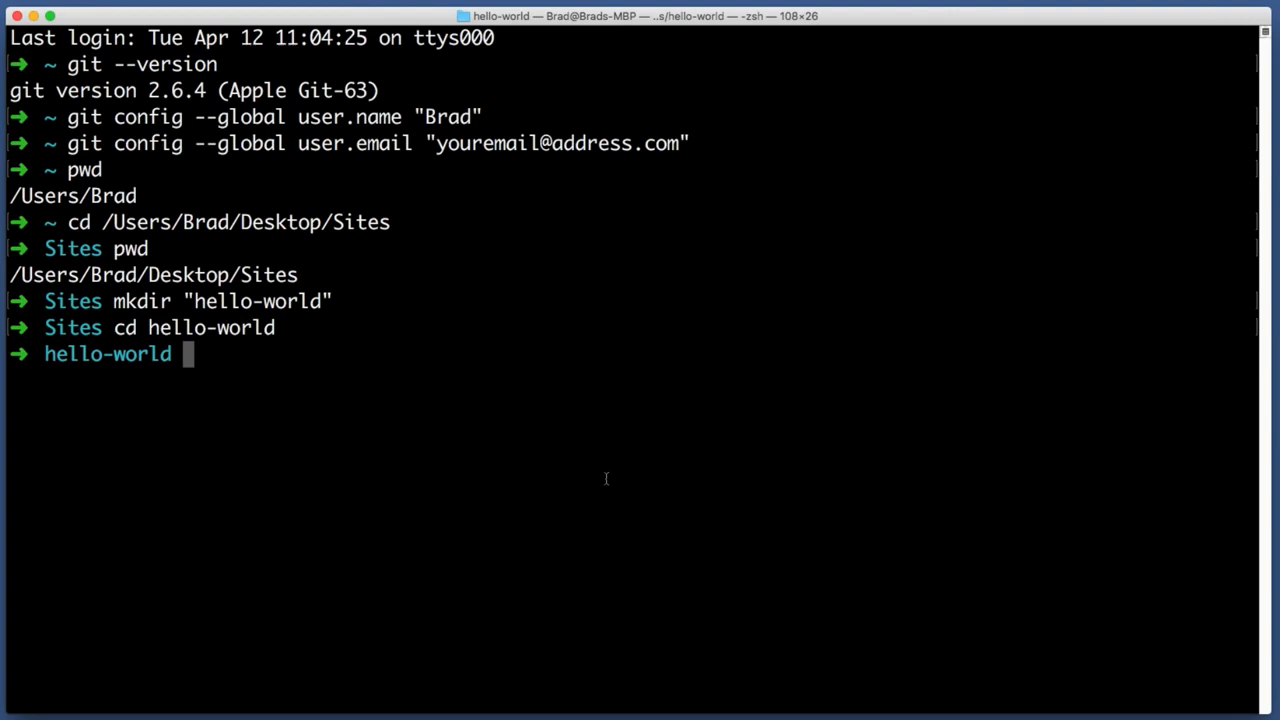
{"action": "type", "text": "cd"}
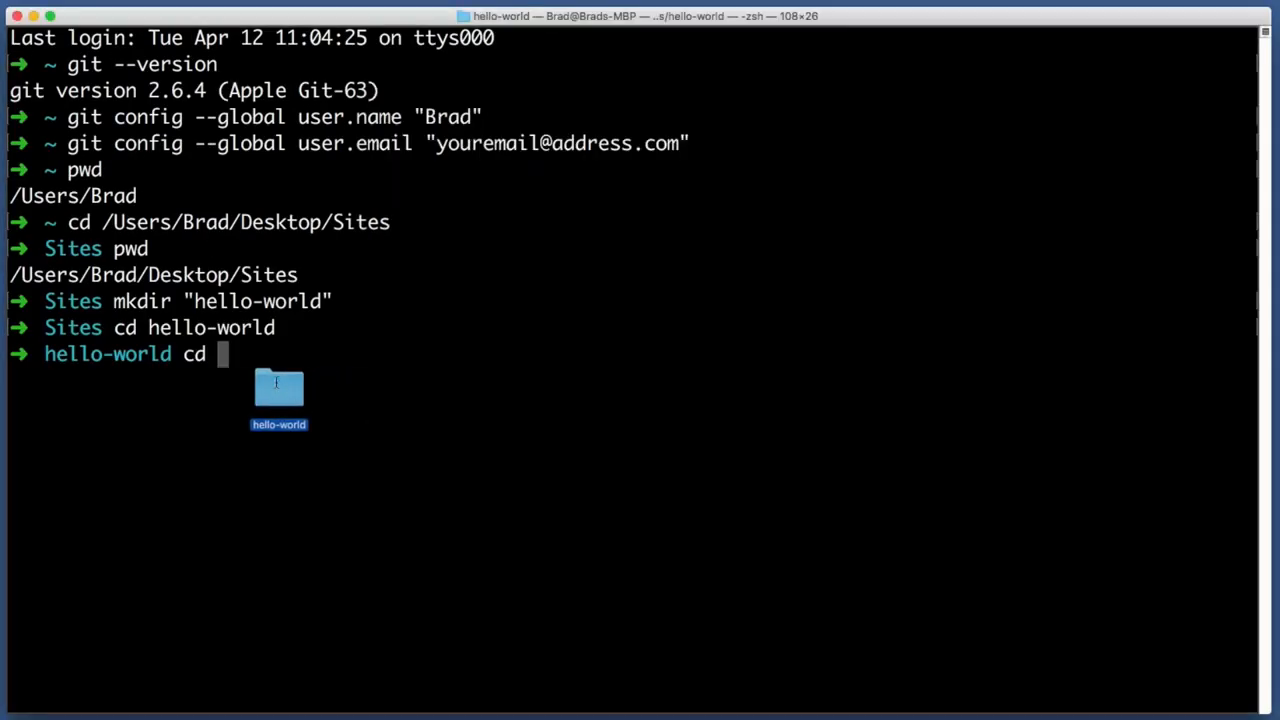
{"action": "left_click_drag", "start_coordinate": [278, 386], "coordinate": [400, 352]}
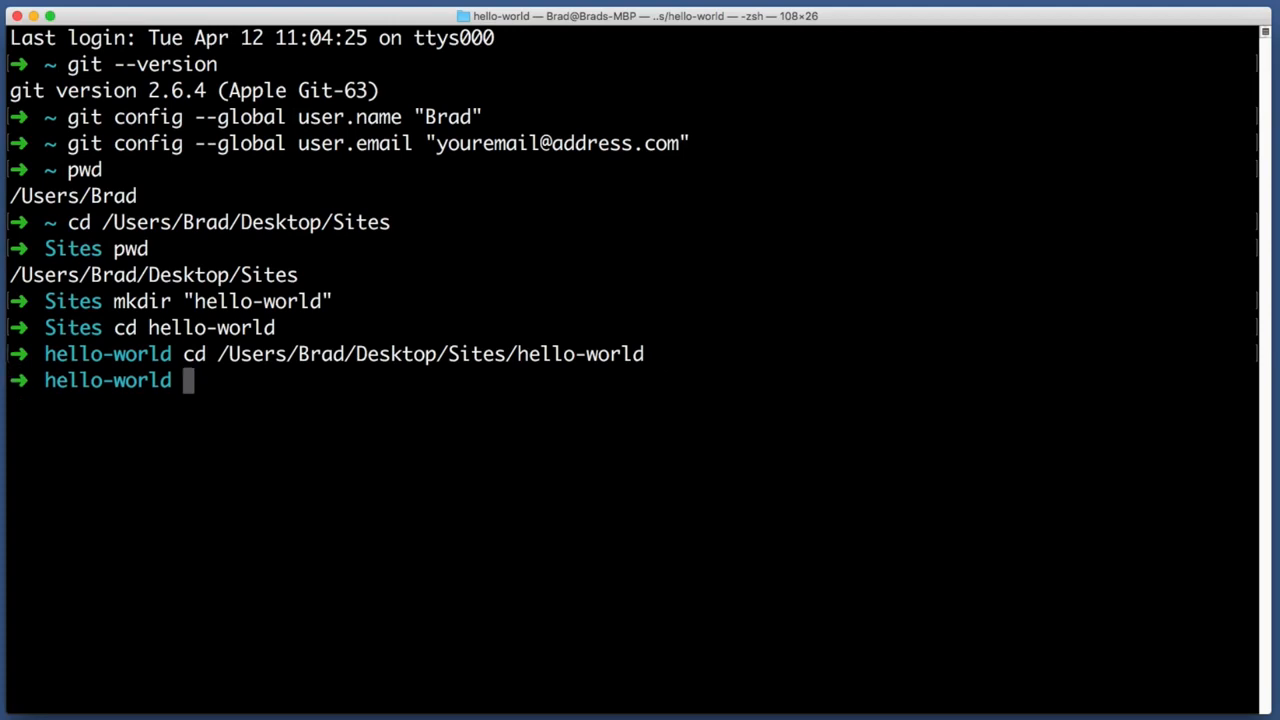
{"action": "mouse_move", "coordinate": [628, 500]}
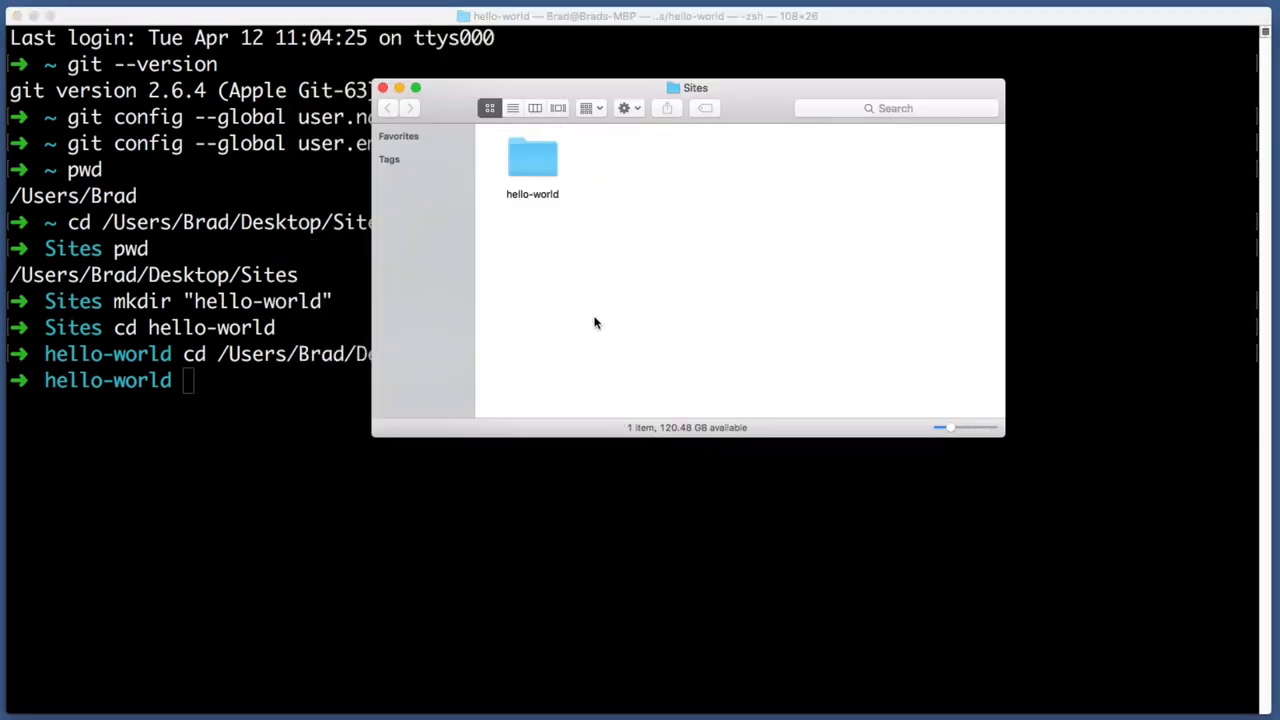
{"action": "double_click", "coordinate": [532, 158]}
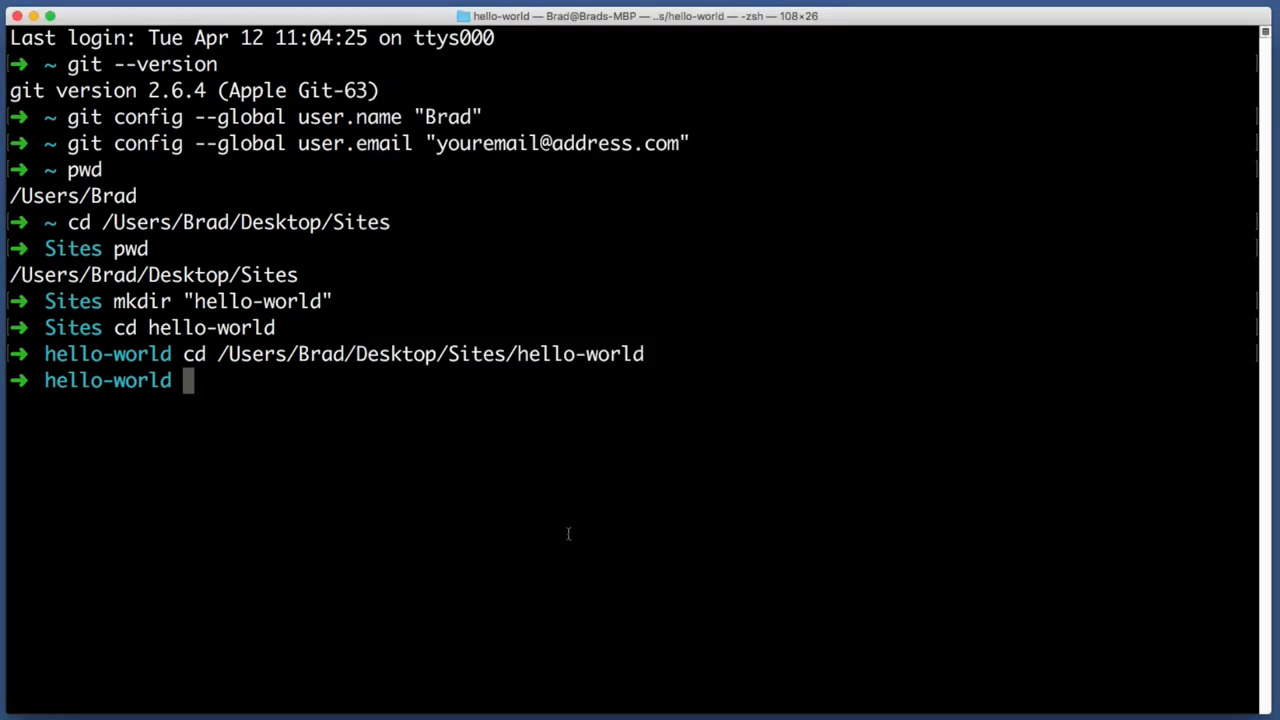
{"action": "mouse_move", "coordinate": [576, 378]}
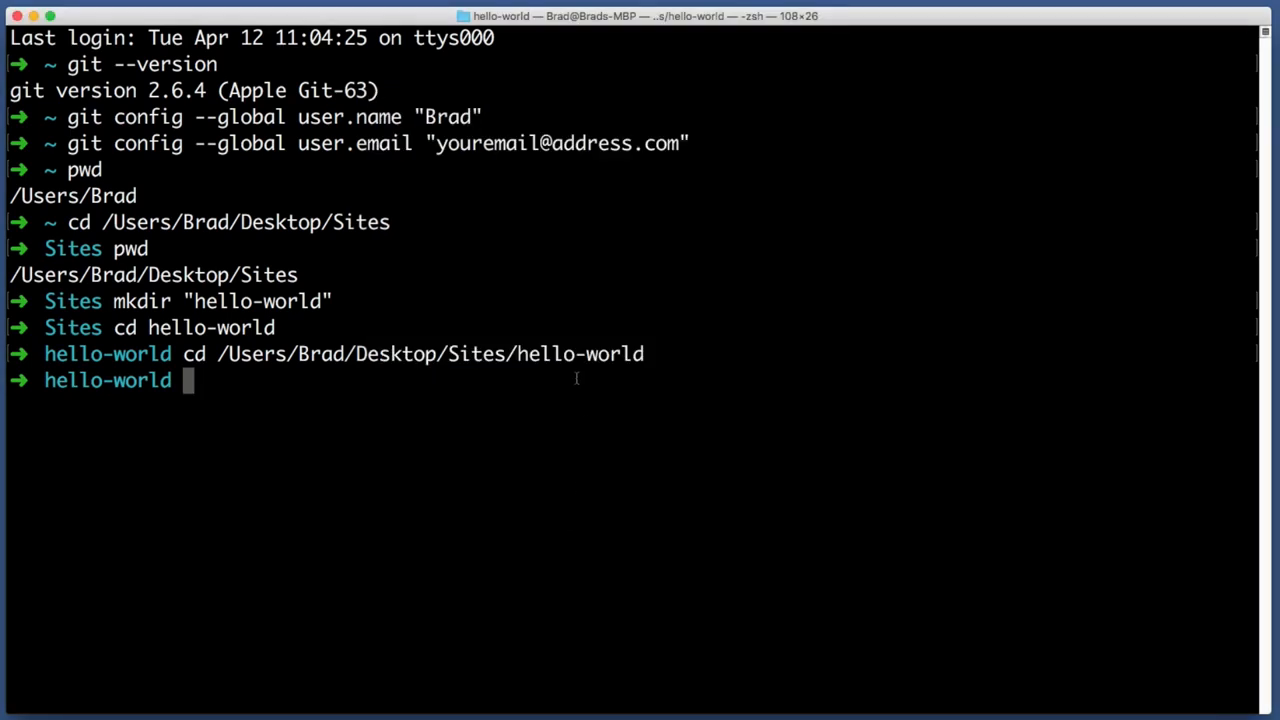
- Initialize an empty Git repository in hello-world with git init
{"action": "type", "text": "git"}
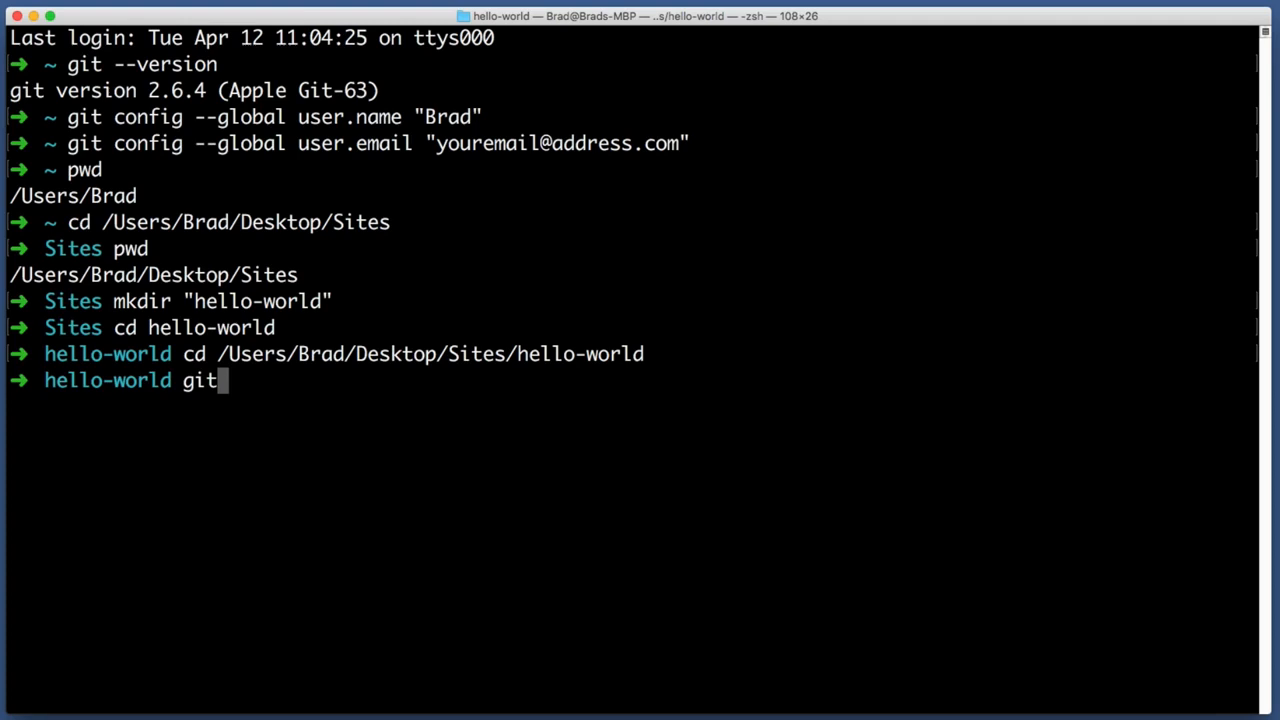
{"action": "type", "text": "init"}
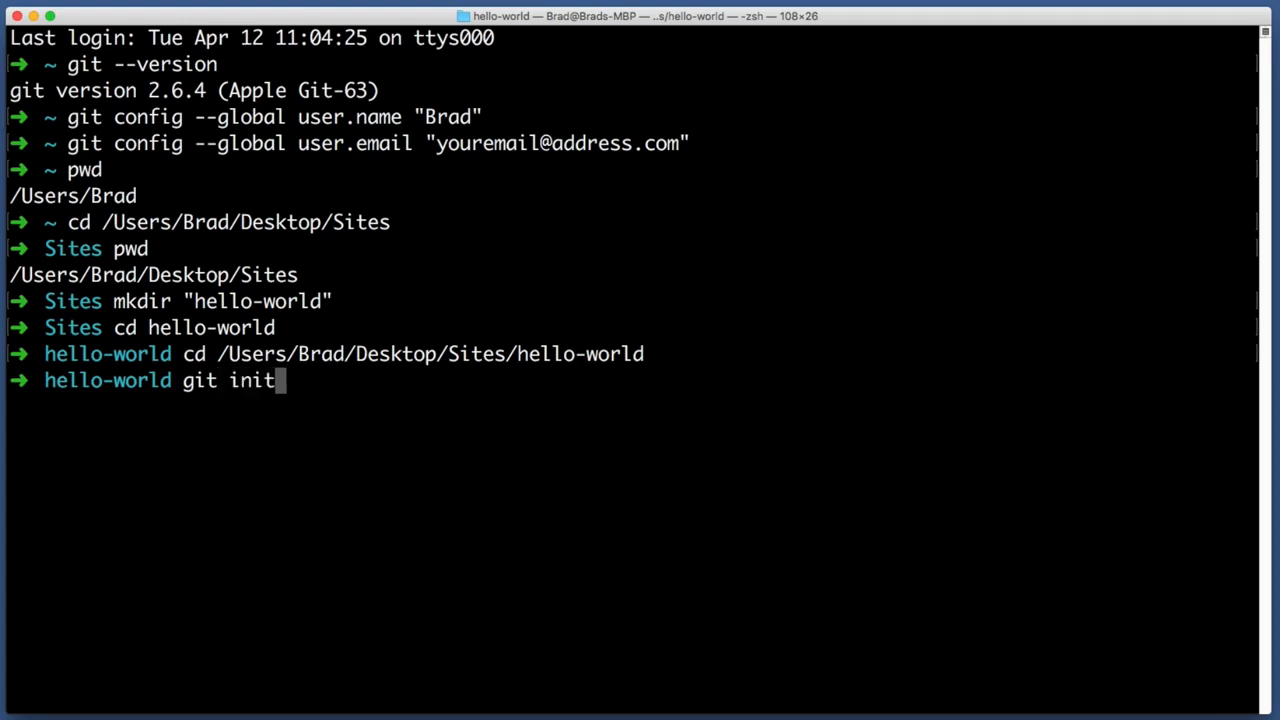
{"action": "key", "text": "Return"}
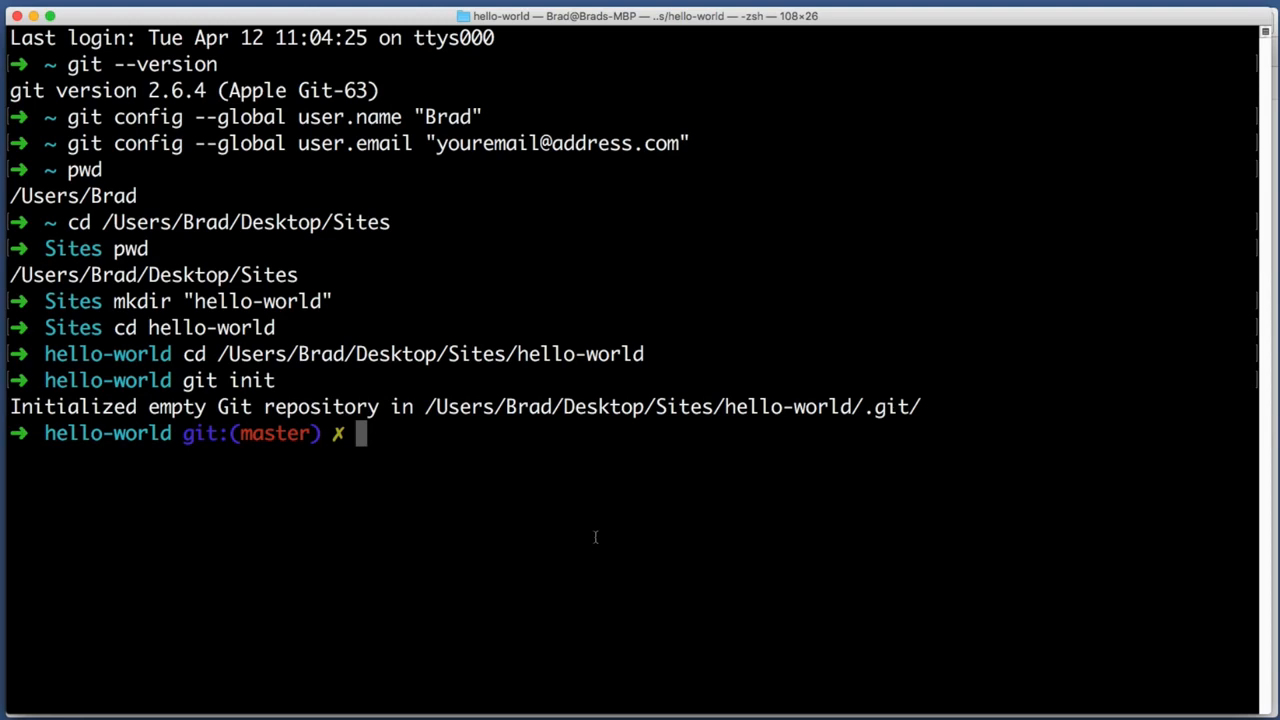
- Create an empty index.html file in the repository with touch
{"action": "type", "text": "touch"}
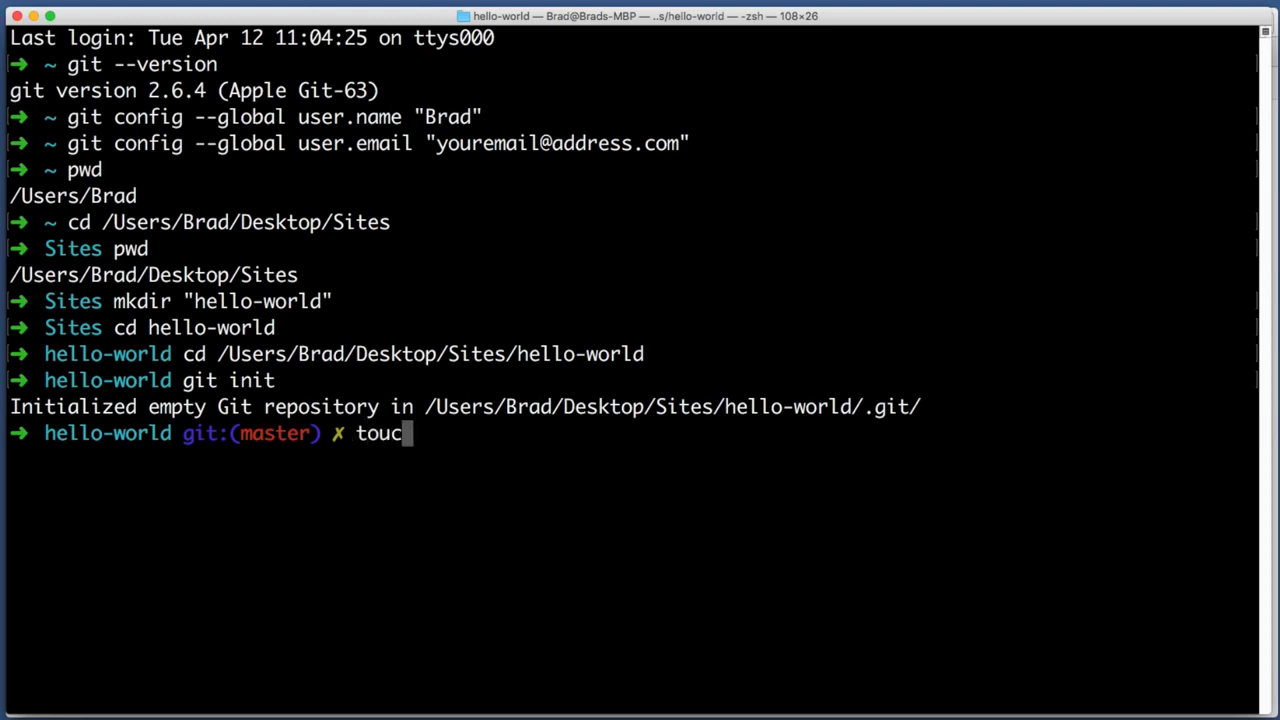
{"action": "type", "text": "h"}
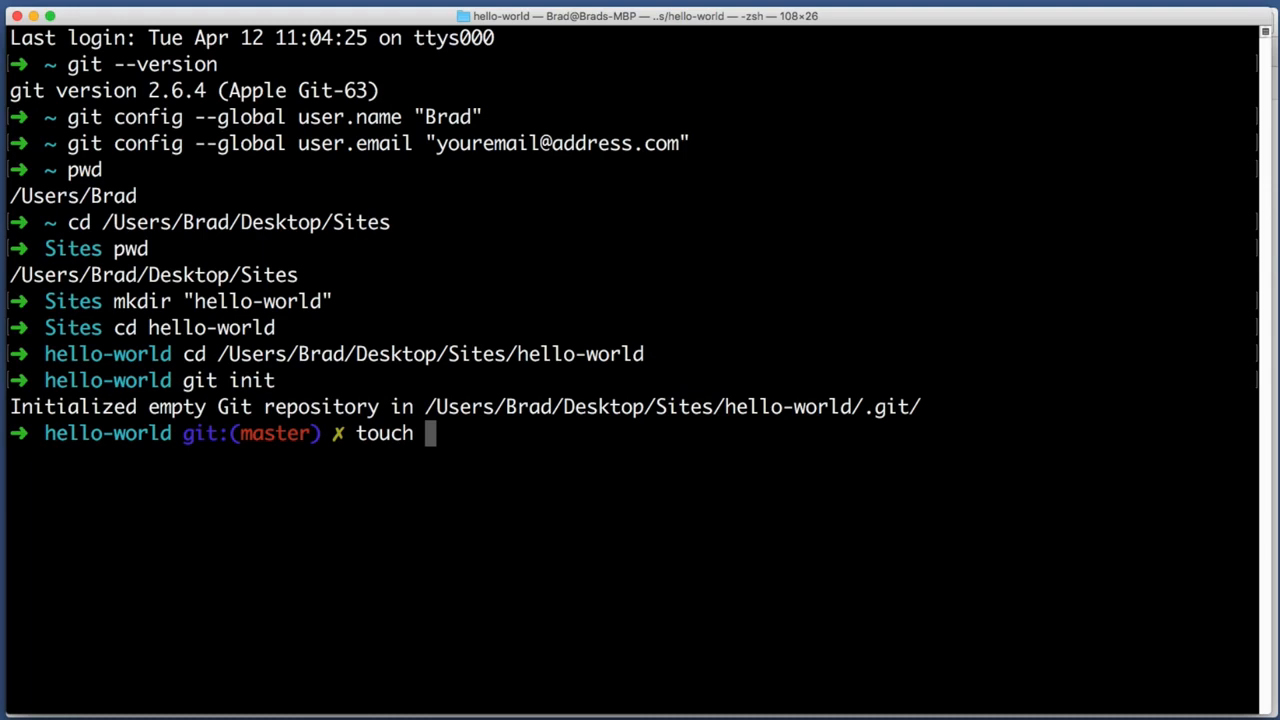
{"action": "type", "text": "\"i"}
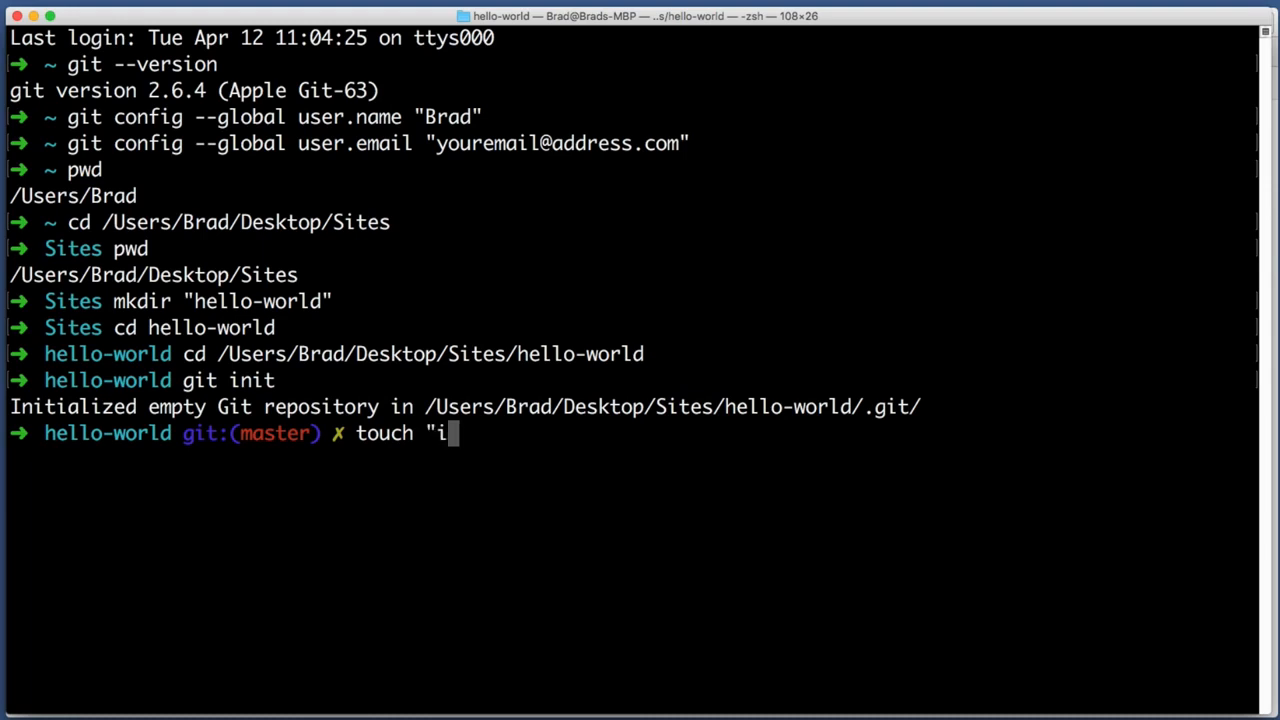
{"action": "type", "text": "ndex.h"}
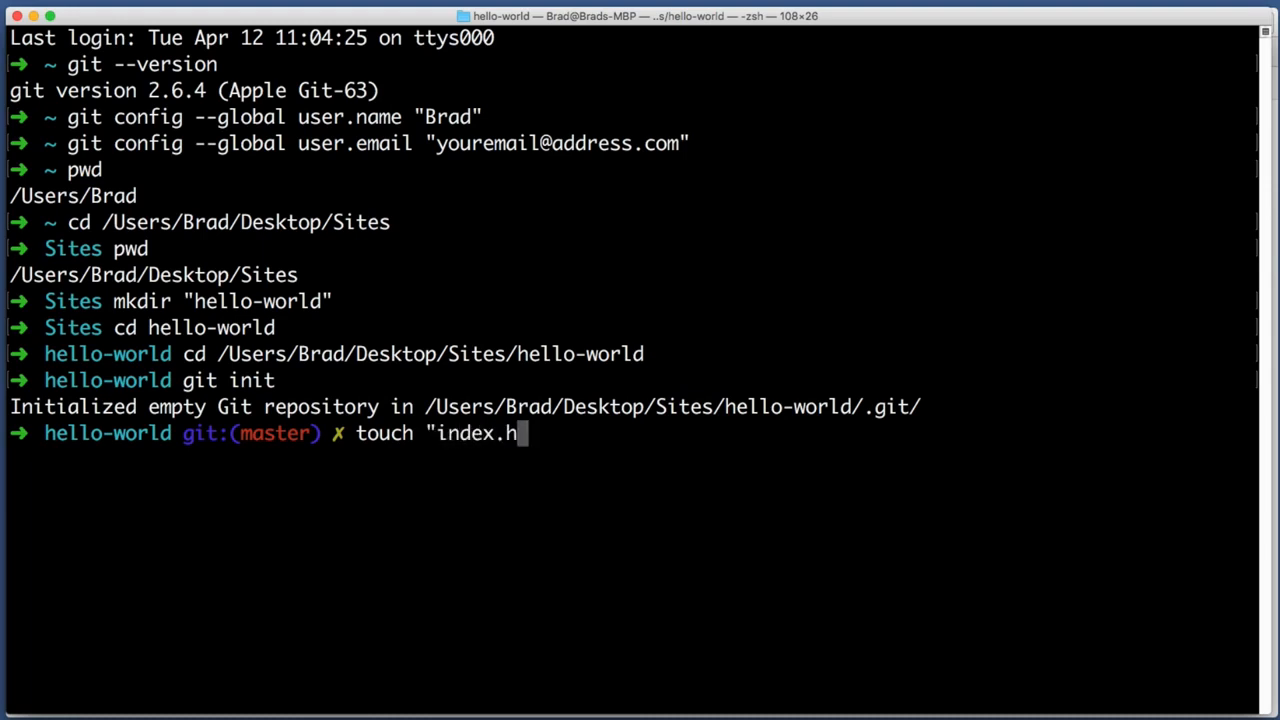
{"action": "key", "text": "Return"}
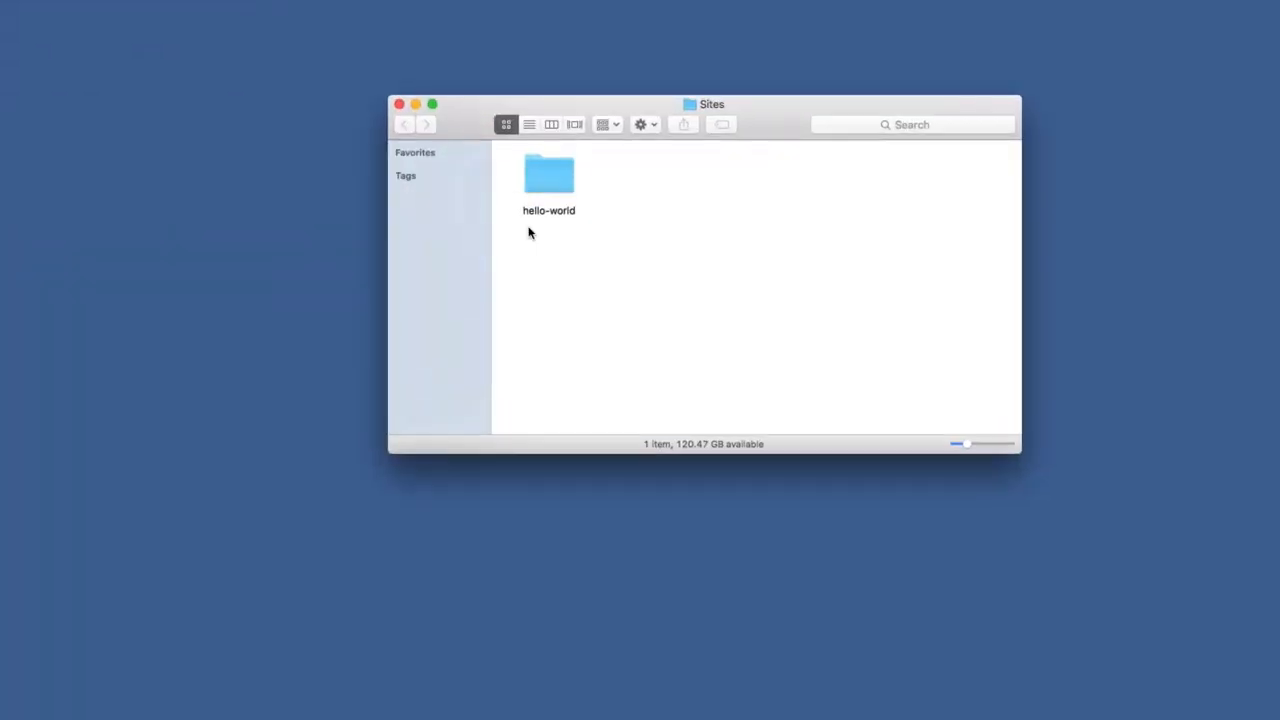
- Open hello-world in Finder to see the new index.html file
{"action": "double_click", "coordinate": [548, 176]}
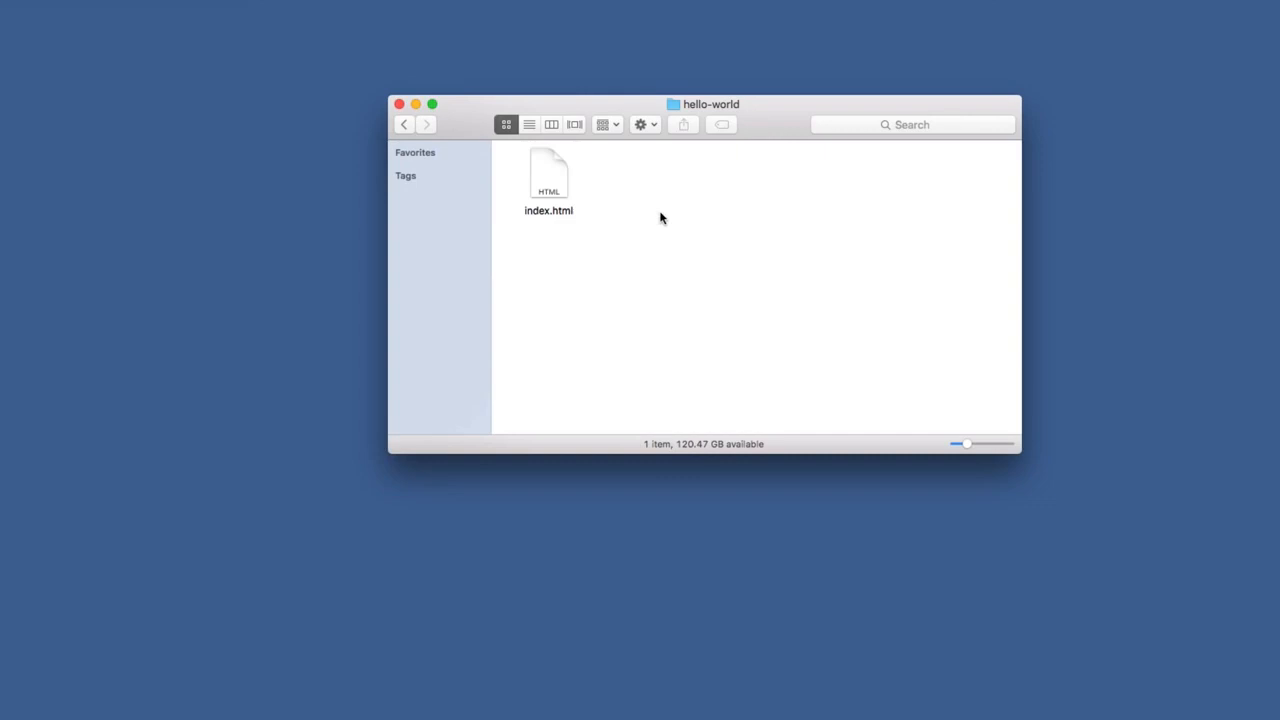
{"action": "mouse_move", "coordinate": [552, 180]}
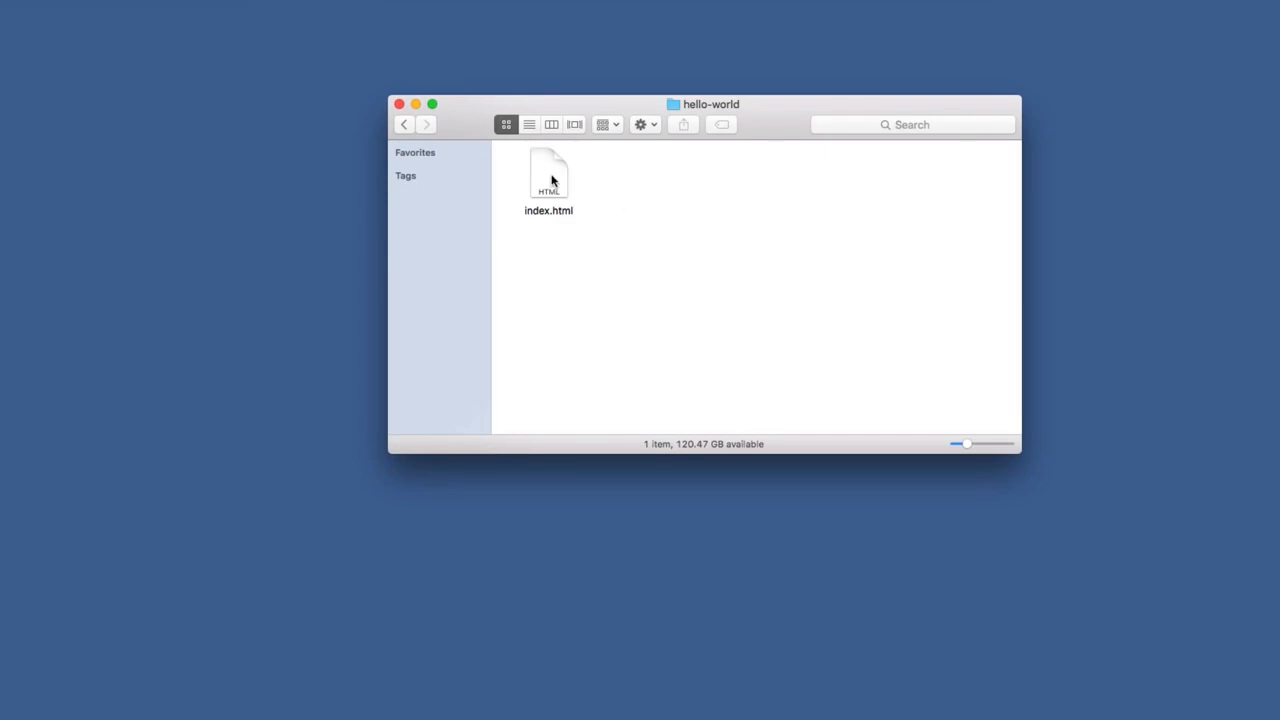
{"action": "mouse_move", "coordinate": [580, 212]}
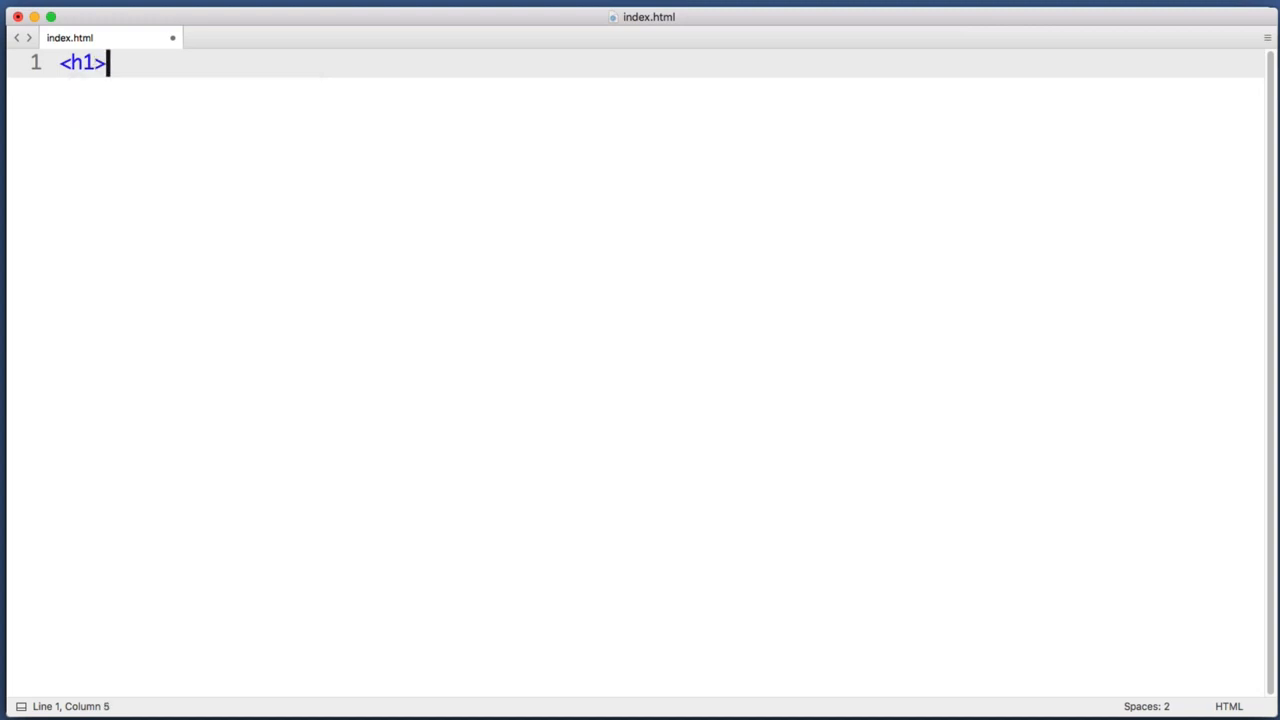
- Write the heading <h1>Hello world!</h1> on line 1 of index.html
{"action": "type", "text": "Hello worl"}
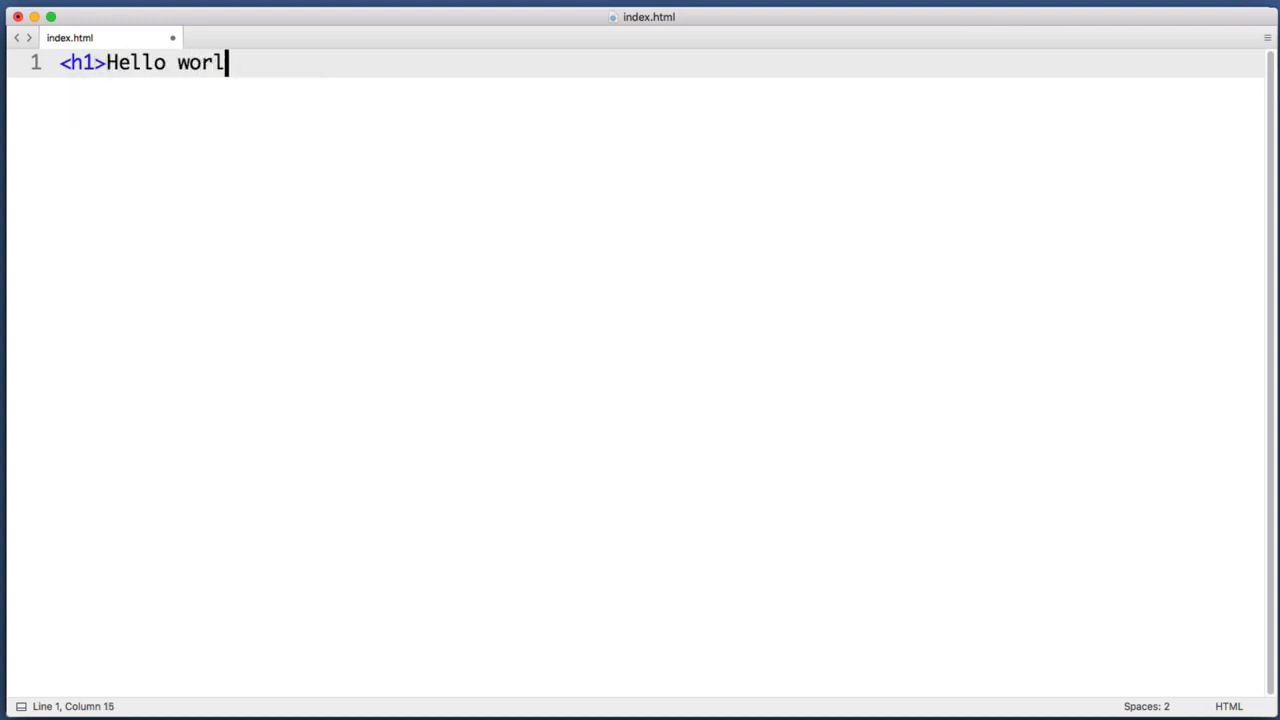
{"action": "type", "text": "d!</h1>"}
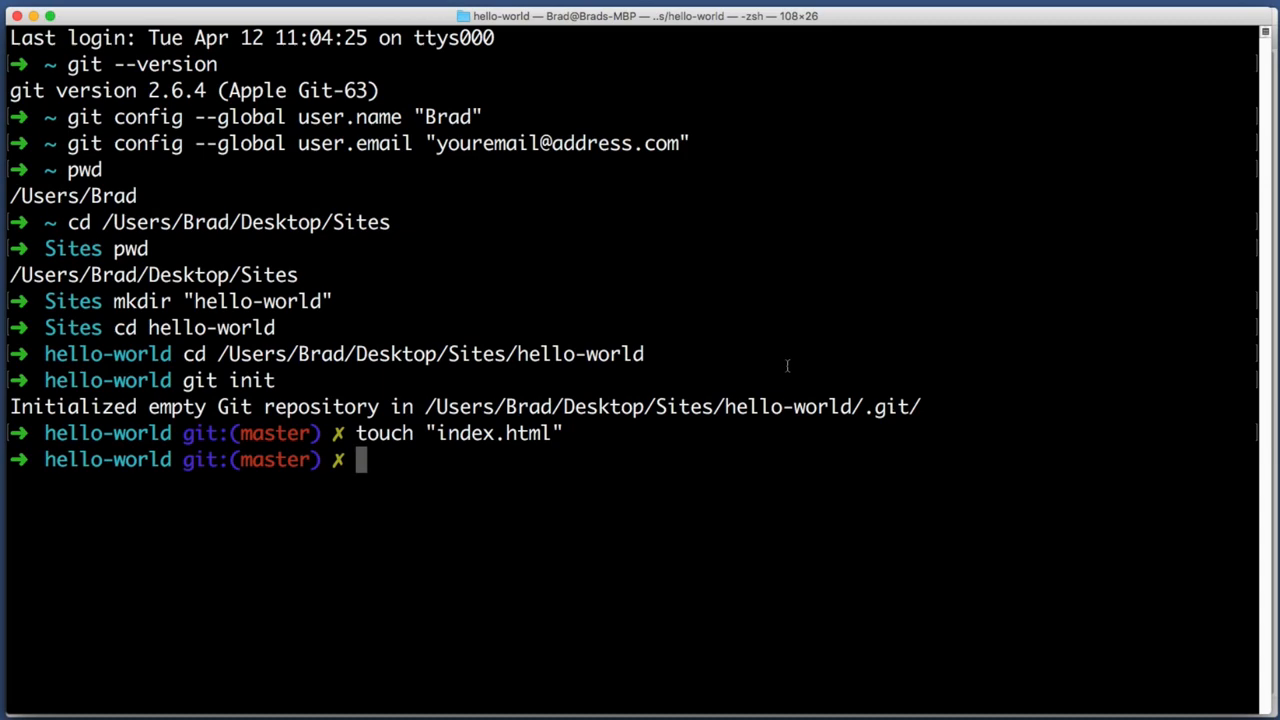
- Run git status and point out the untracked .DS_Store and index.html files
{"action": "type", "text": "git status"}
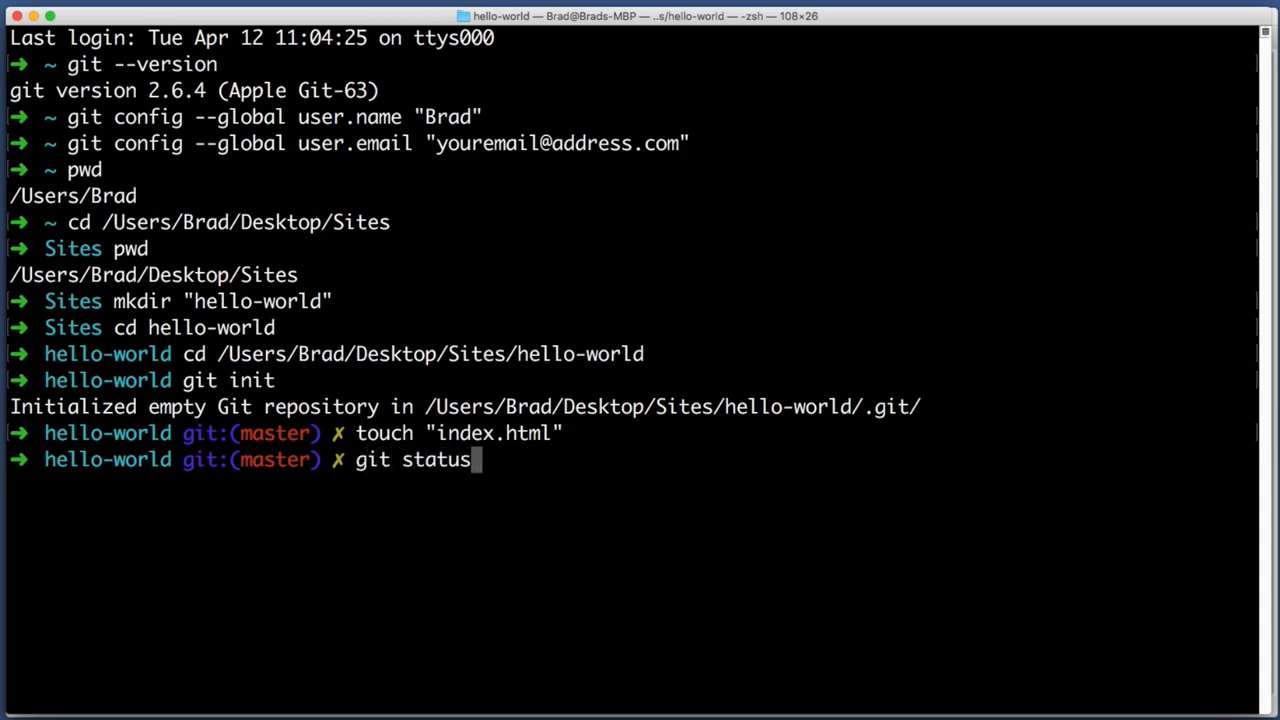
{"action": "key", "text": "Return"}
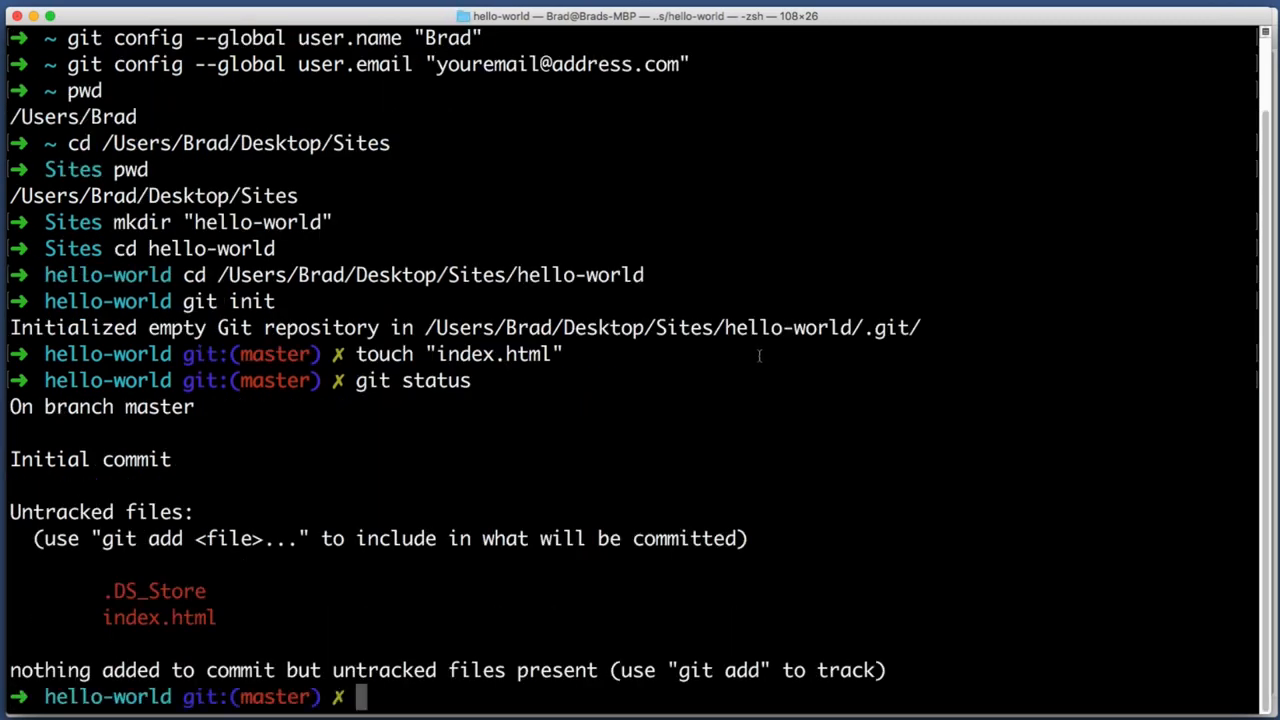
{"action": "mouse_move", "coordinate": [100, 590]}
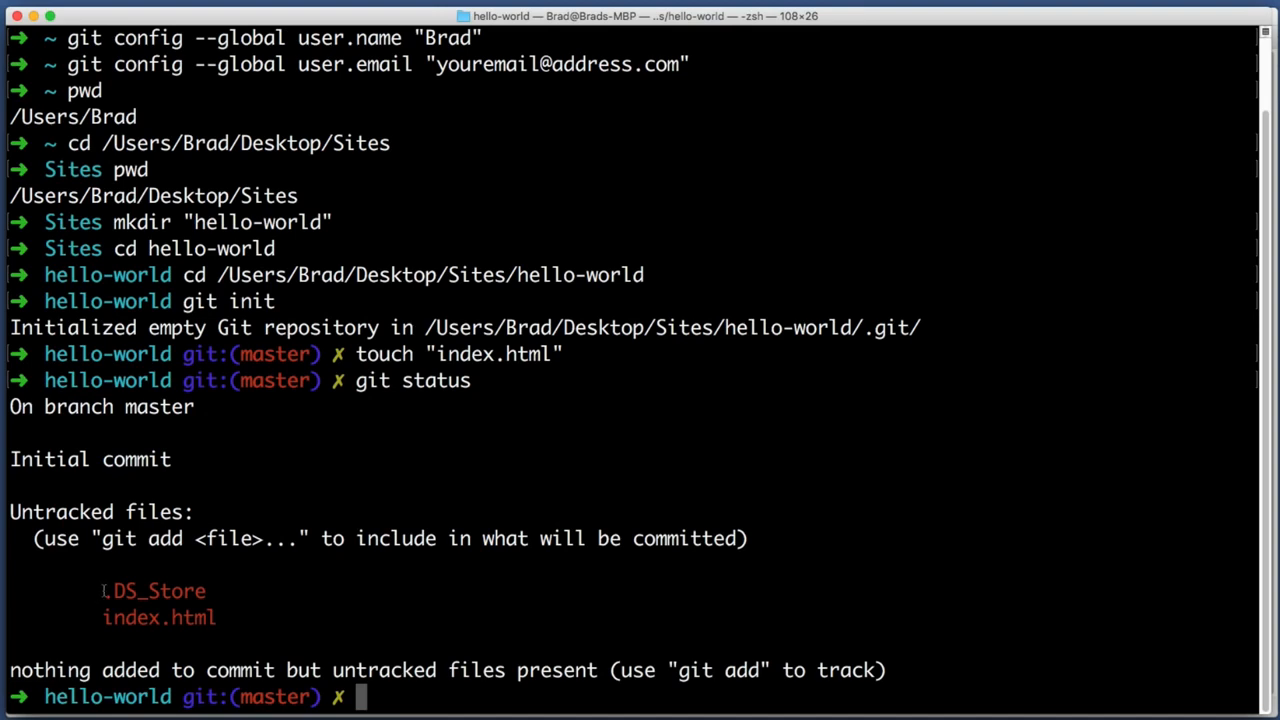
{"action": "double_click", "coordinate": [154, 592]}
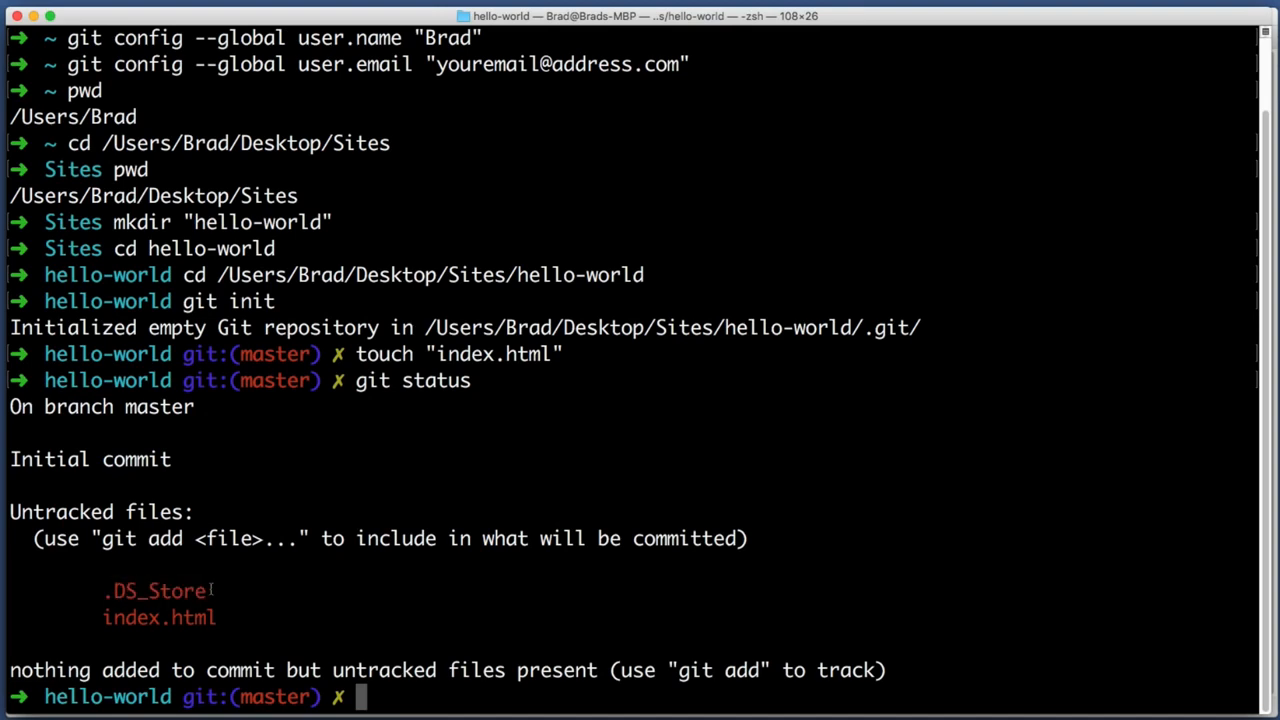
{"action": "double_click", "coordinate": [156, 590]}
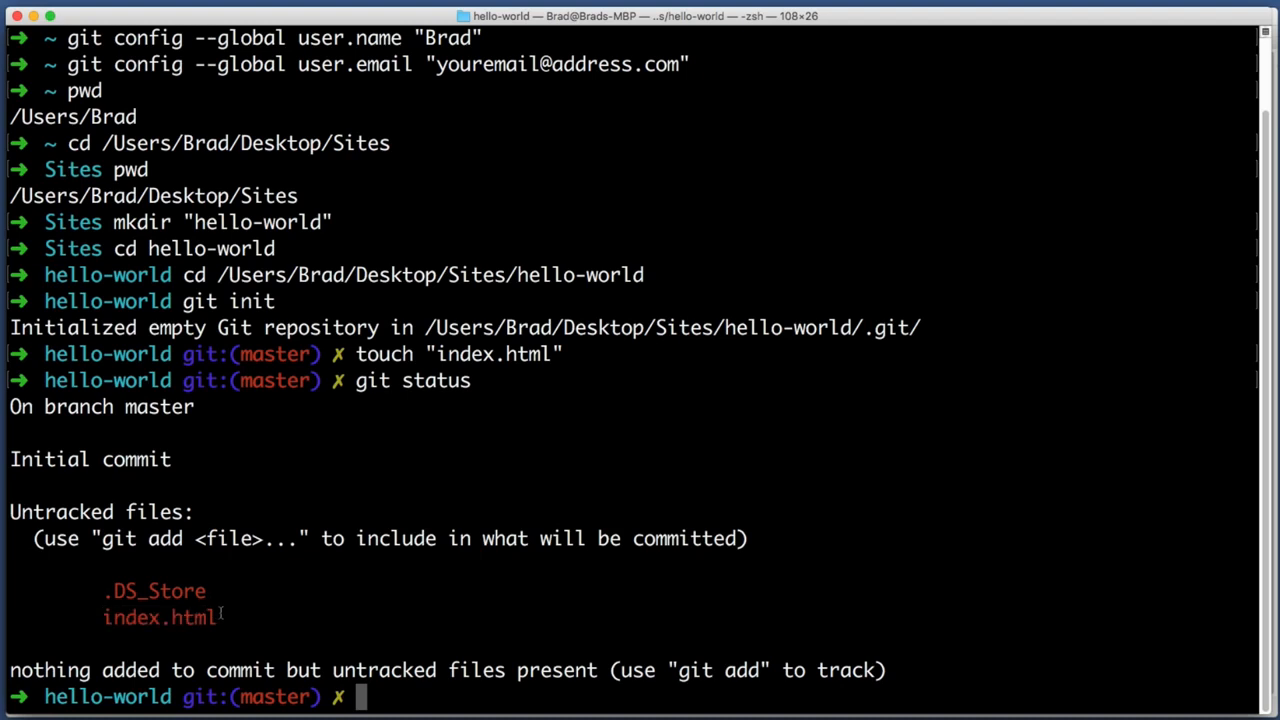
{"action": "double_click", "coordinate": [160, 616]}
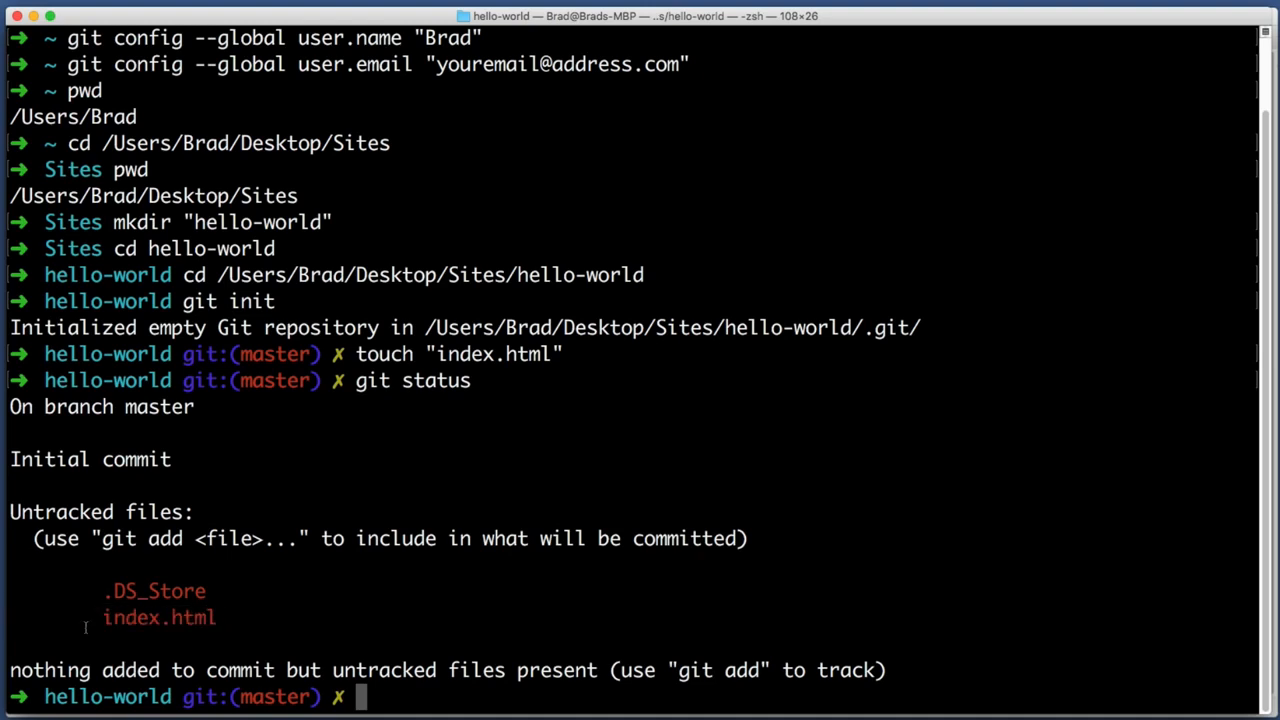
- Stage index.html with git add and begin another status check
{"action": "type", "text": "git add"}
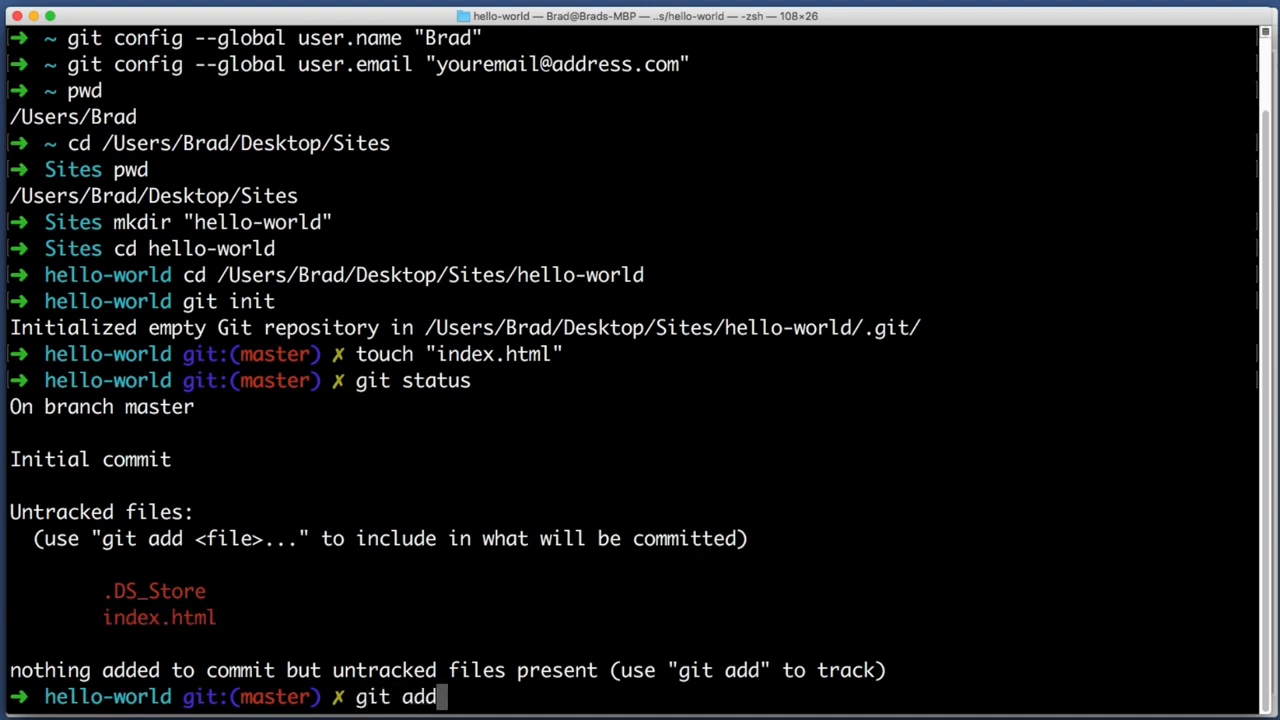
{"action": "type", "text": "index."}
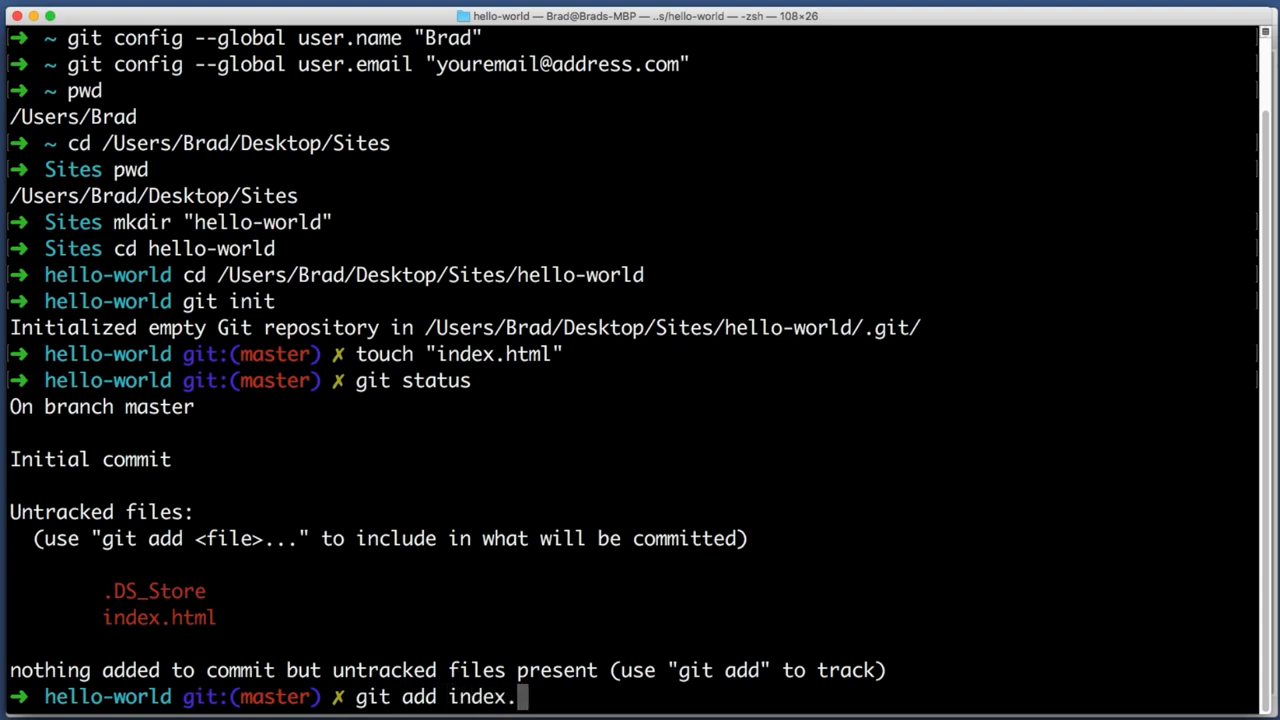
{"action": "key", "text": "Return"}
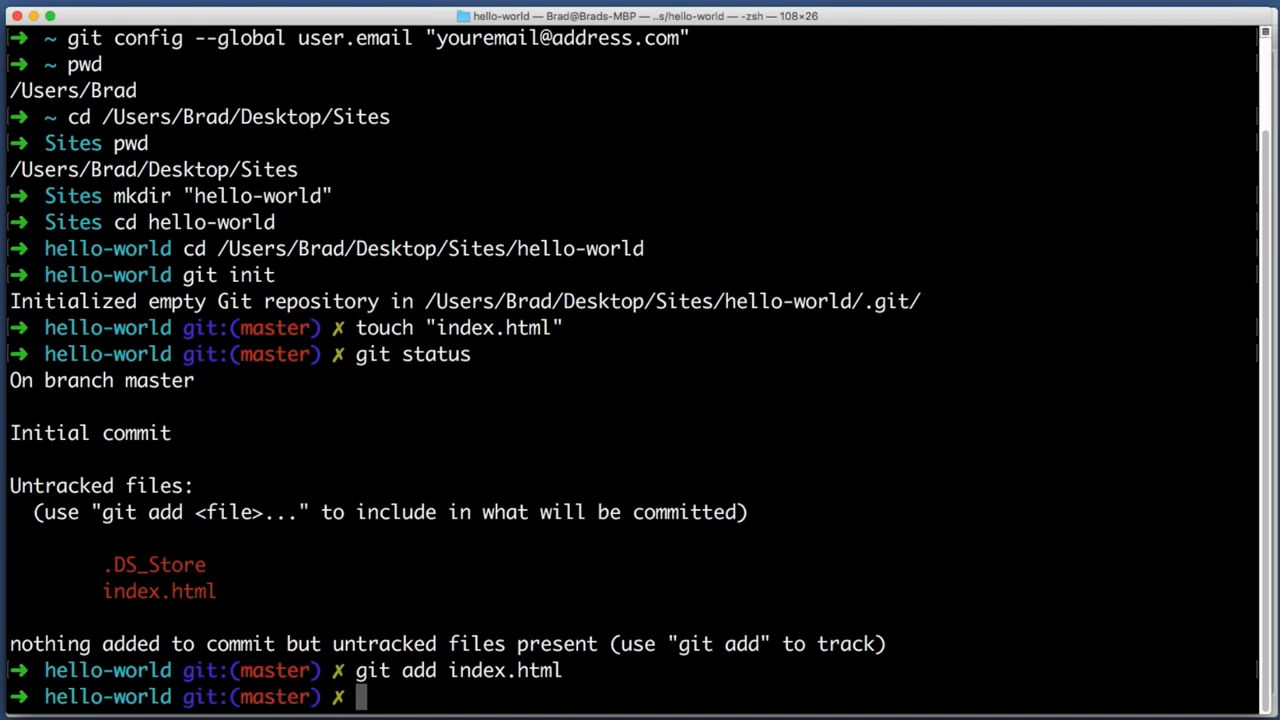
{"action": "type", "text": "git statu"}
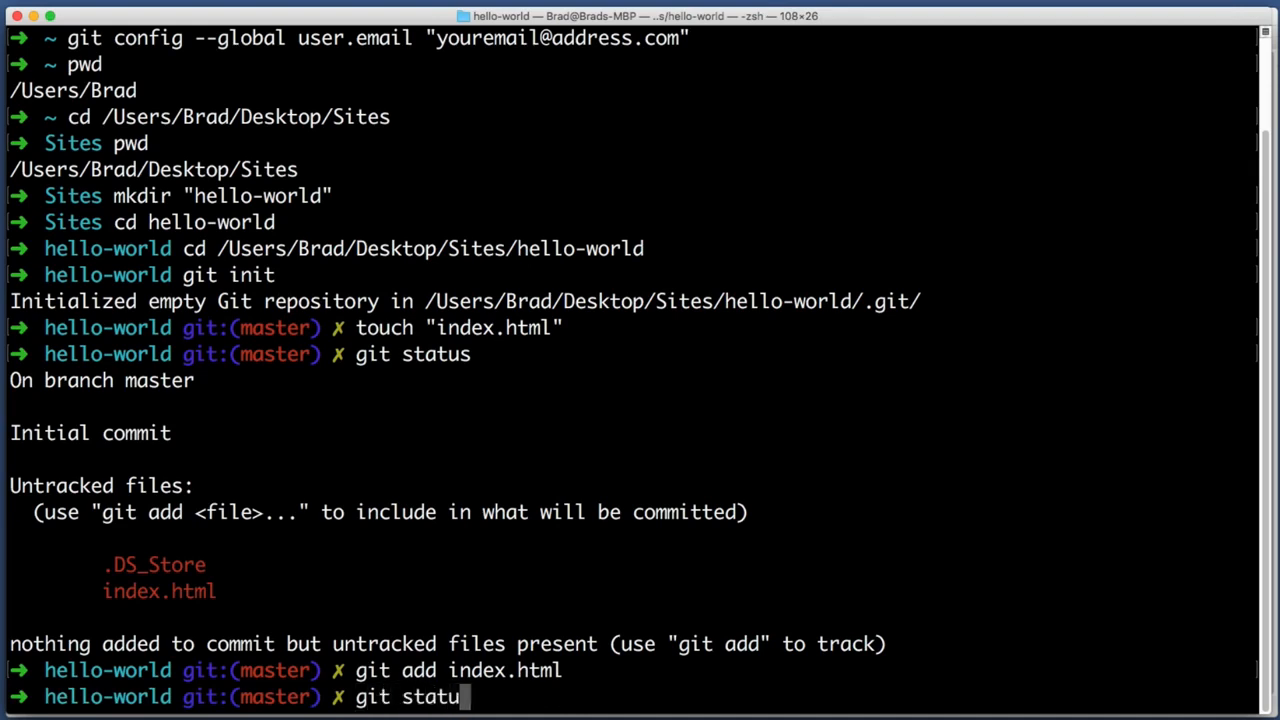
- Confirm index.html is staged, then commit it with the message 'My first commit.'
{"action": "key", "text": "Return"}
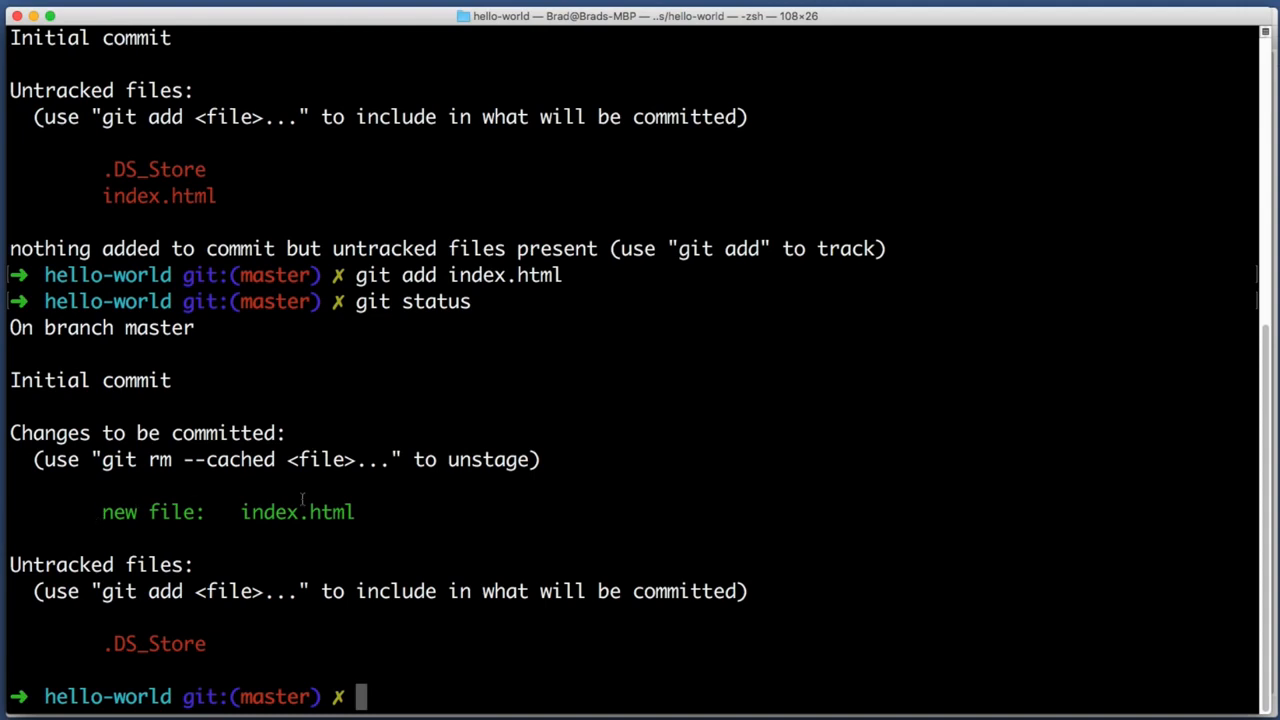
{"action": "mouse_move", "coordinate": [384, 512]}
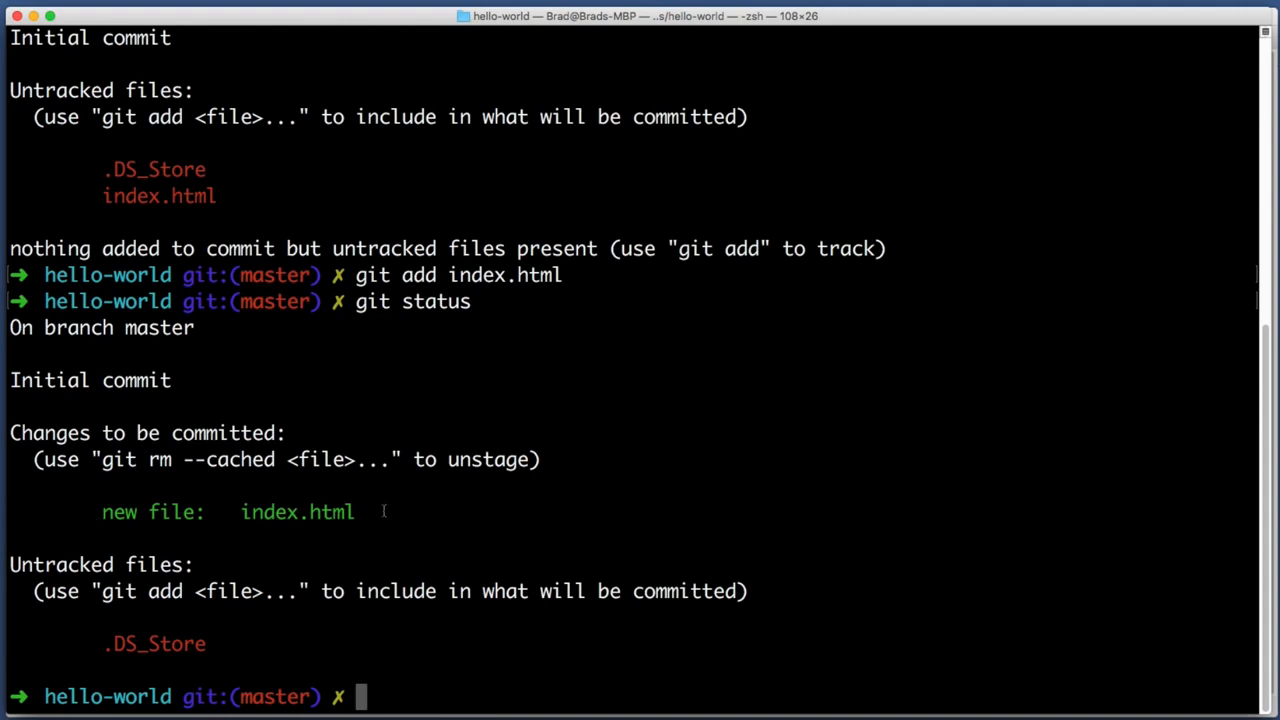
{"action": "mouse_move", "coordinate": [430, 492]}
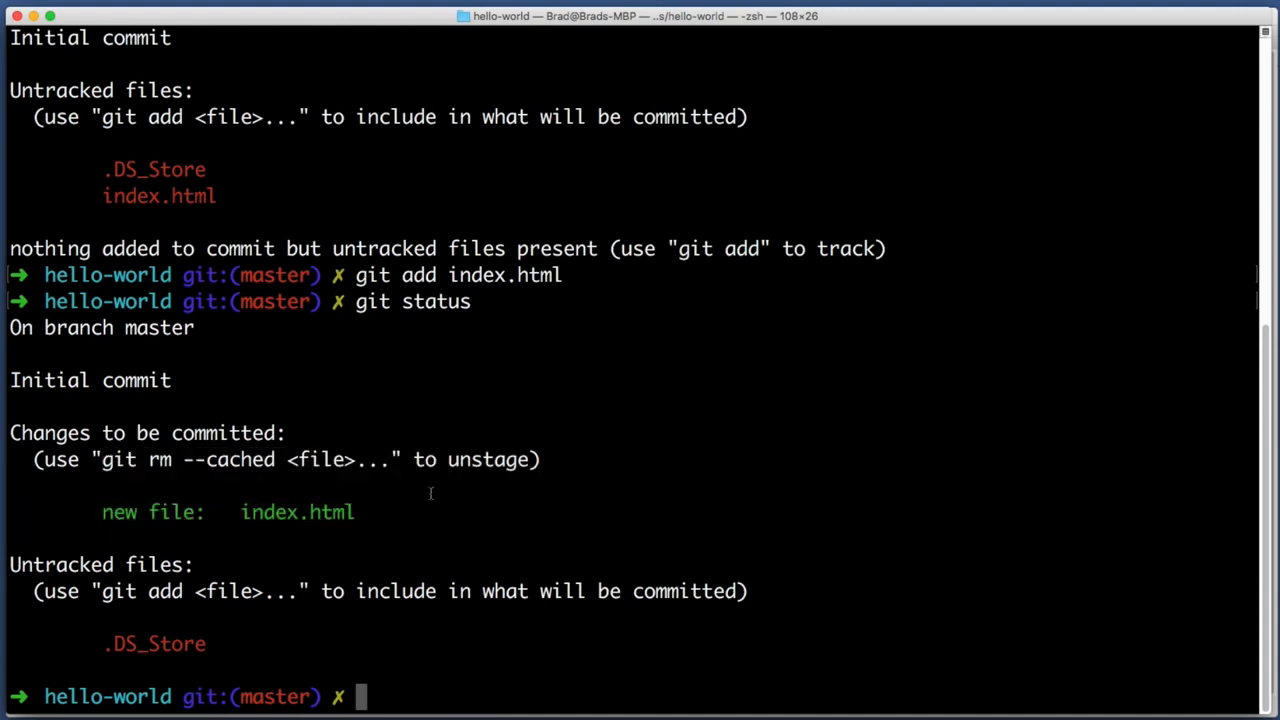
{"action": "type", "text": "git commit"}
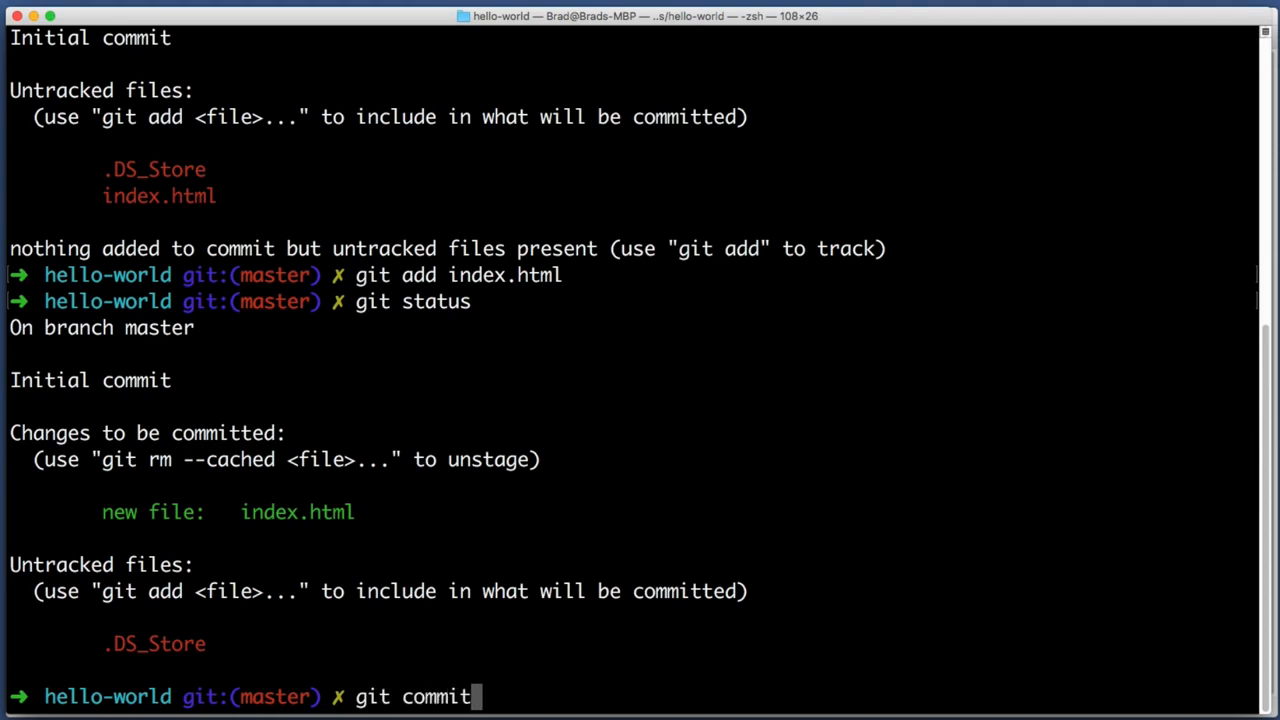
{"action": "type", "text": "-m"}
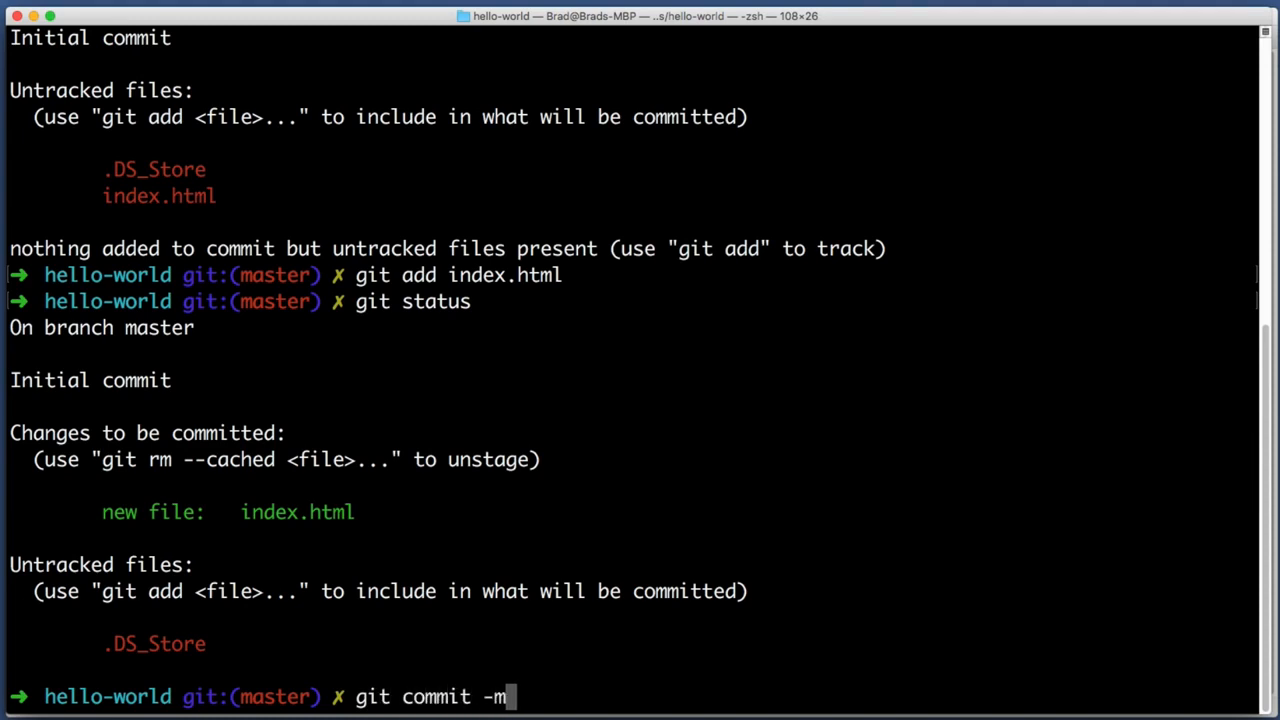
{"action": "type", "text": "'M"}
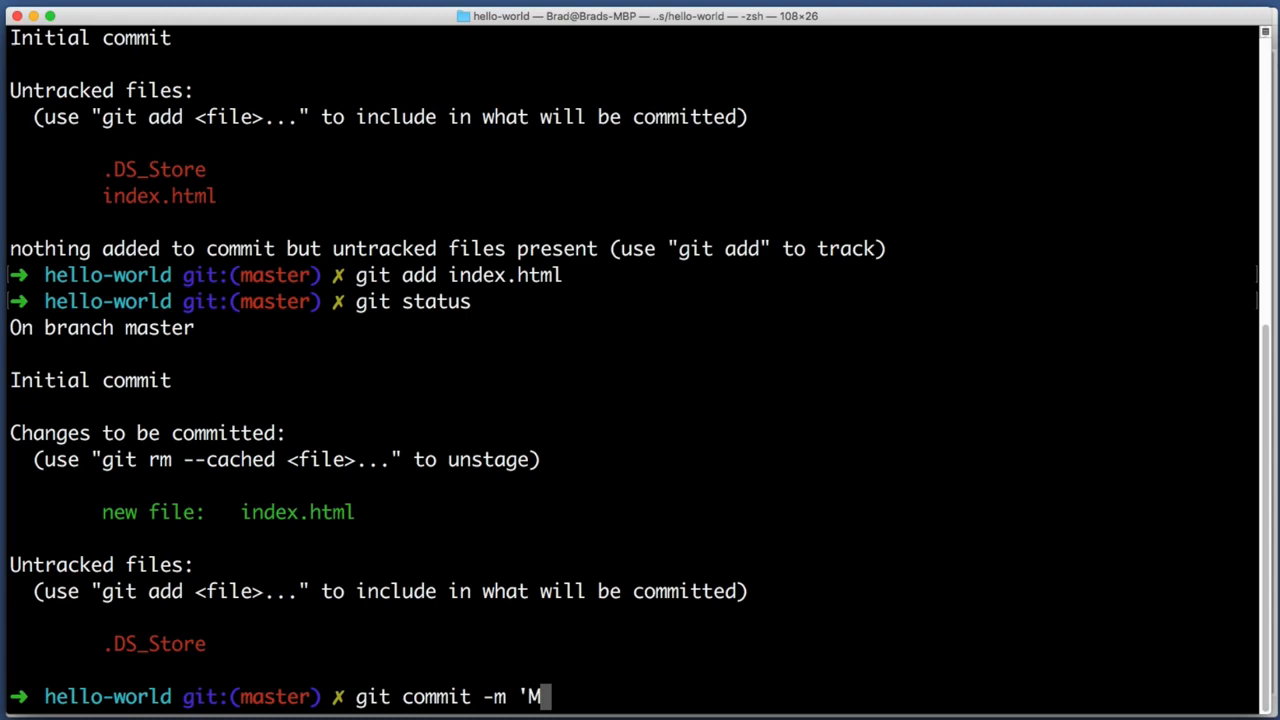
{"action": "type", "text": "y first commit."}
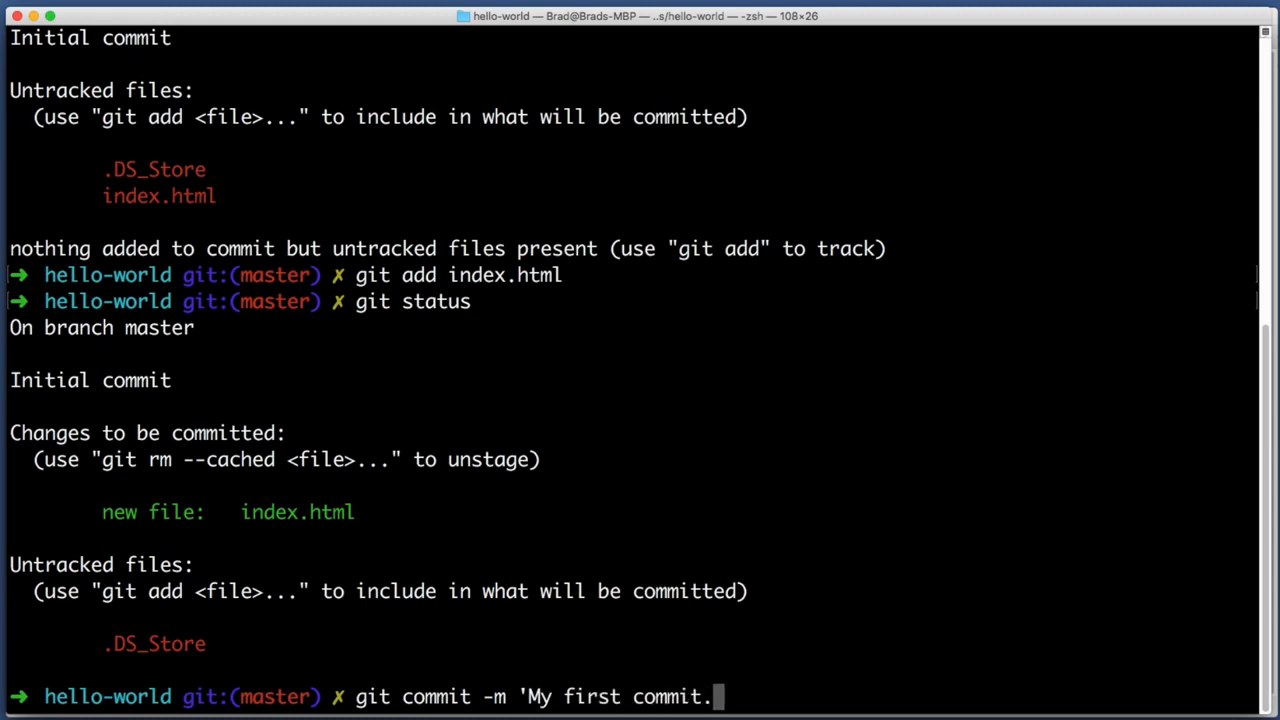
{"action": "key", "text": "Return"}
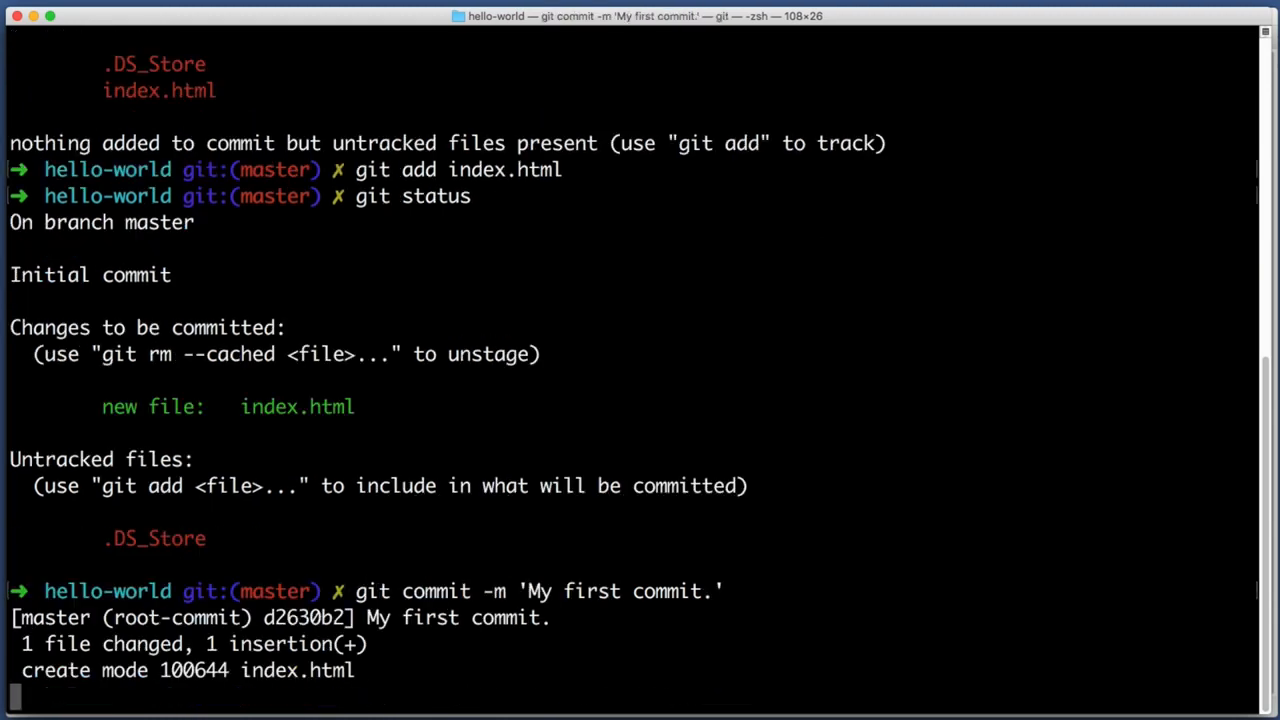
{"action": "key", "text": "Return"}
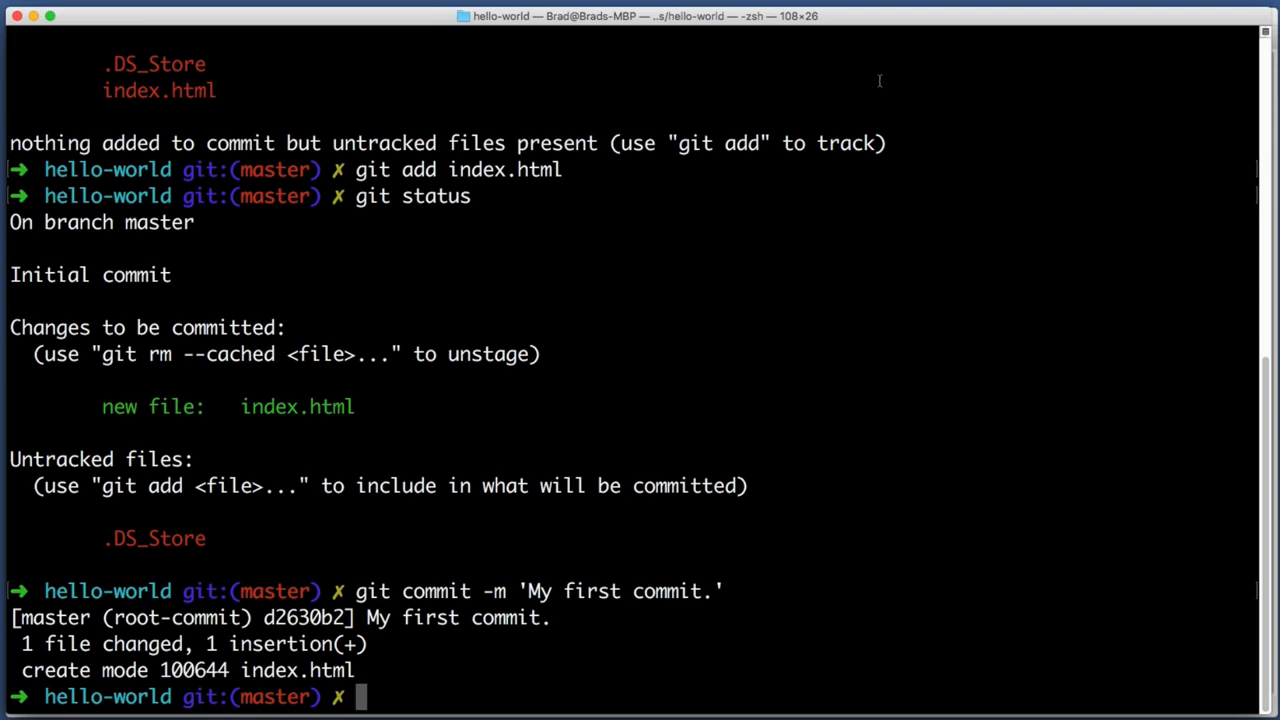
{"action": "mouse_move", "coordinate": [702, 320]}
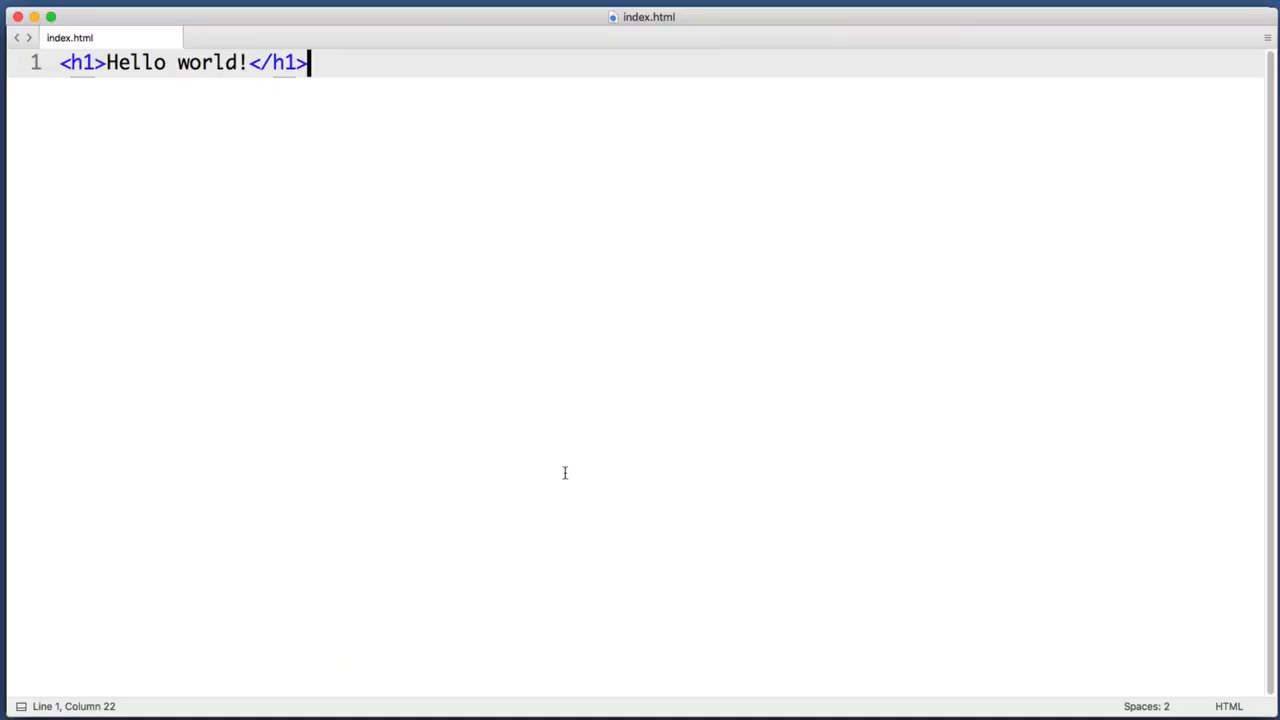
- Move index.html to the Trash from Finder and bring the terminal back in front
{"action": "type", "text": "asdjlfkadjlkfakdjsfjkl"}
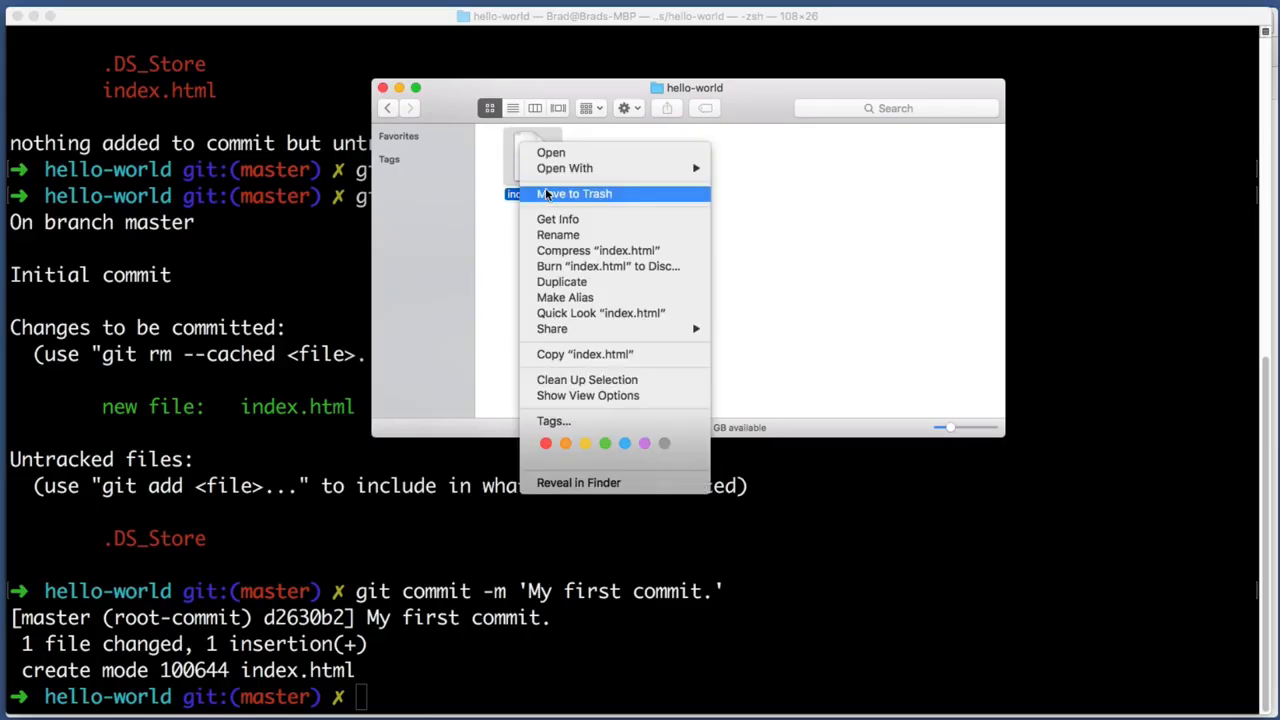
{"action": "left_click", "coordinate": [572, 192]}
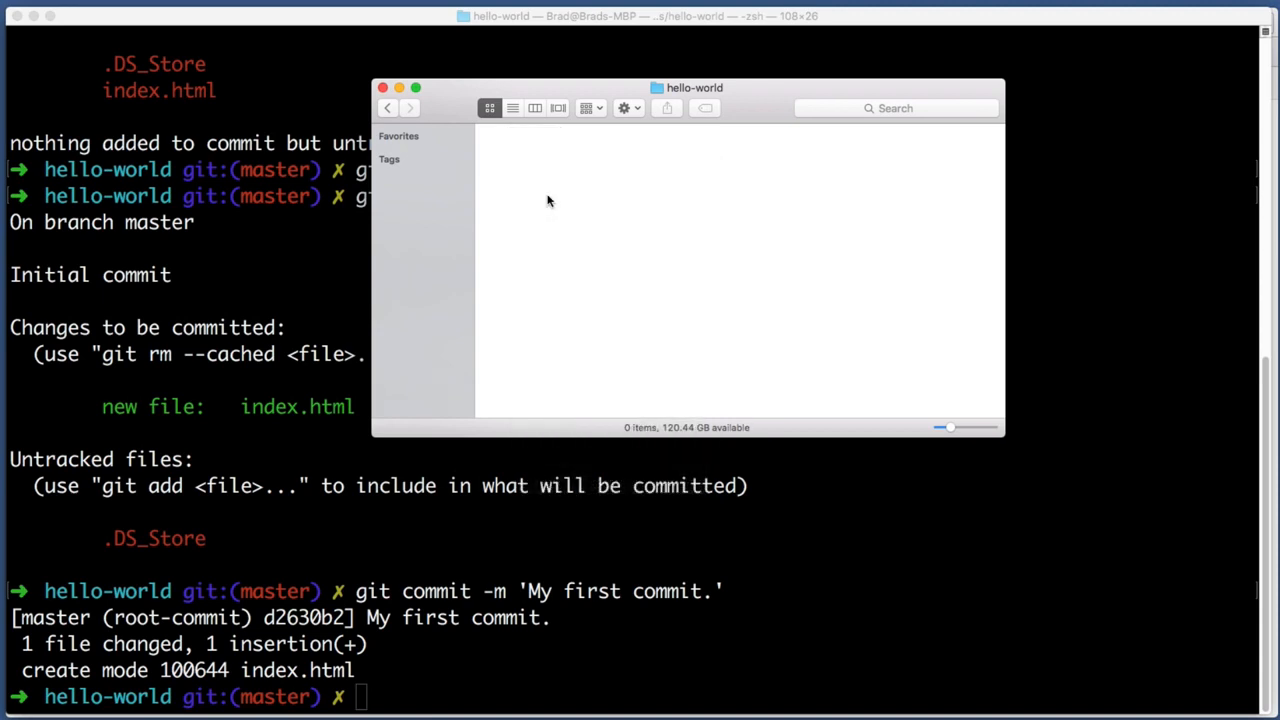
{"action": "mouse_move", "coordinate": [616, 440]}
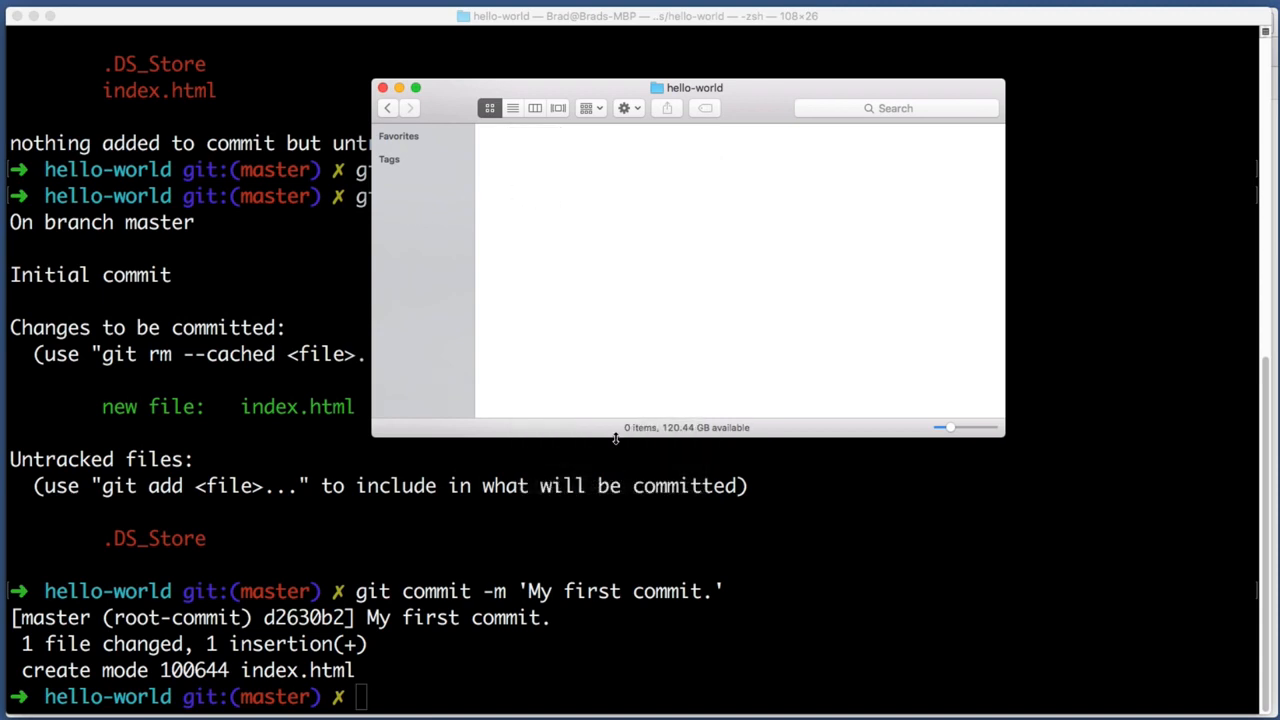
{"action": "left_click", "coordinate": [382, 88]}
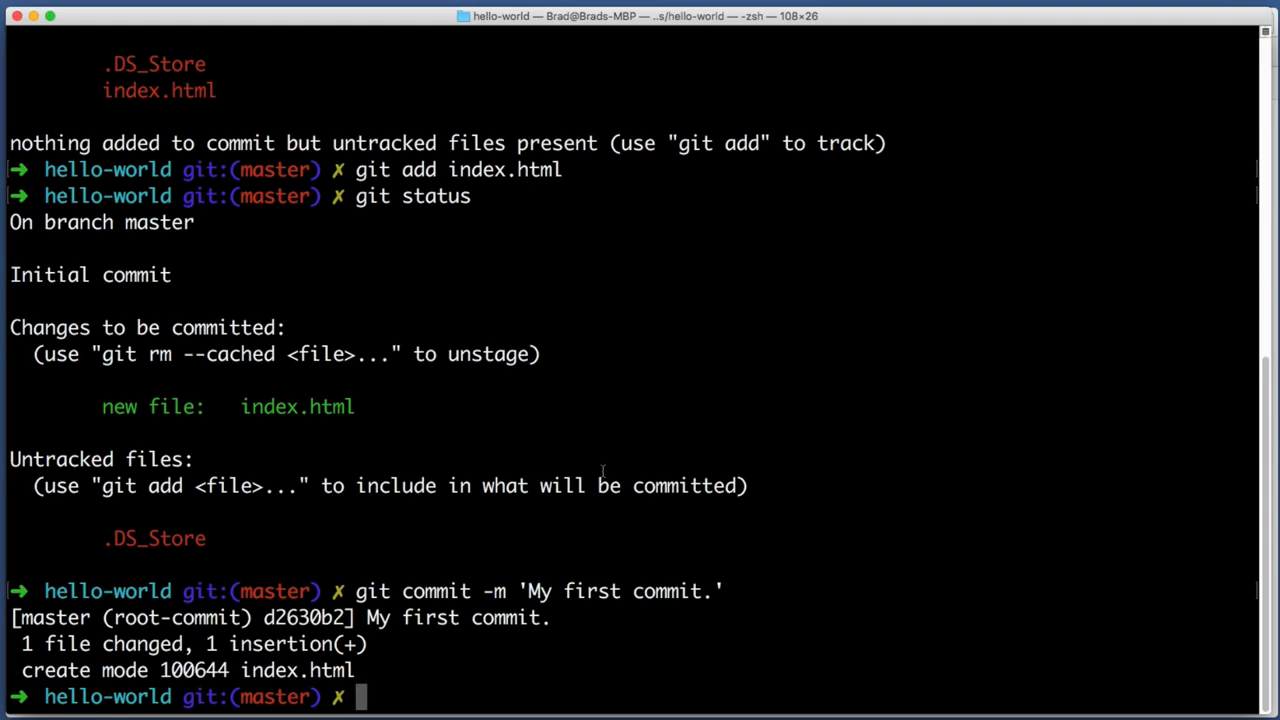
- Run git checkout -- . to restore the deleted index.html into hello-world
{"action": "type", "text": "git checkout"}
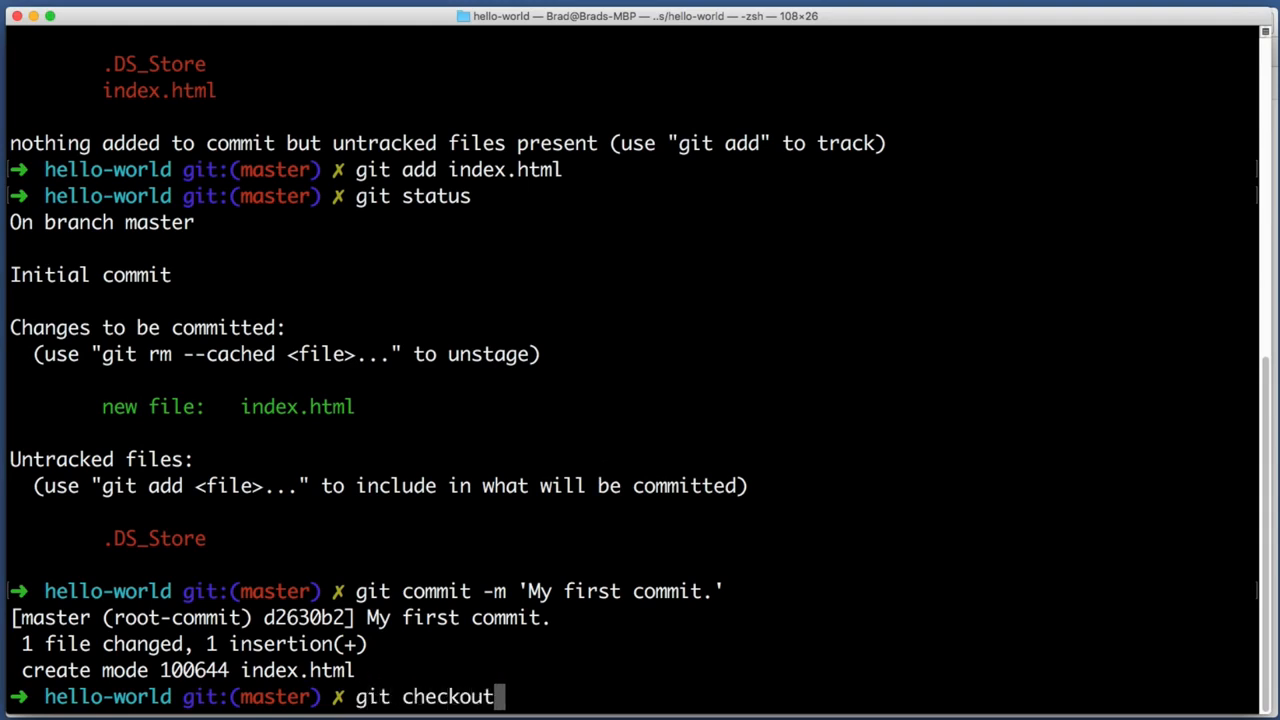
{"action": "type", "text": "--"}
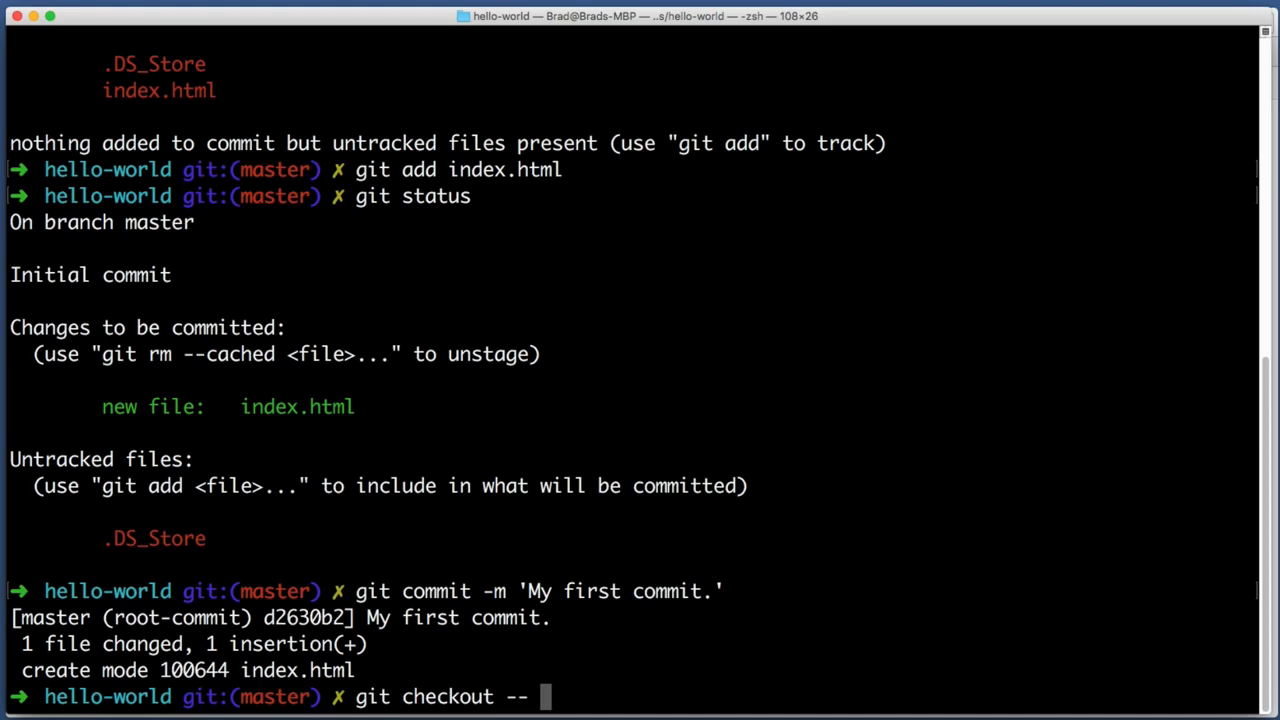
{"action": "type", "text": "."}
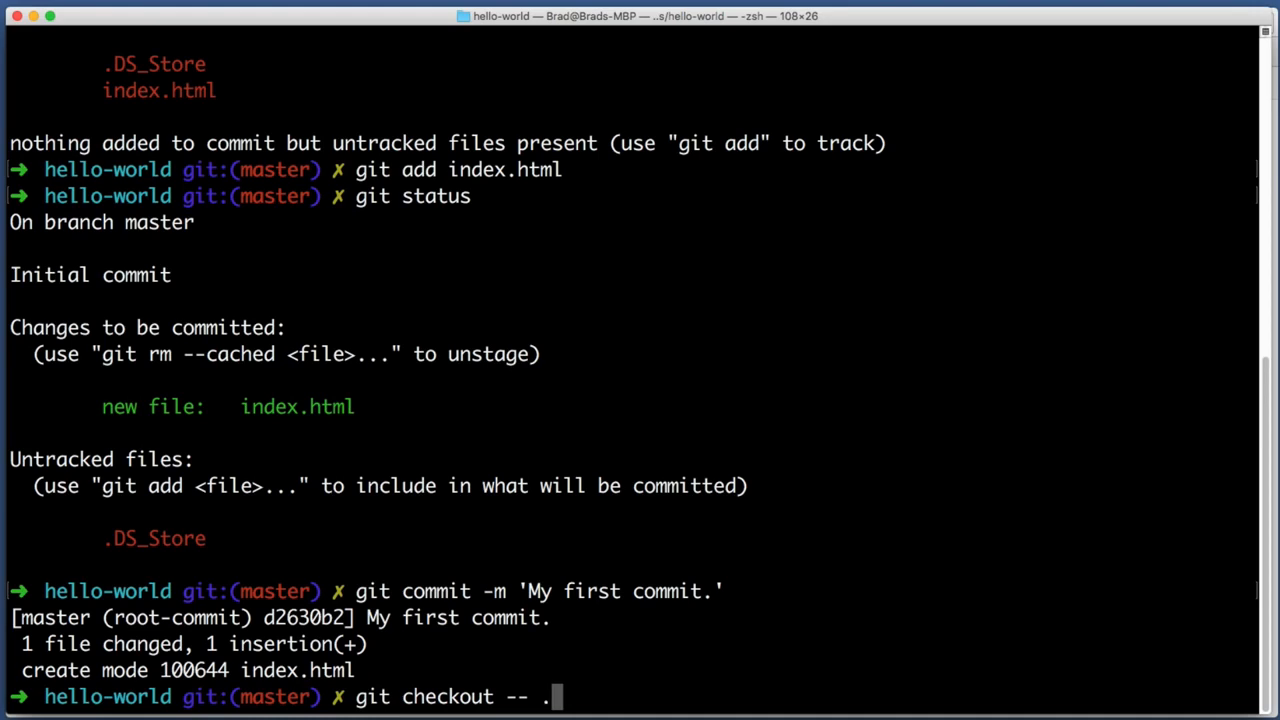
{"action": "key", "text": "Return"}
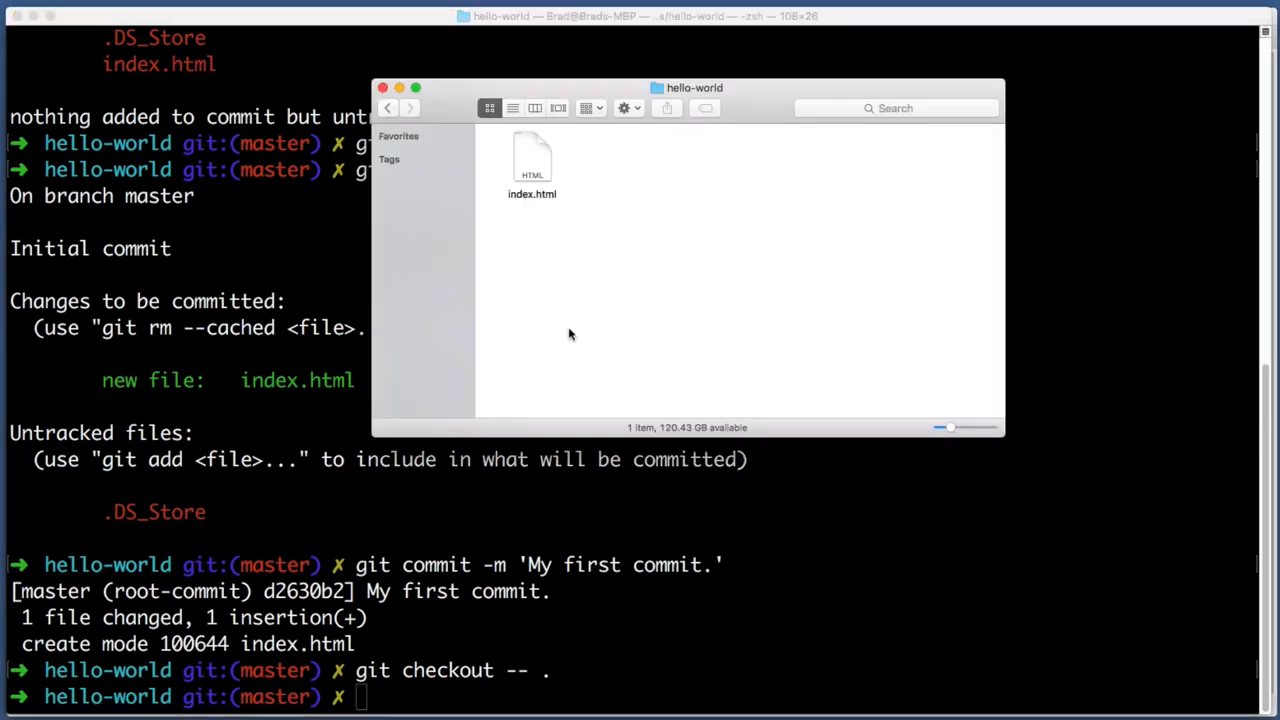
{"action": "mouse_move", "coordinate": [574, 356]}
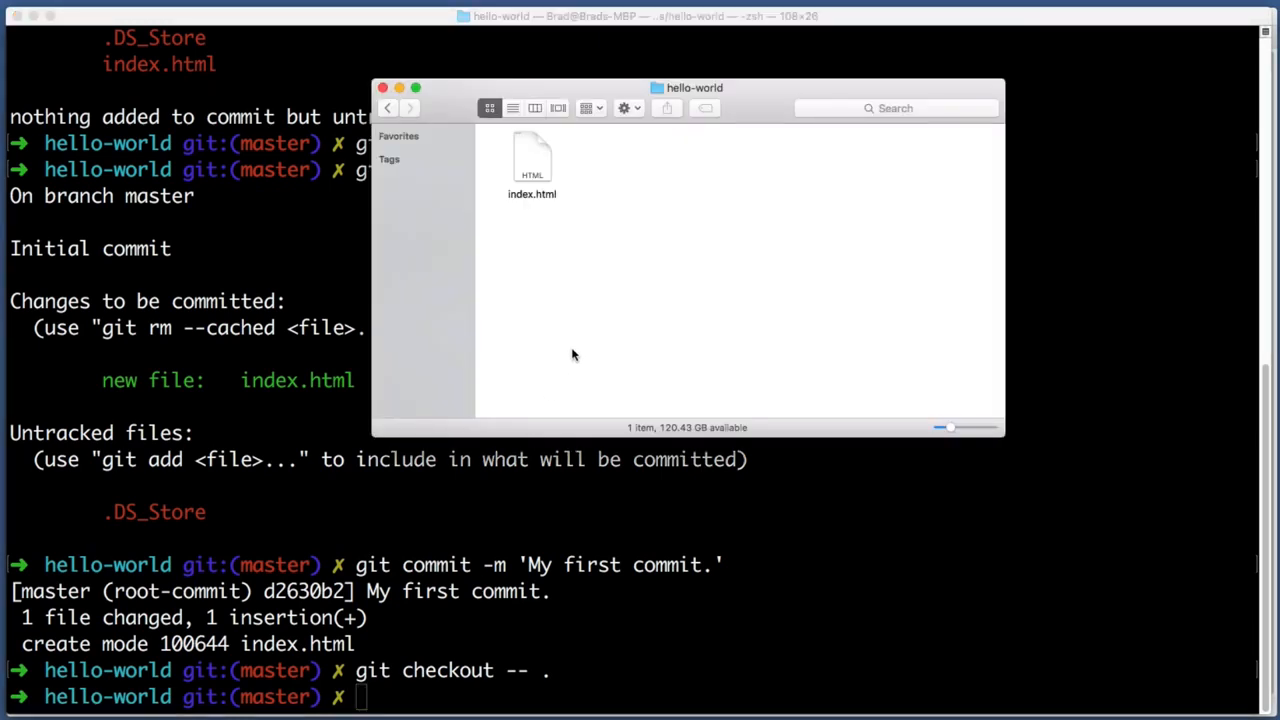
- Open the restored index.html from Finder in the editor
{"action": "left_click", "coordinate": [532, 160]}
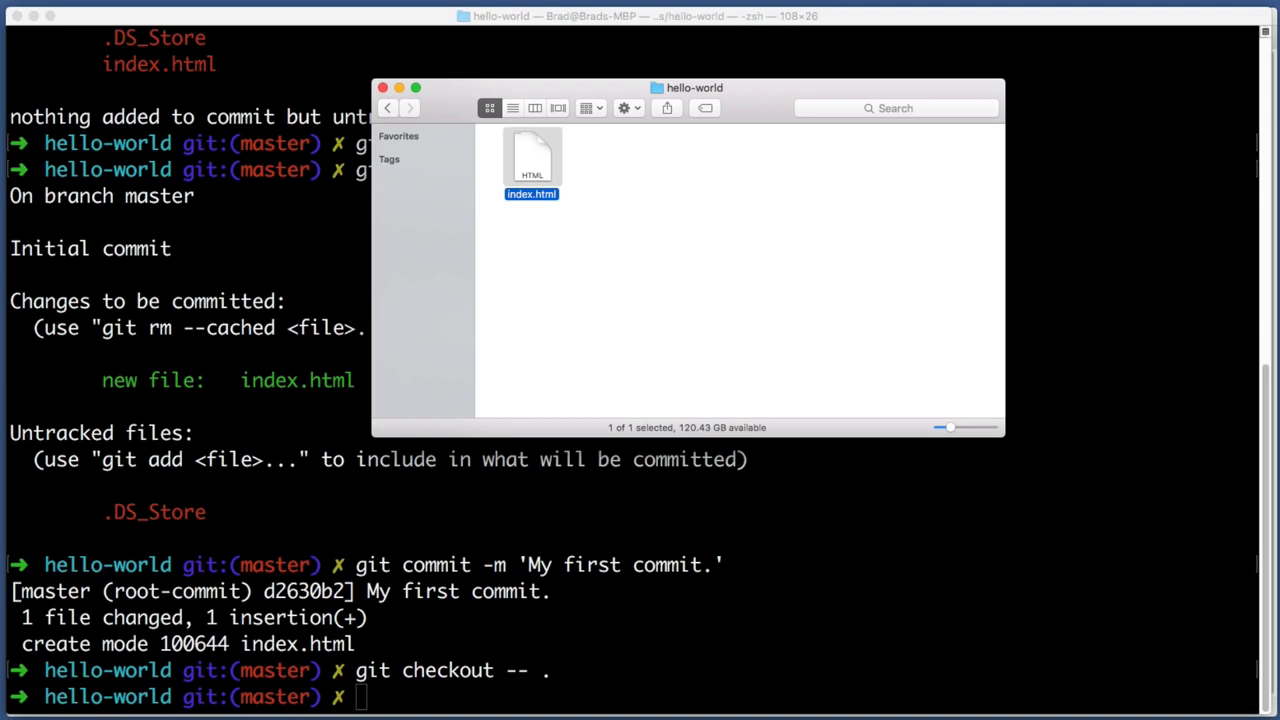
{"action": "double_click", "coordinate": [532, 156]}
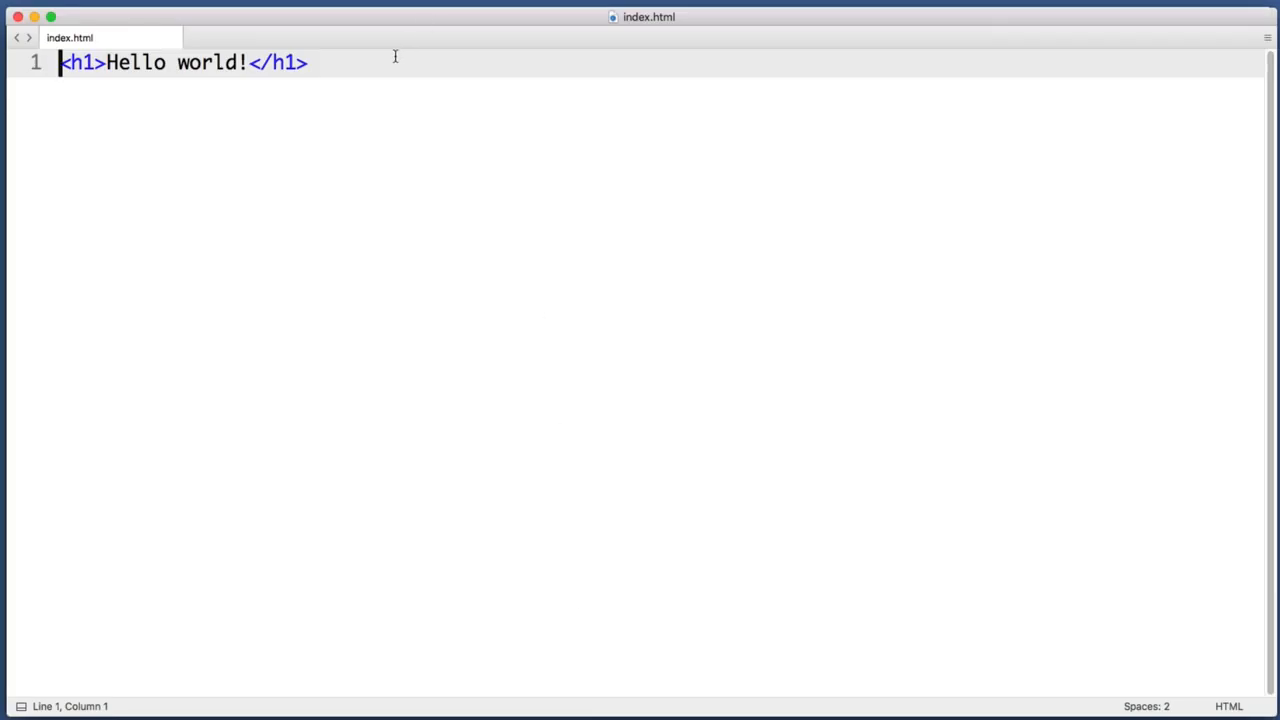
- Switch from the restored index.html in Sublime Text back to the Terminal window
{"action": "left_click", "coordinate": [308, 62]}
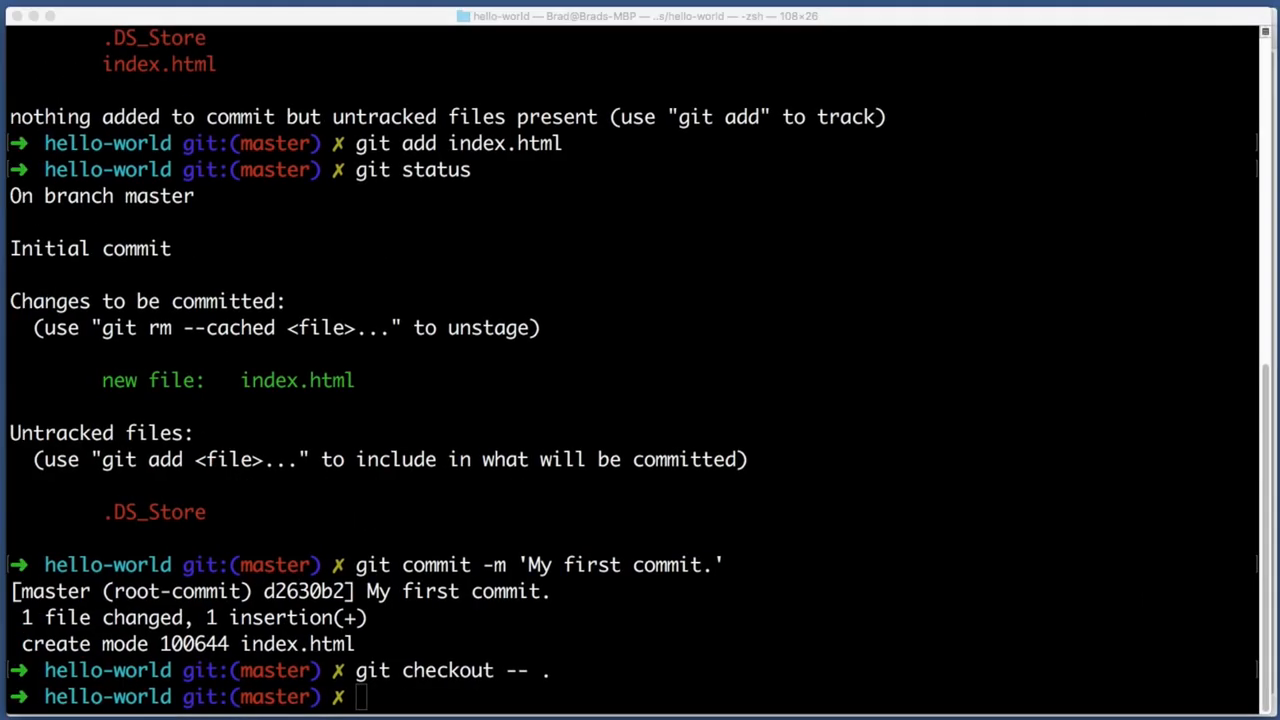
- Change directory to /Users/Brad/Desktop/Sites
{"action": "type", "text": "cd"}
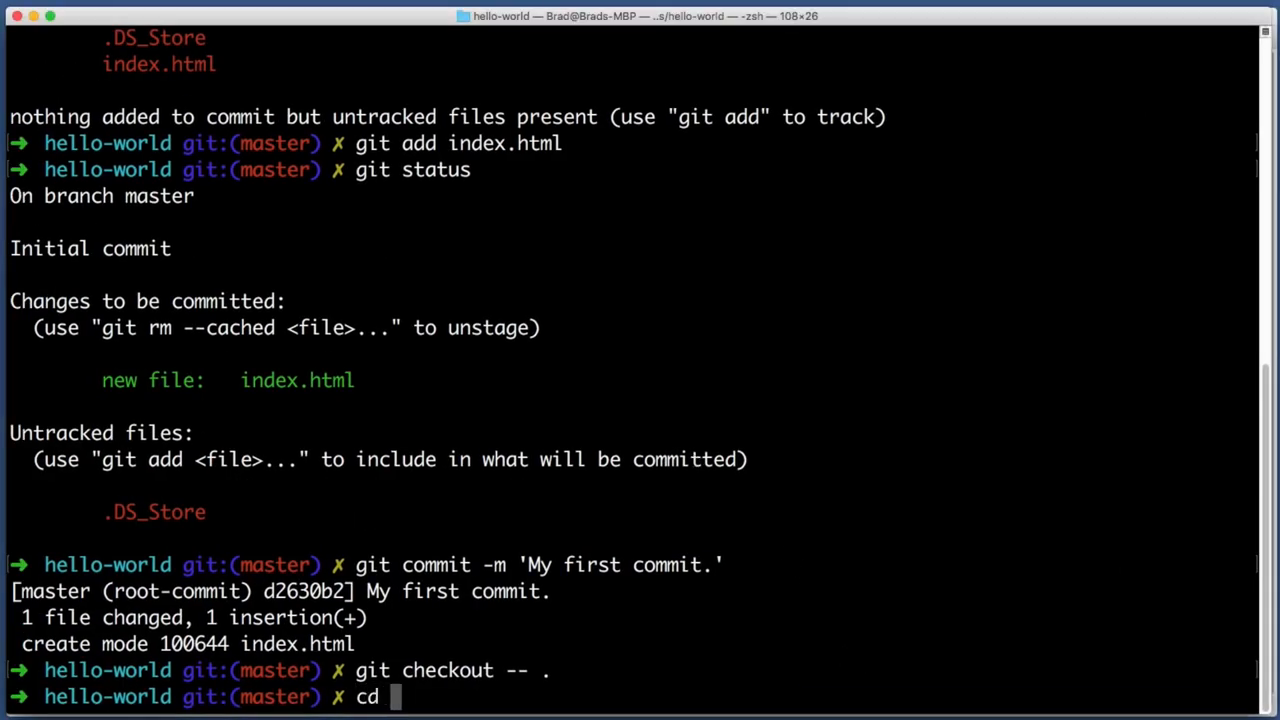
{"action": "type", "text": "/Users/Brad/Desktop/Sites"}
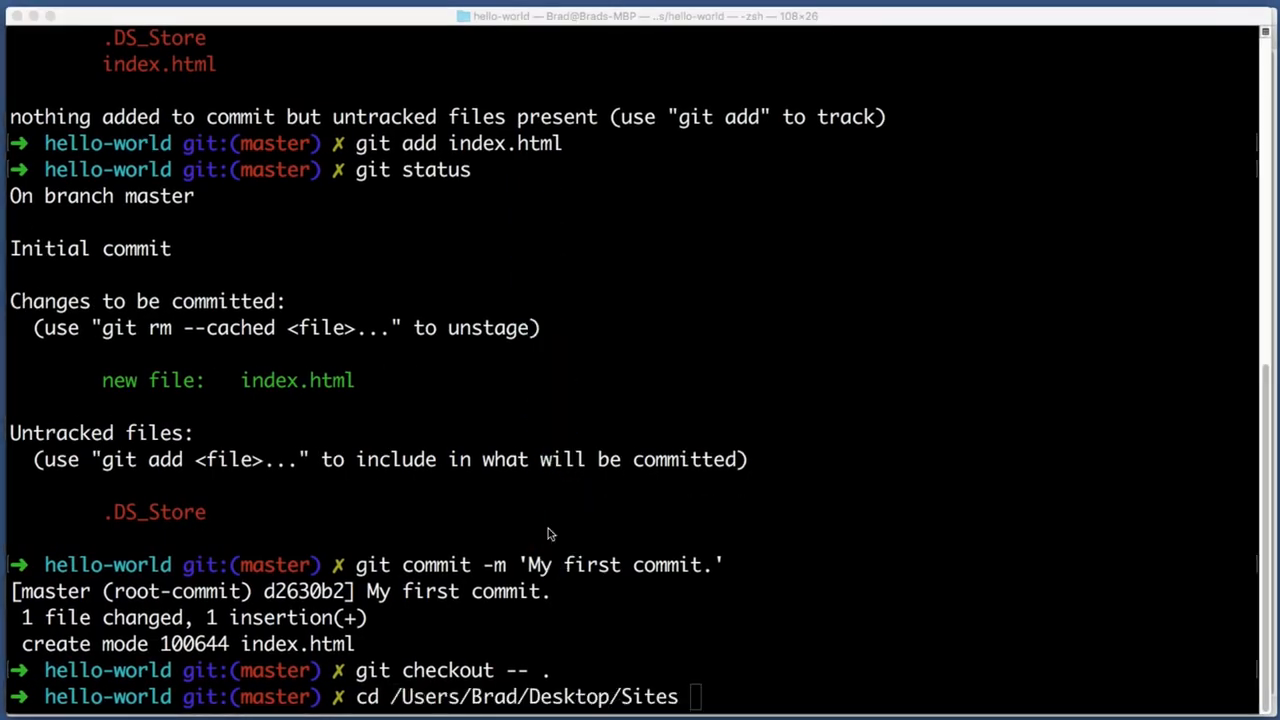
{"action": "key", "text": "Return"}
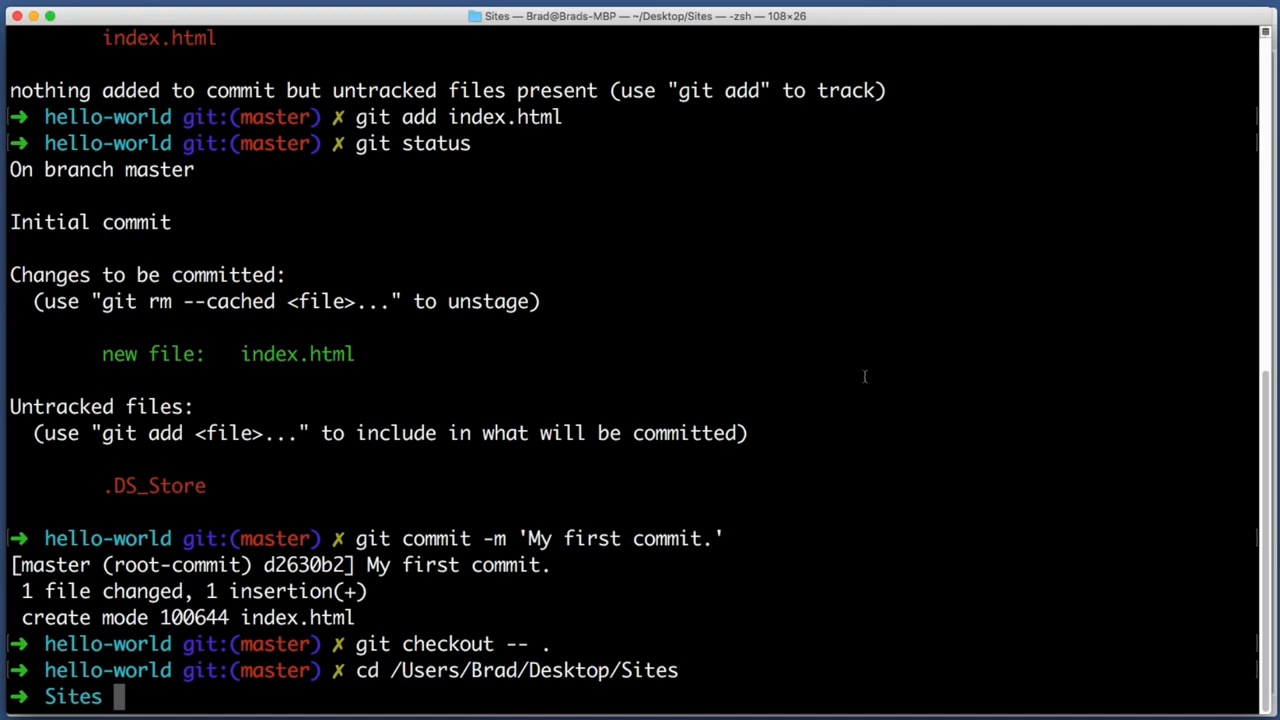
{"action": "type", "text": "git"}
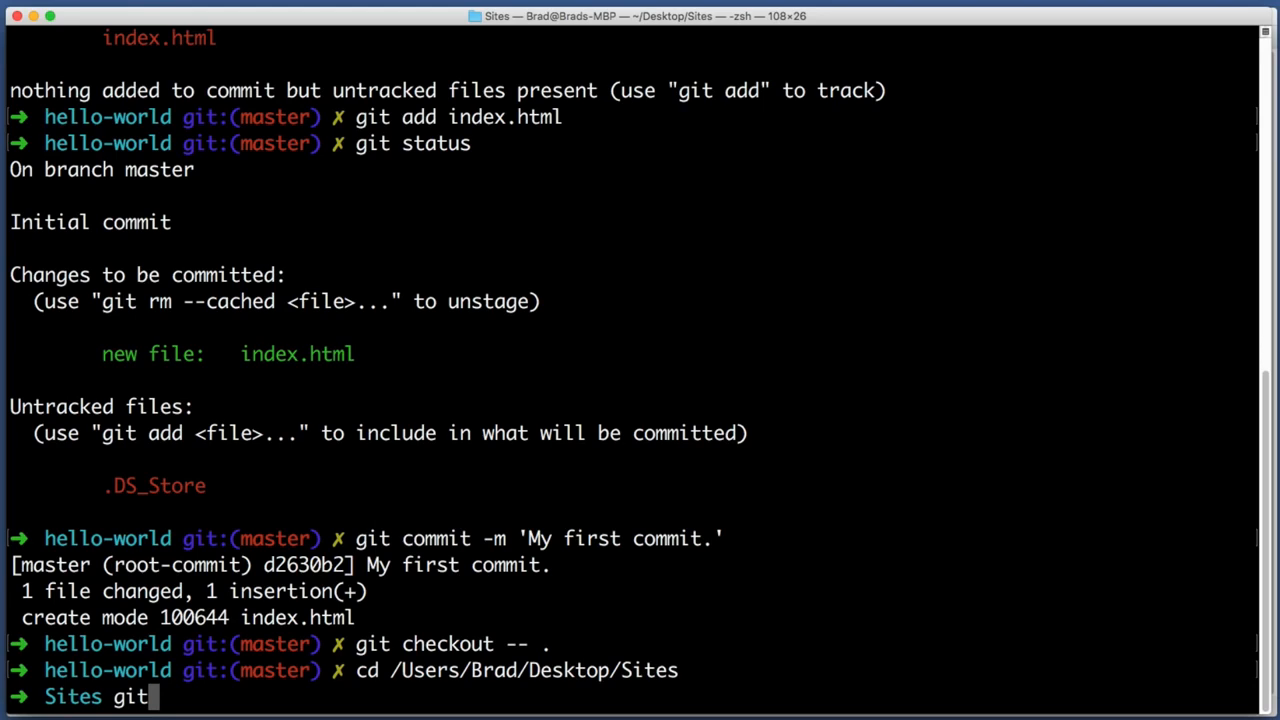
{"action": "type", "text": "clone"}
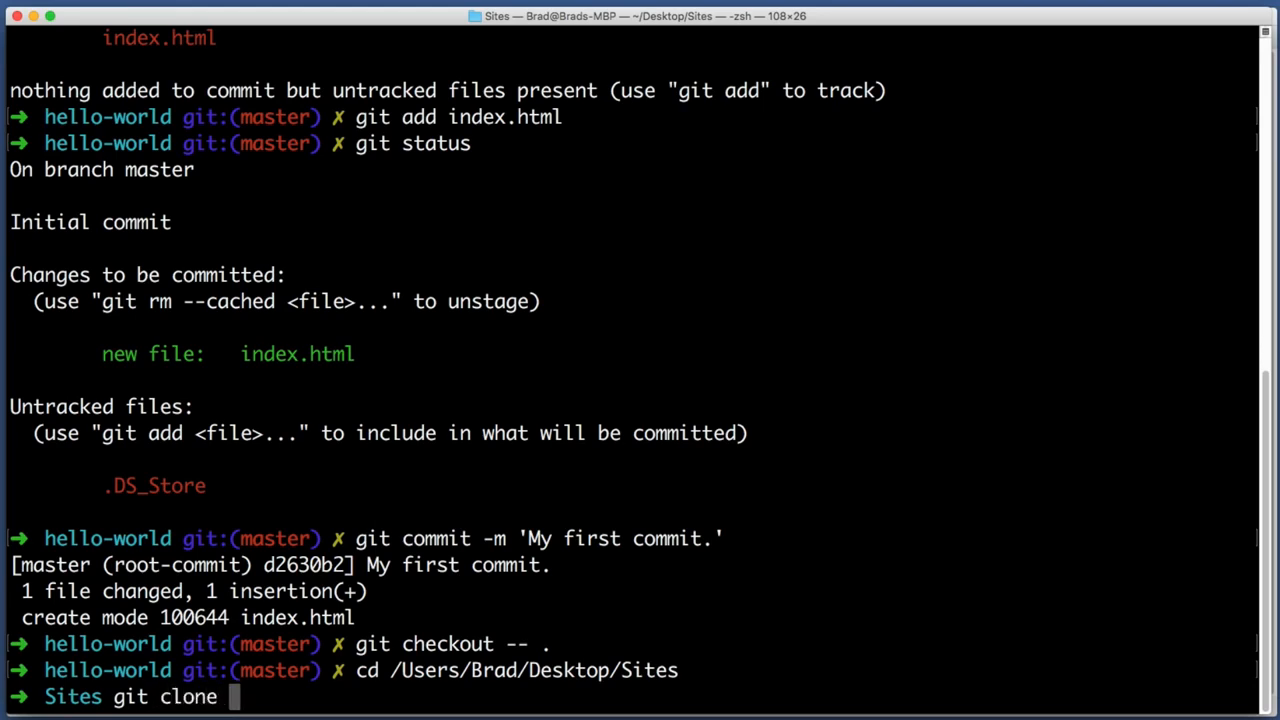
{"action": "type", "text": "http"}
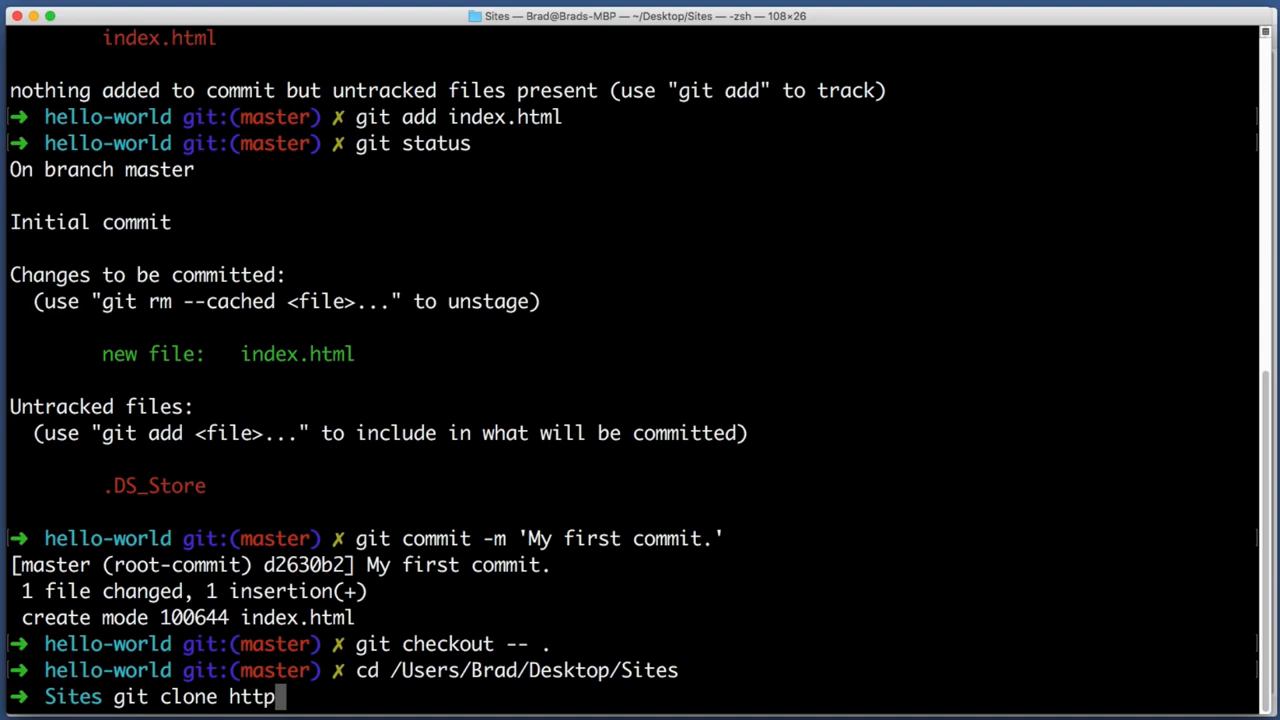
{"action": "type", "text": "s://git"}
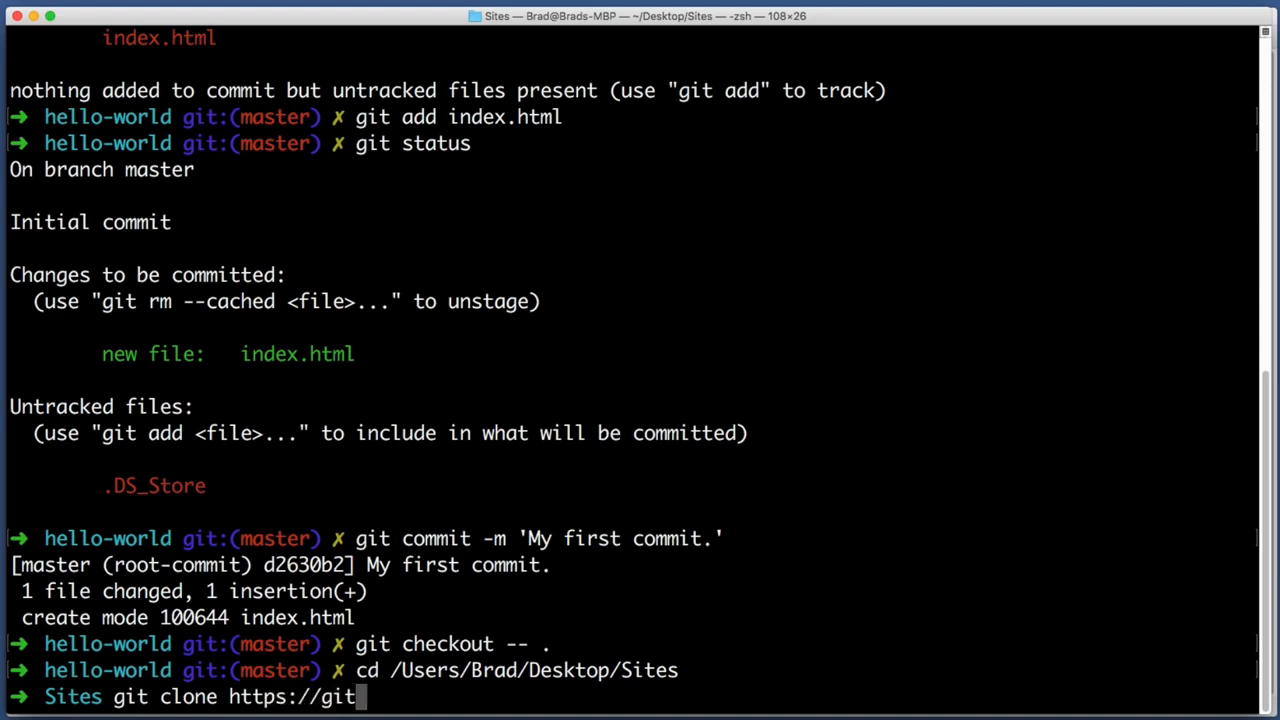
{"action": "type", "text": "hub.com"}
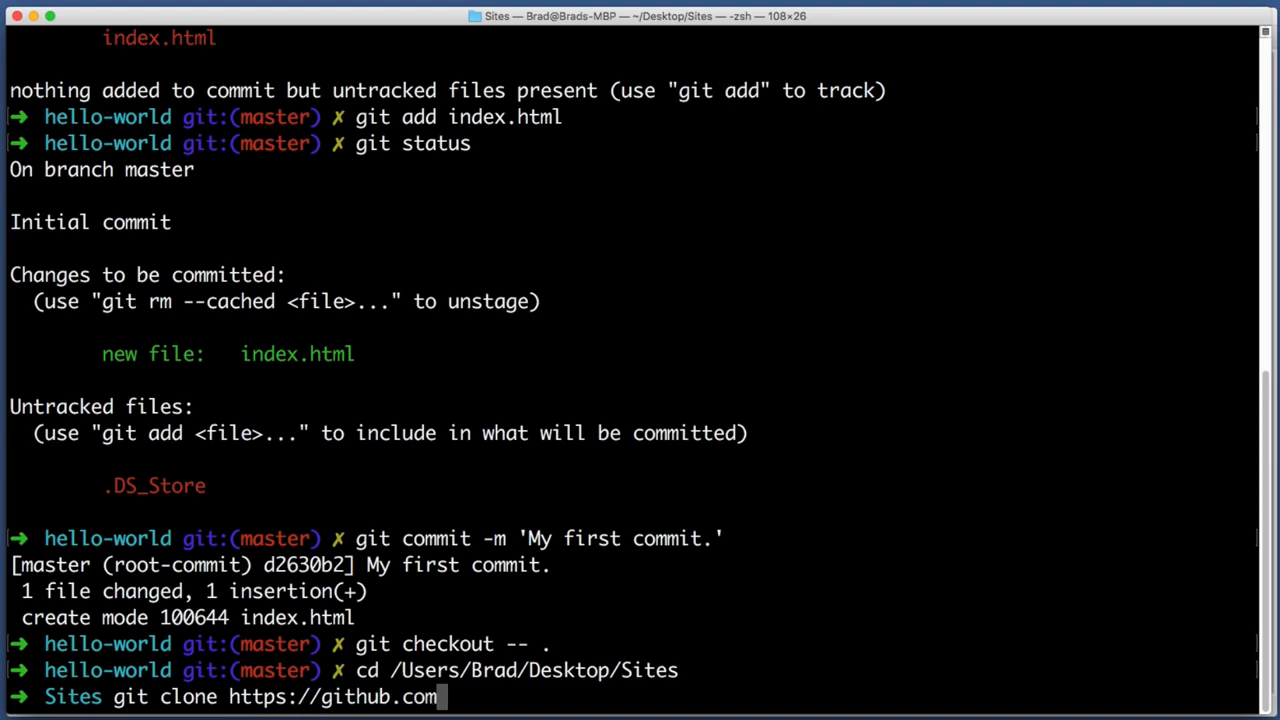
{"action": "type", "text": "/Learn"}
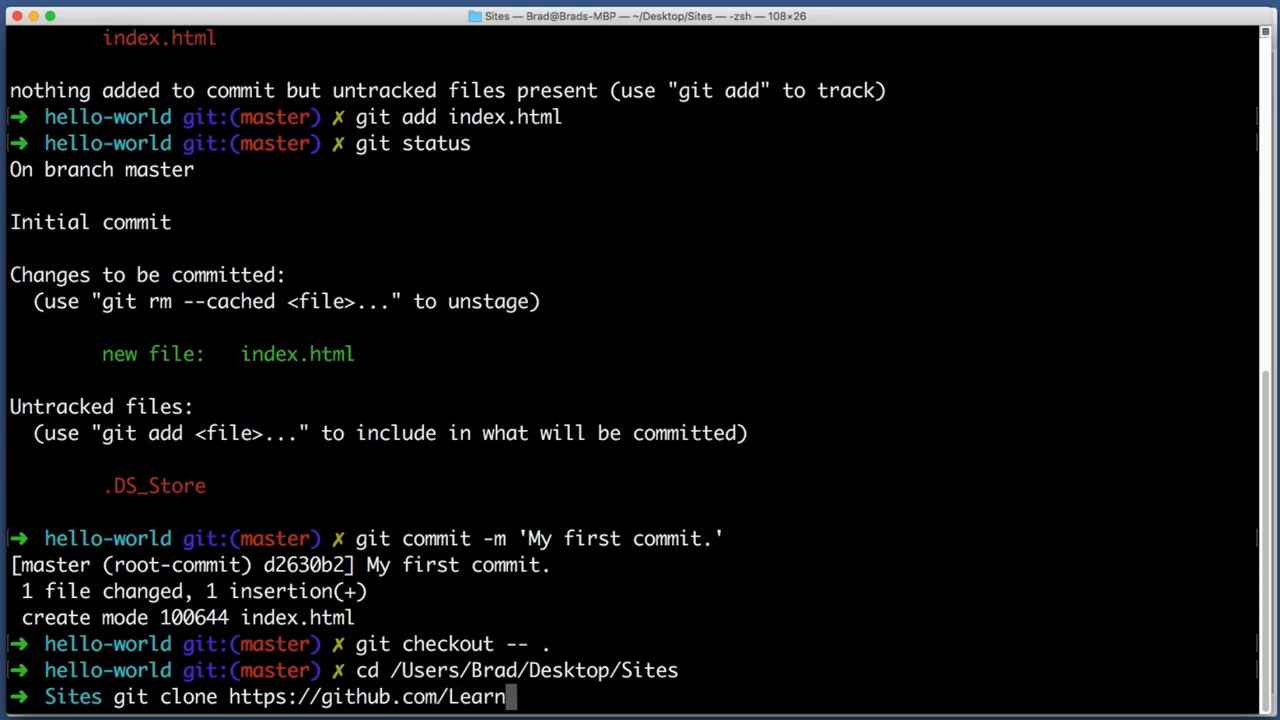
{"action": "type", "text": "WebCode"}
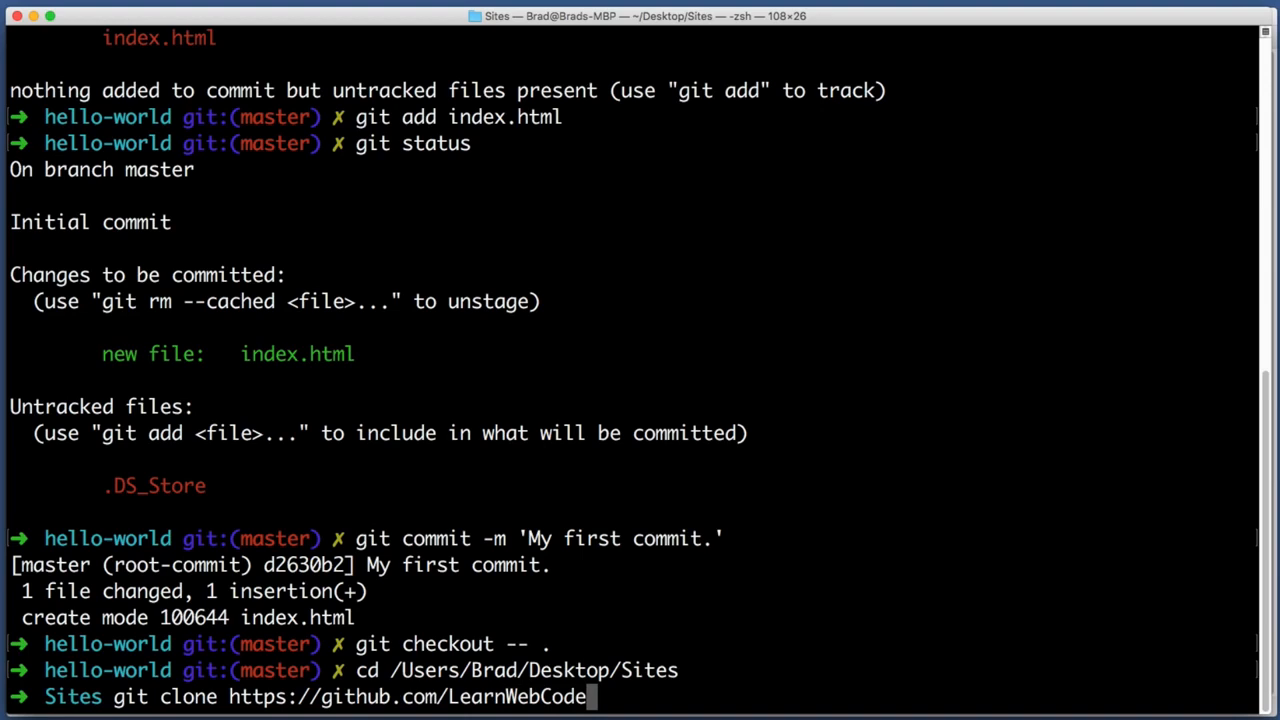
{"action": "type", "text": "/welcome"}
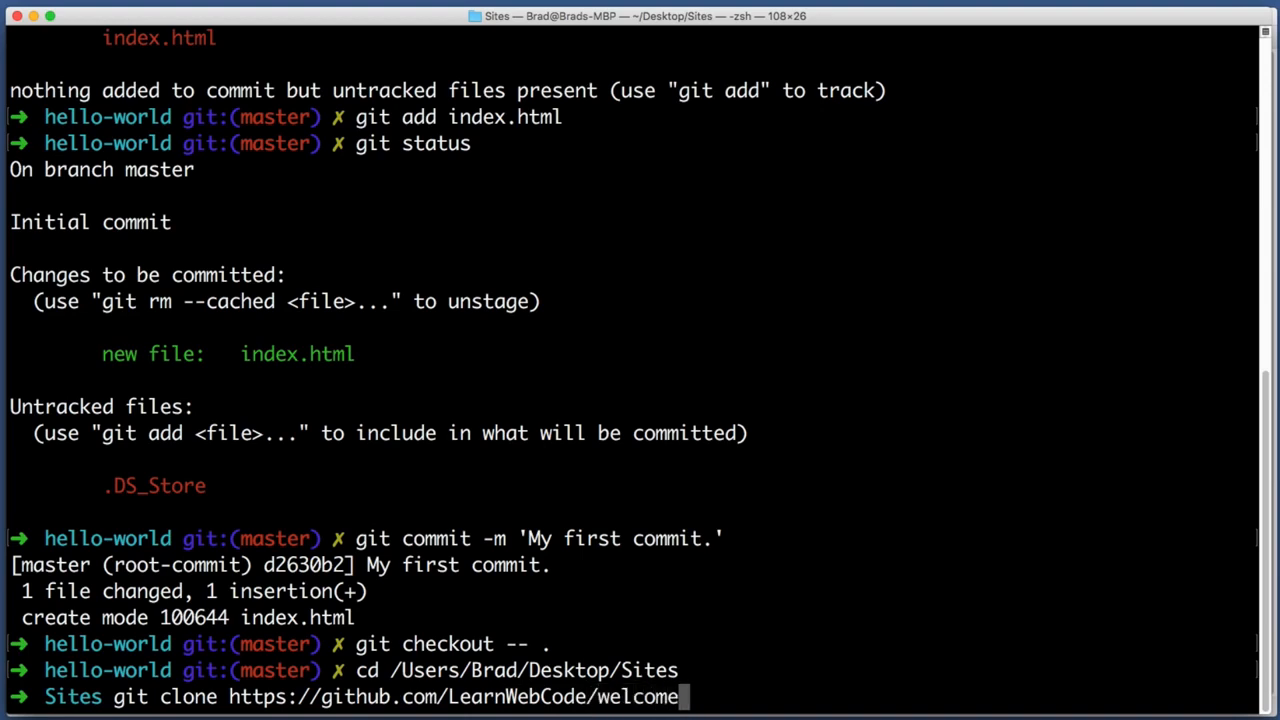
{"action": "type", "text": "-to"}
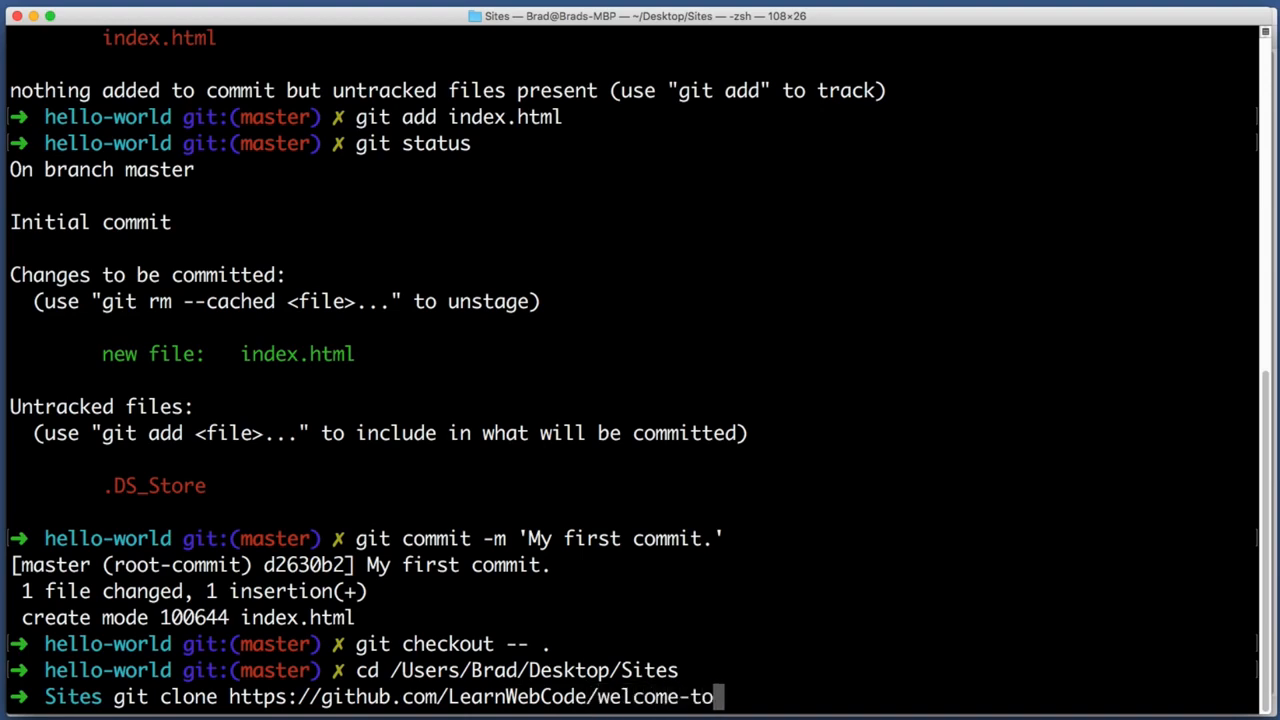
{"action": "type", "text": "-git"}
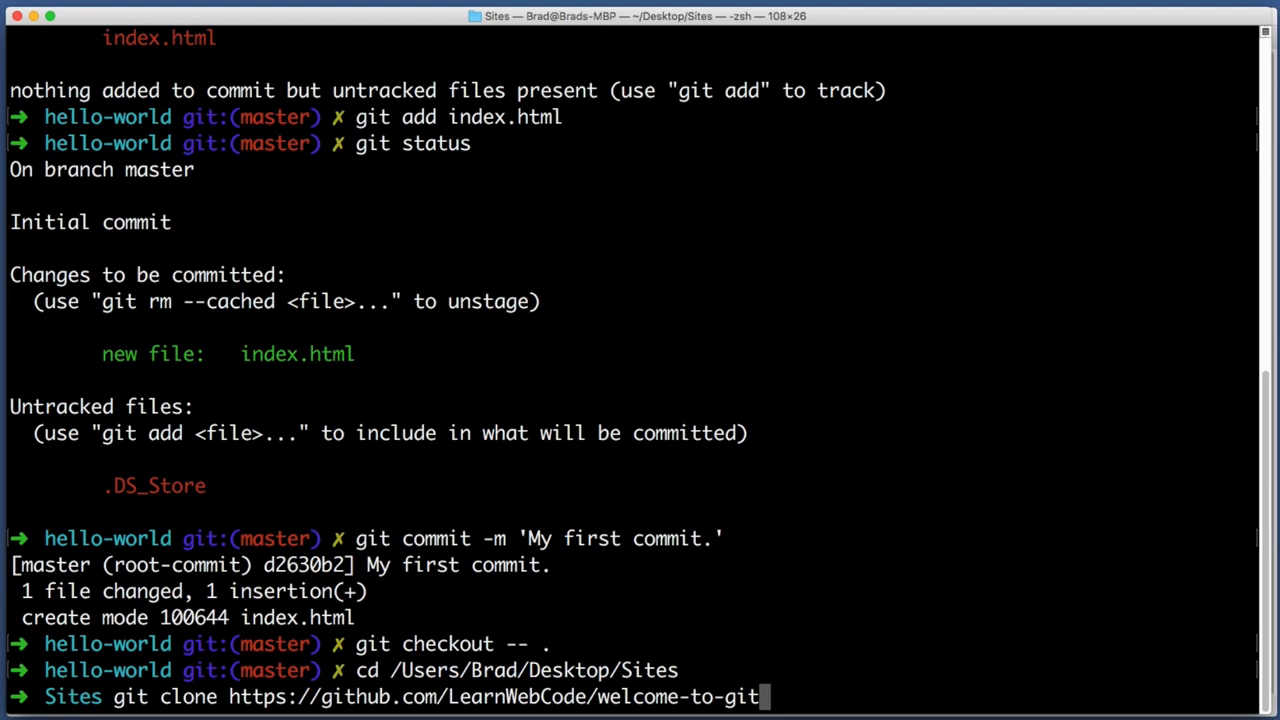
{"action": "type", "text": ".git"}
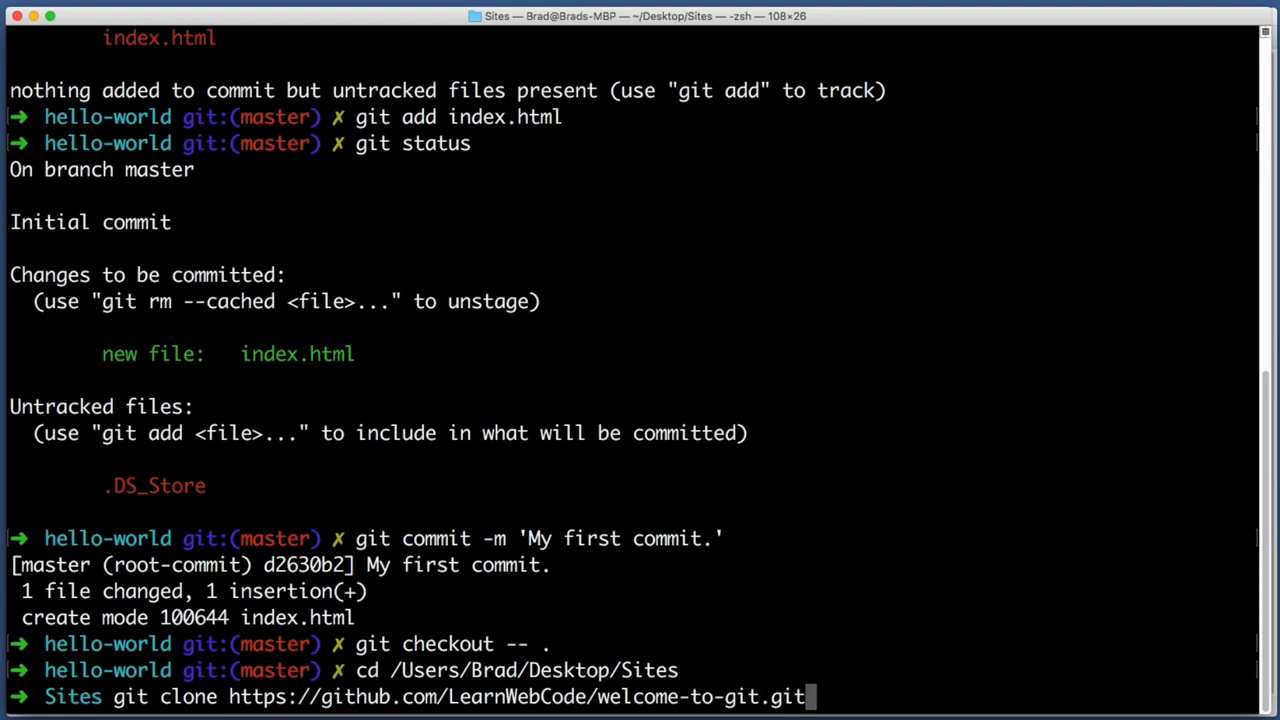
{"action": "key", "text": "Return"}
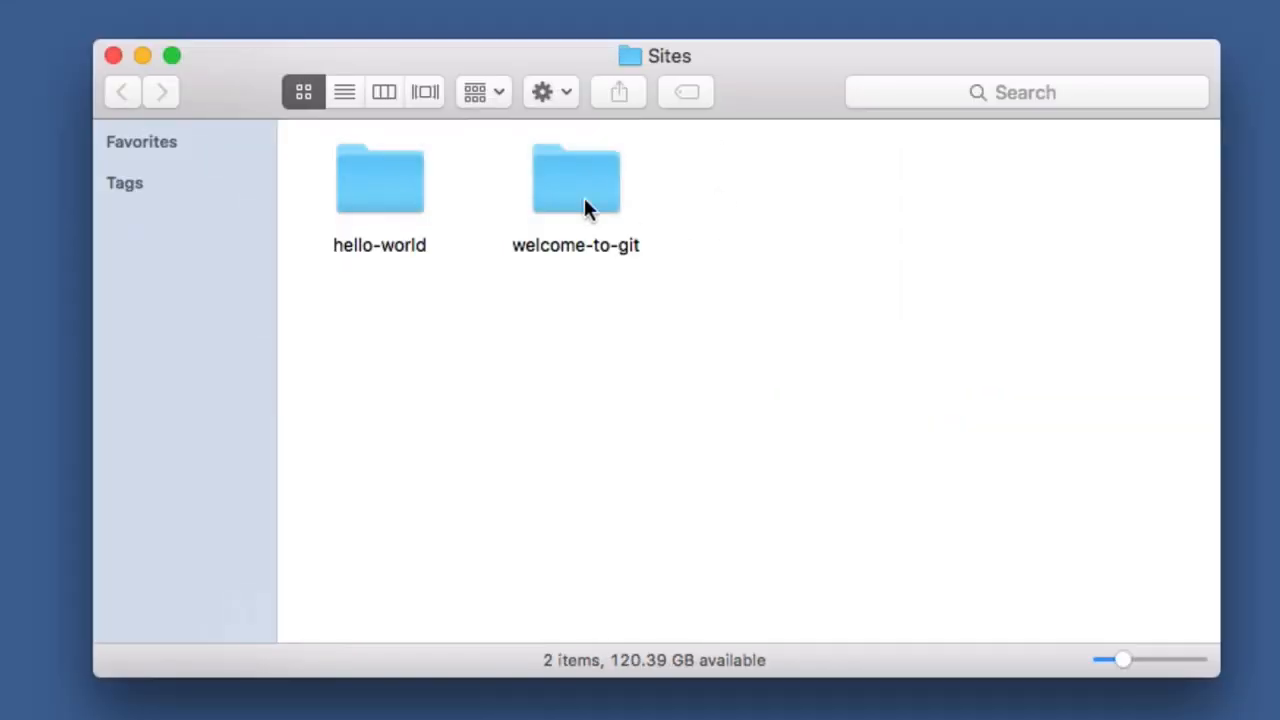
- Open the cloned welcome-to-git folder in Finder to see css, images and index.html
{"action": "left_click", "coordinate": [576, 180]}
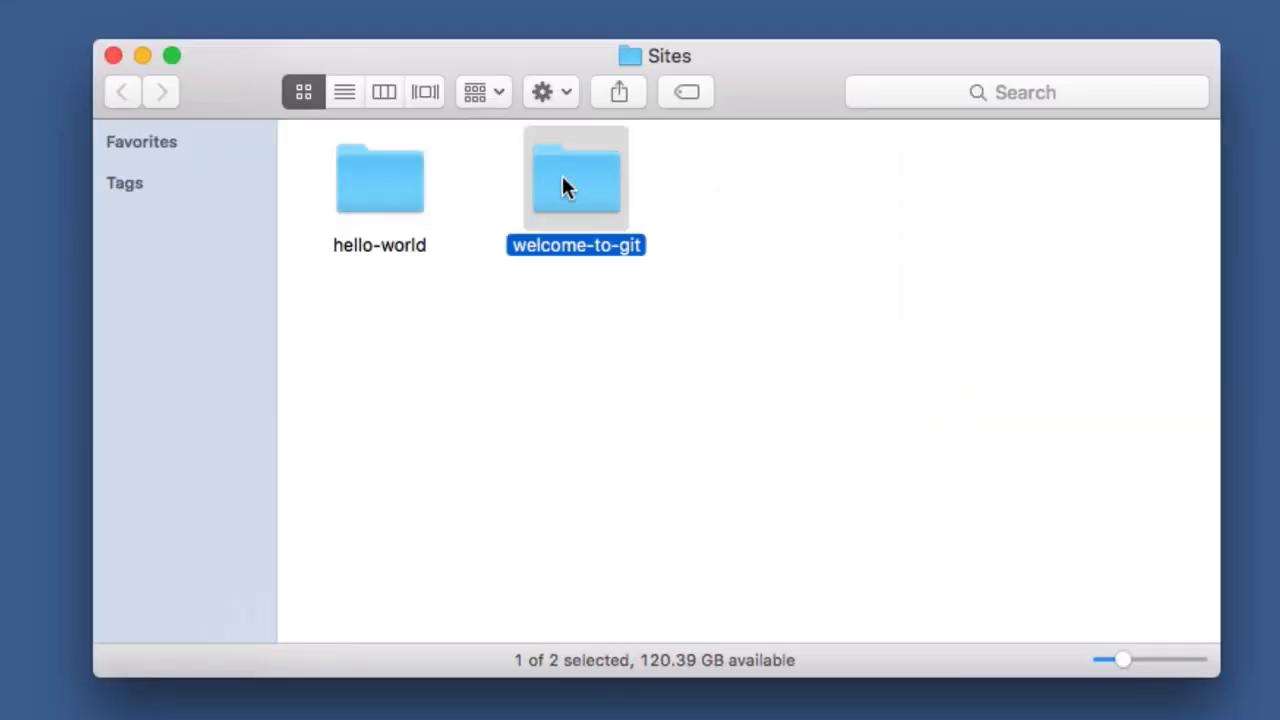
{"action": "double_click", "coordinate": [576, 180]}
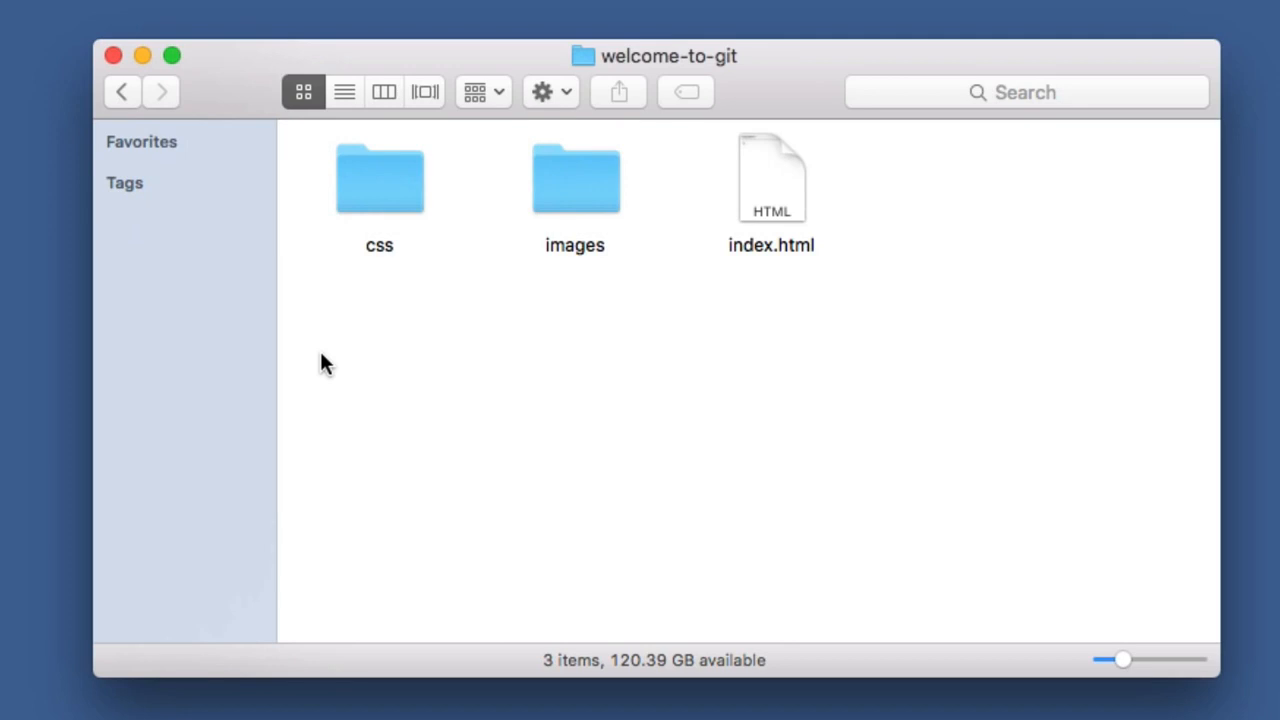
{"action": "mouse_move", "coordinate": [788, 196]}
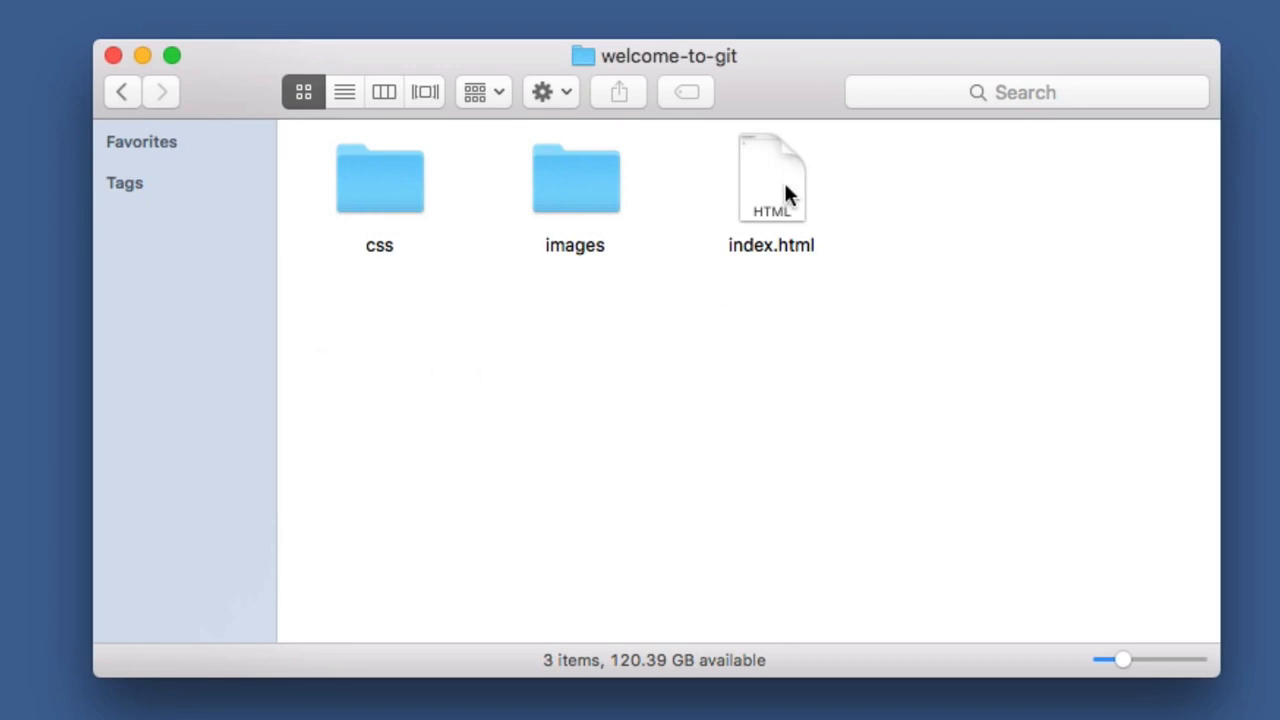